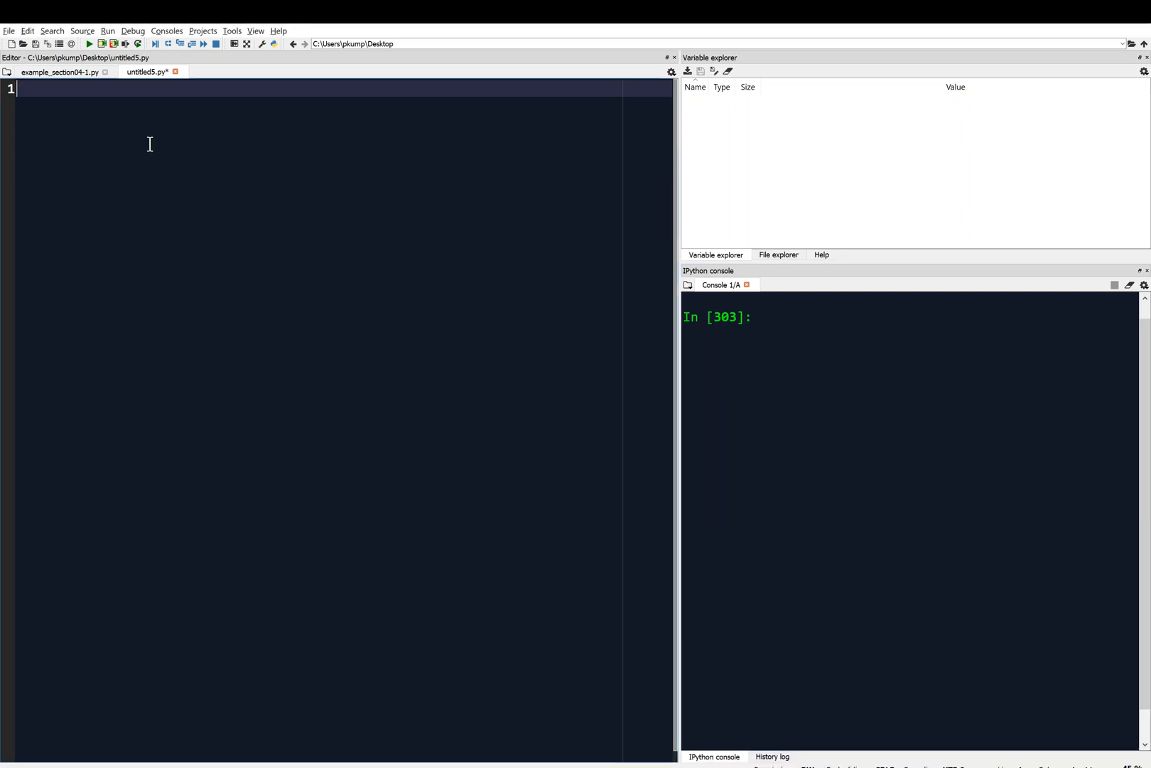
Step: Type the comment '#---Mutable: list' on line 1 of the script
type("#")
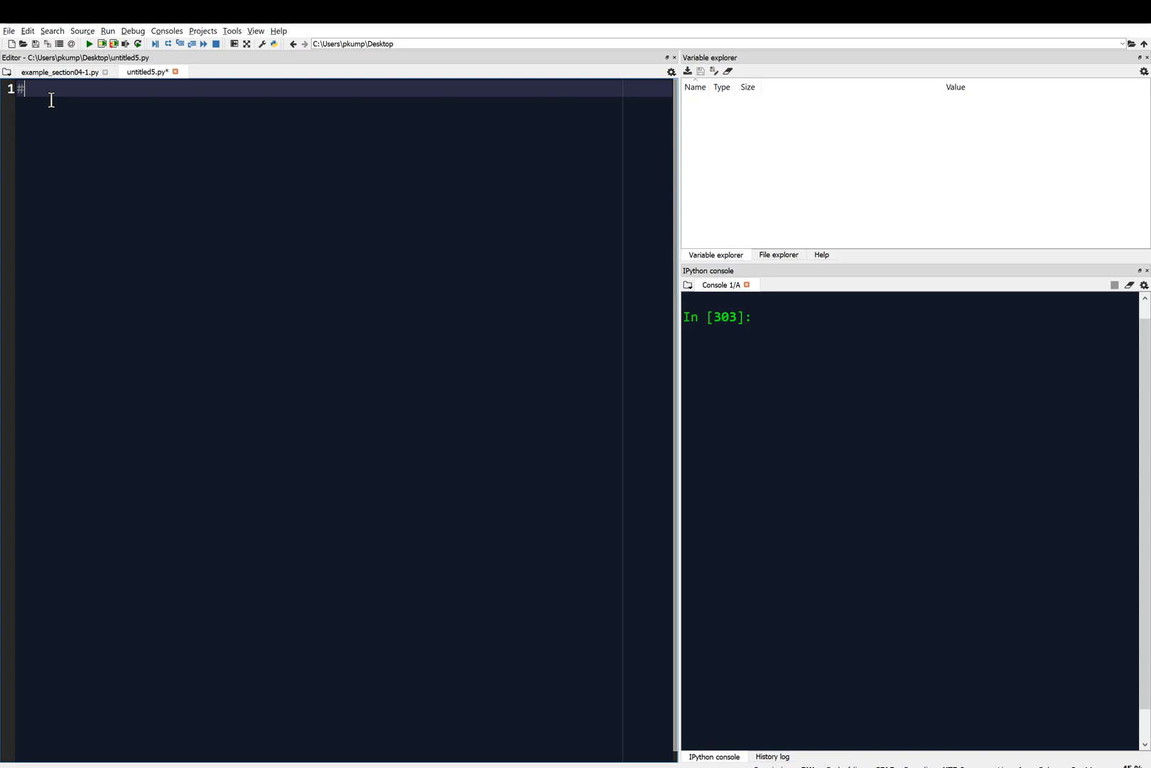
type("-")
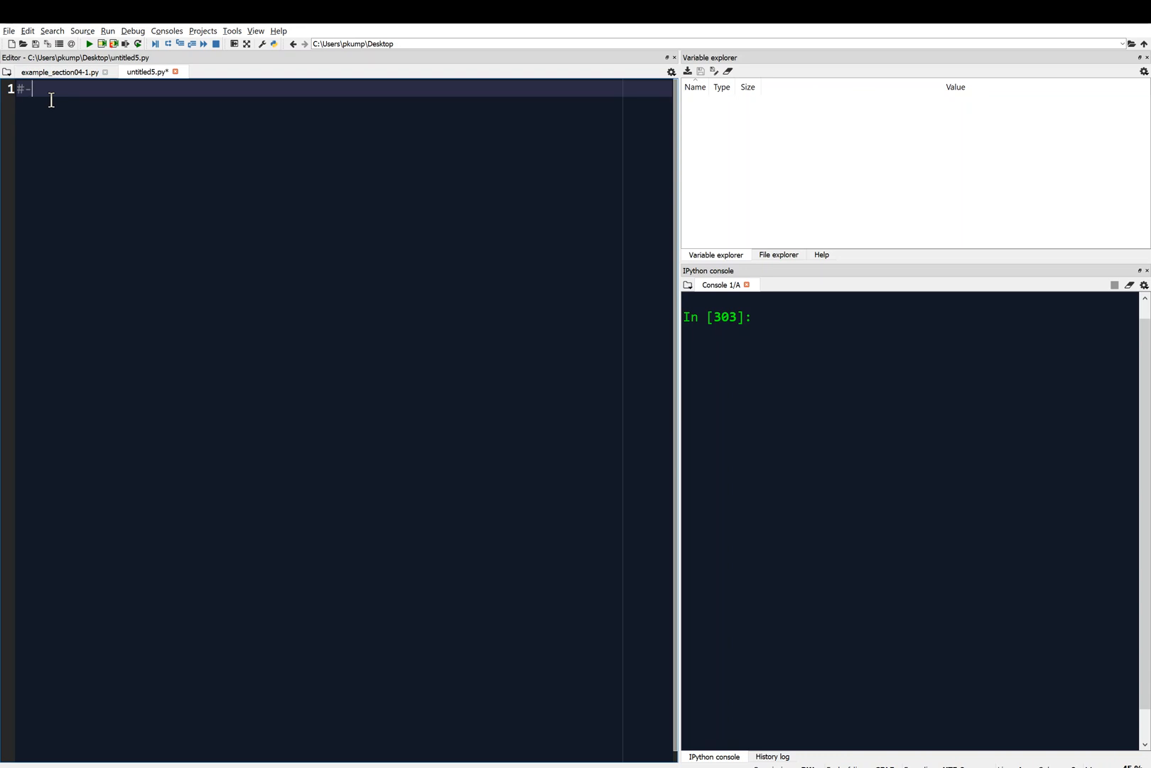
type("--")
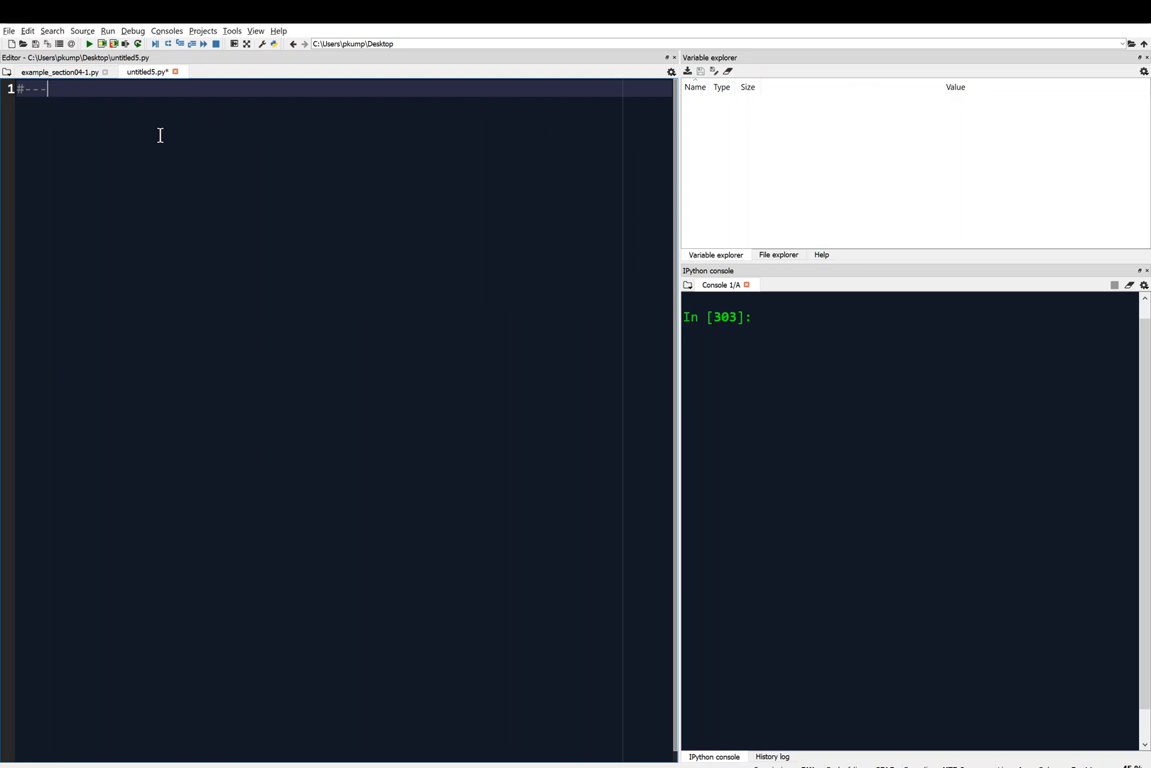
type("Mutable")
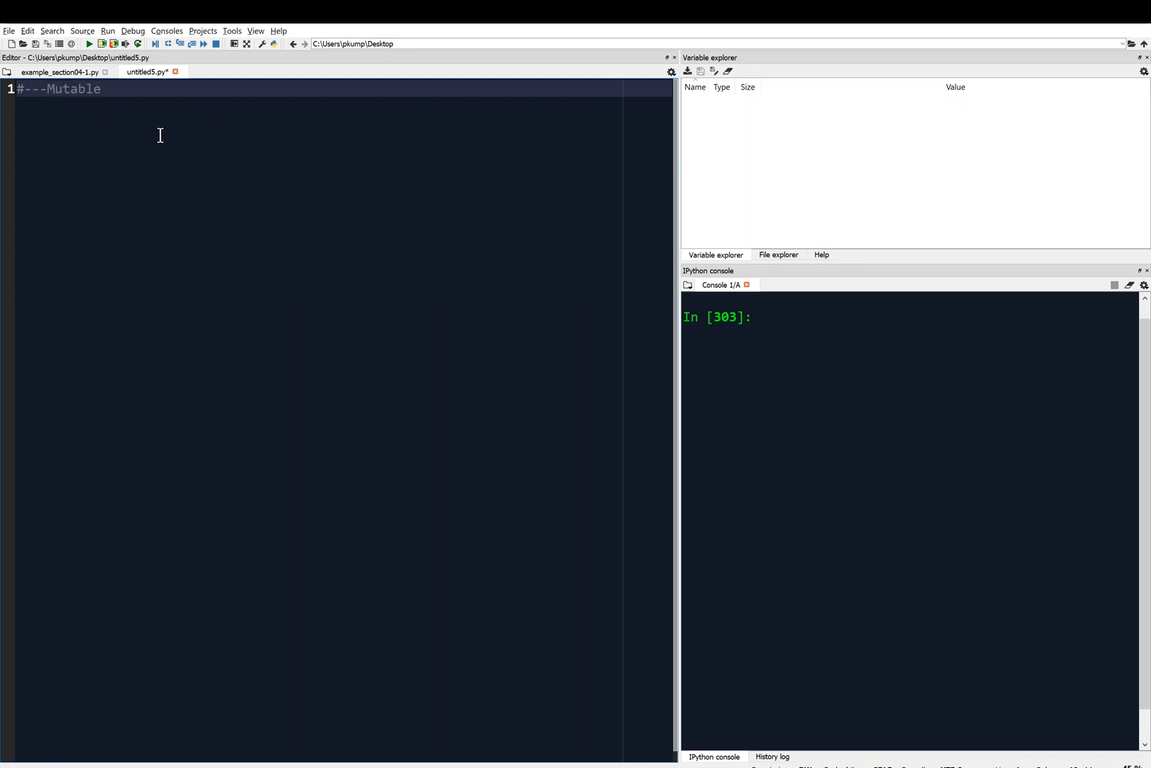
type(": list")
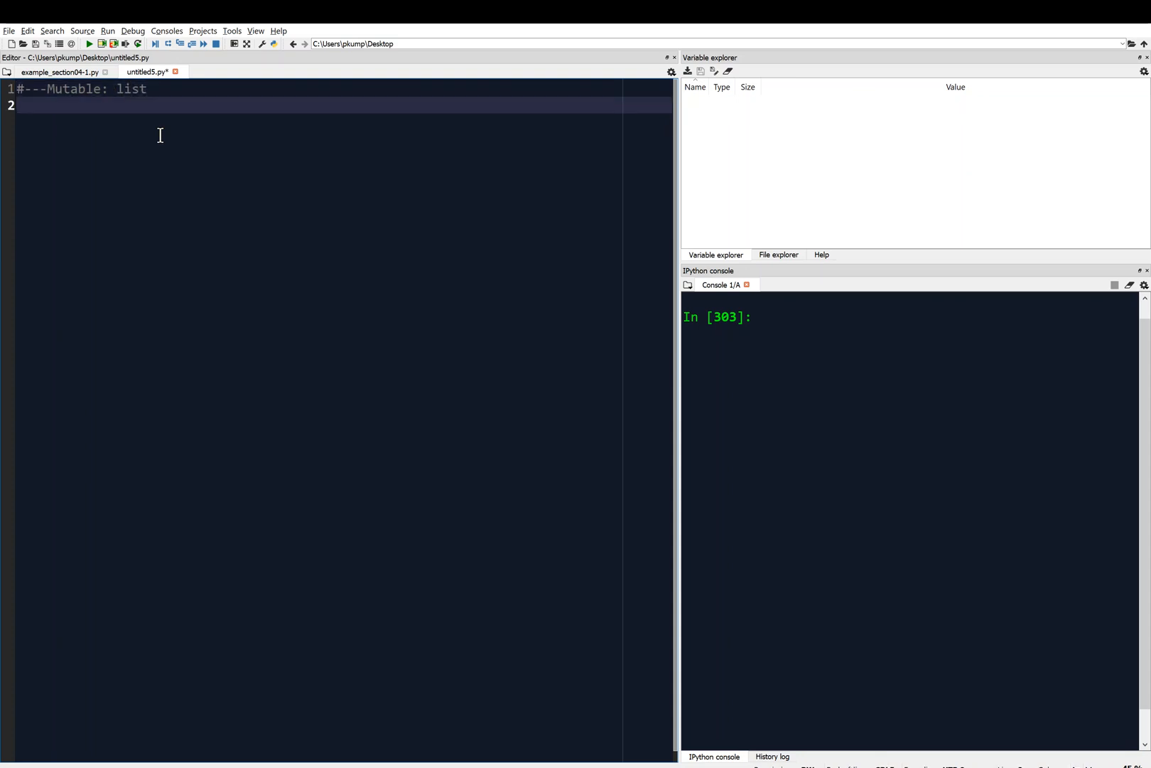
Step: Add the comment '#---Immuatable: string, tuple' on line 2
type("#---")
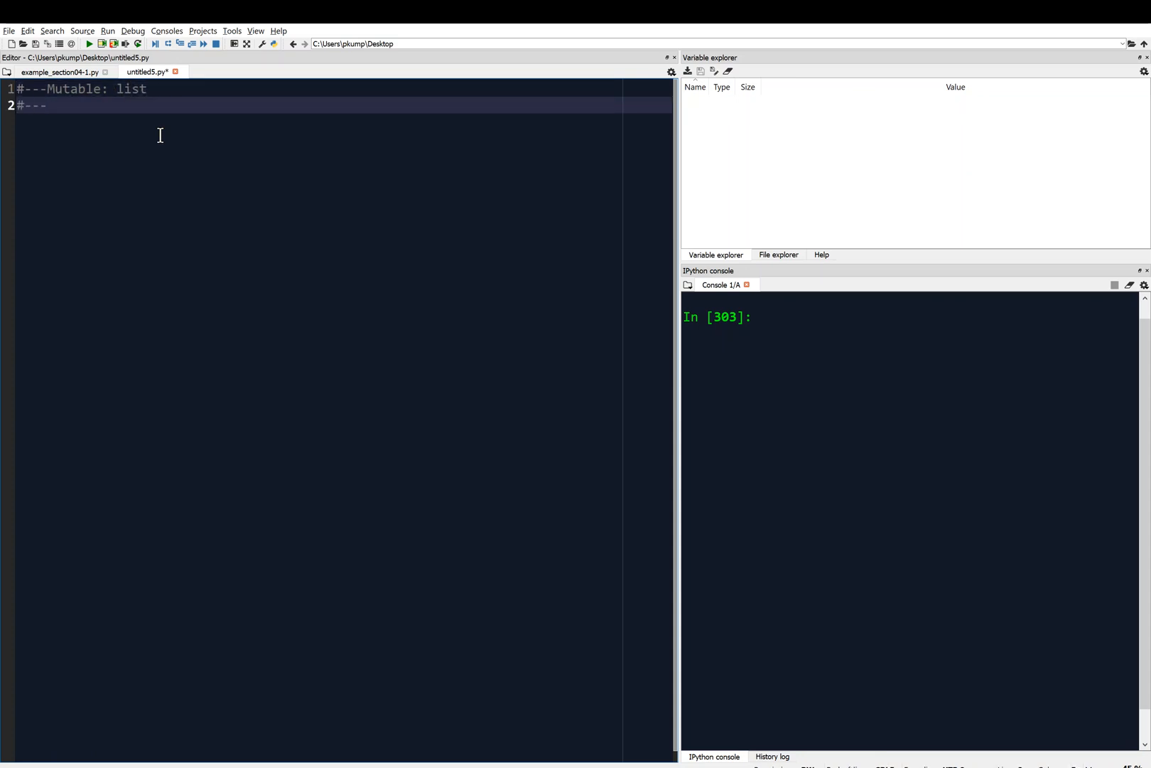
type("Immuatab")
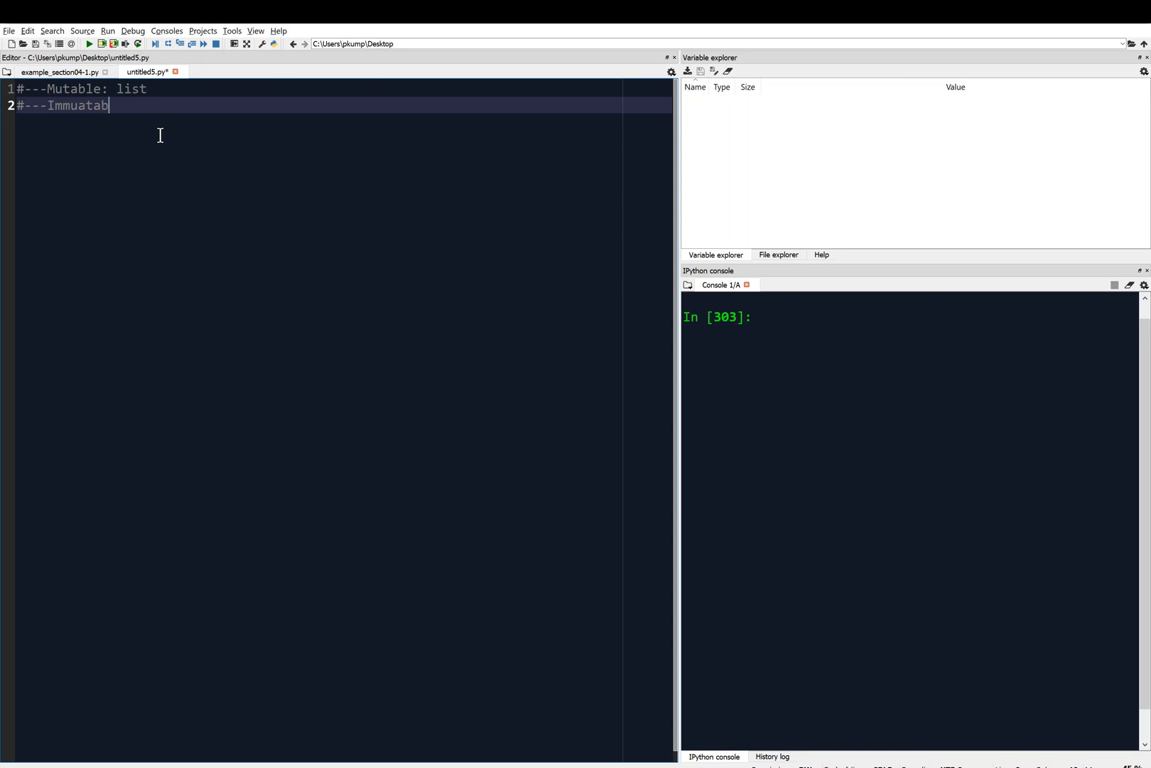
type("le: string")
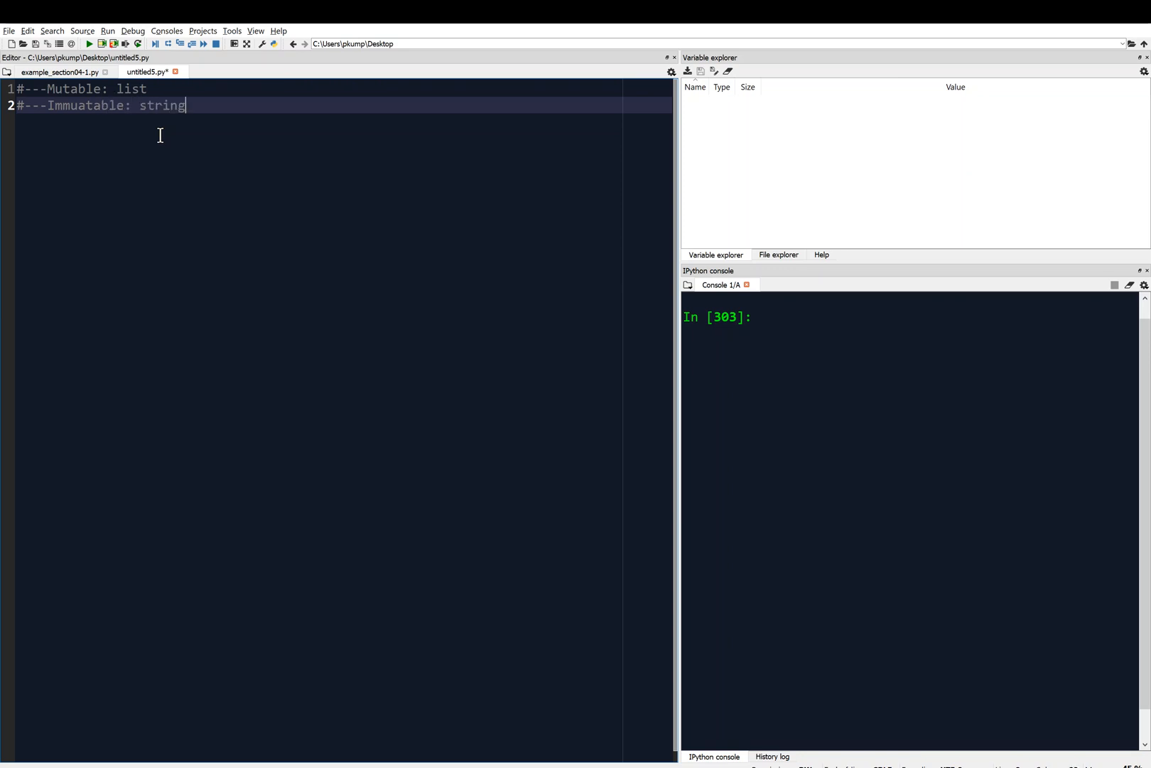
type(",")
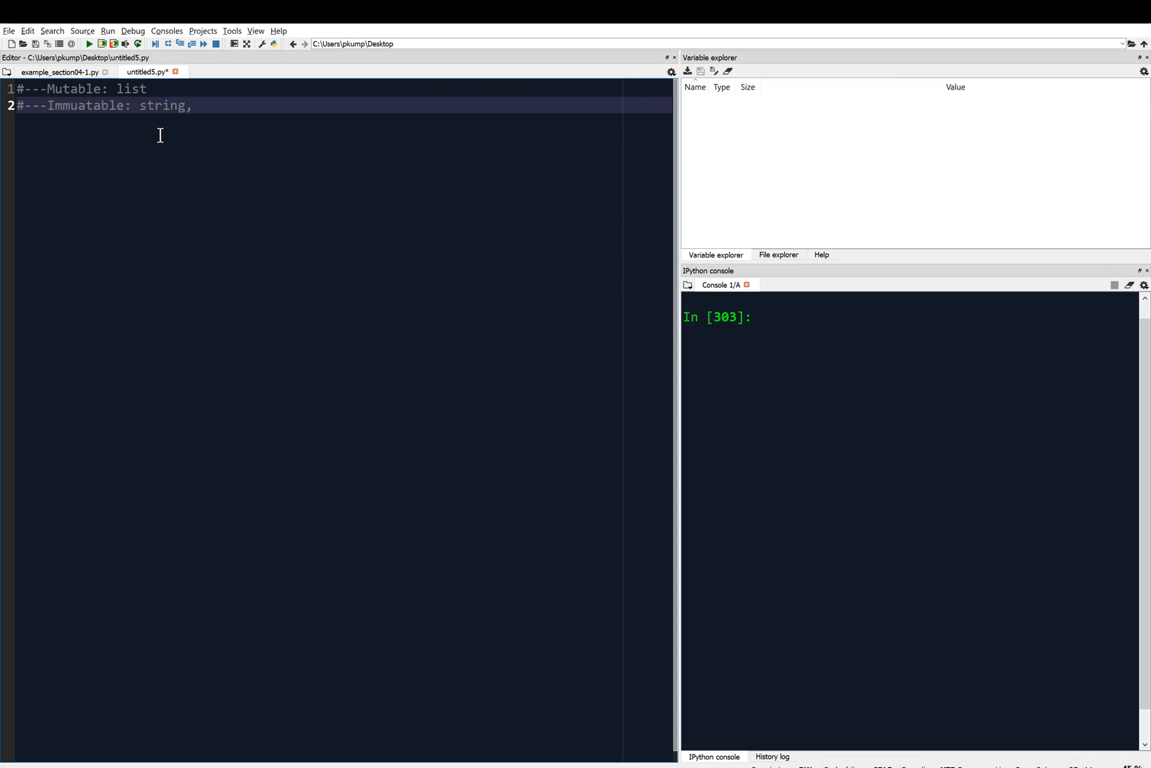
type("tuple")
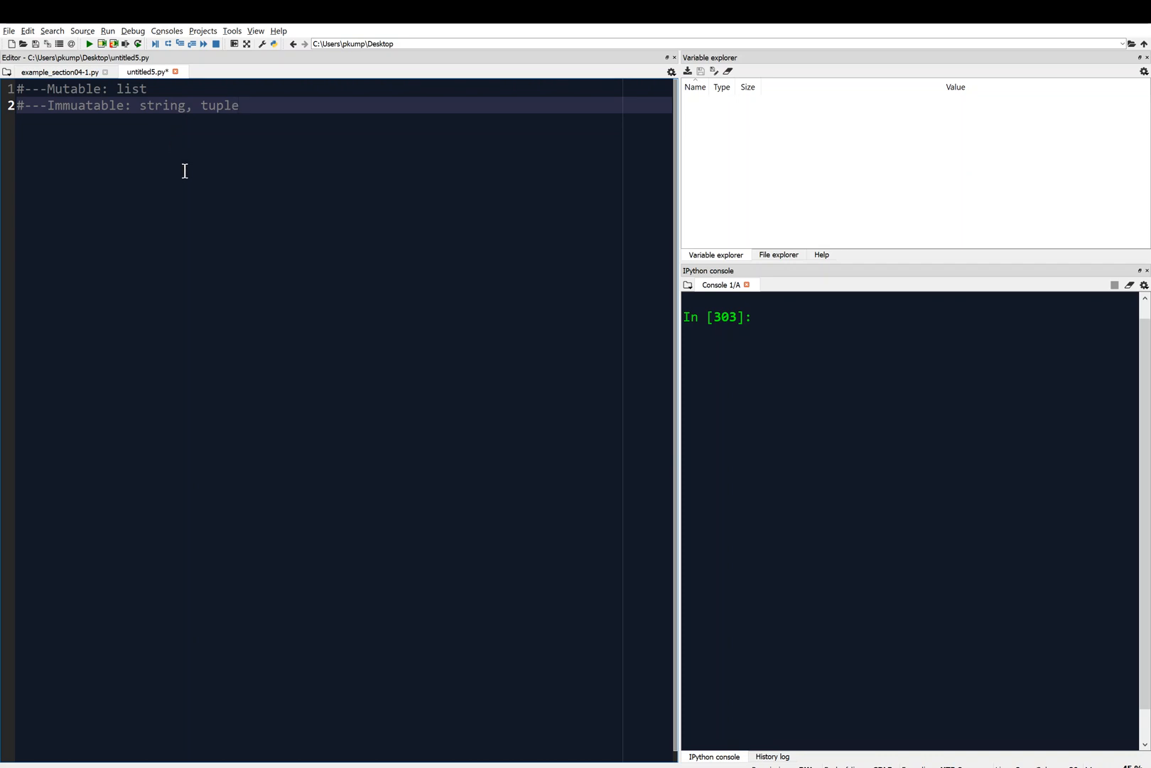
double_click(219, 105)
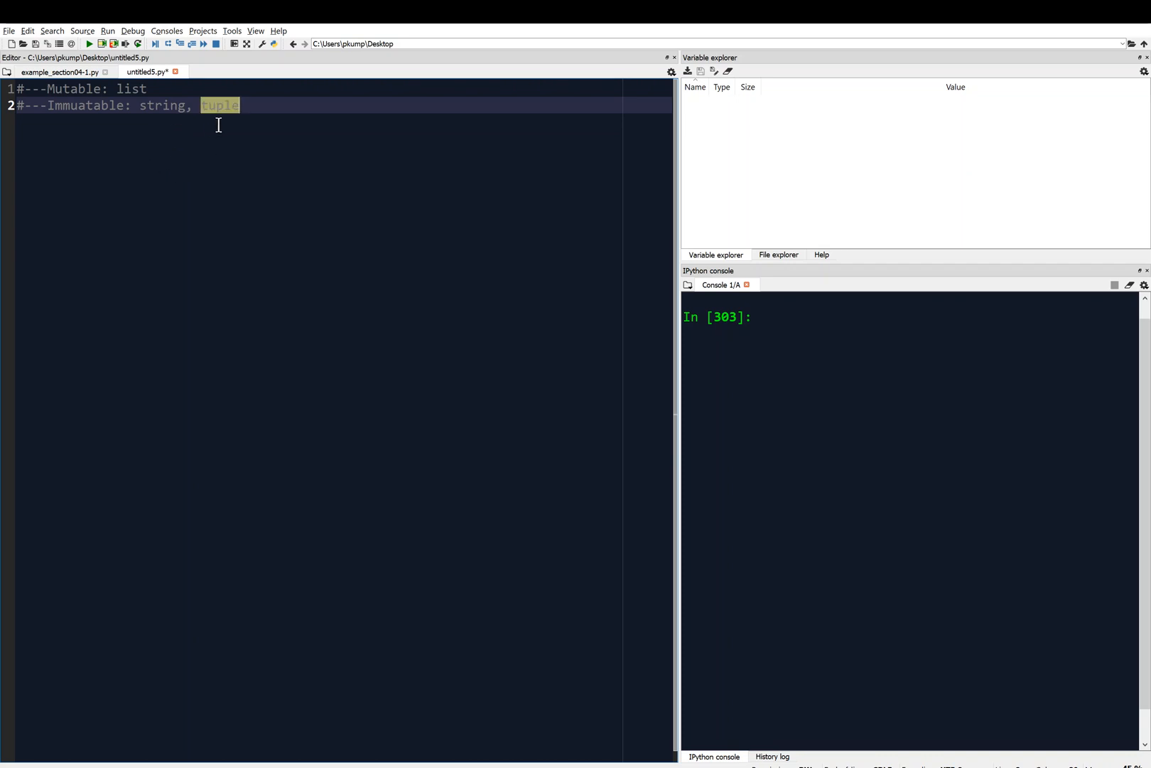
mouse_move(136, 94)
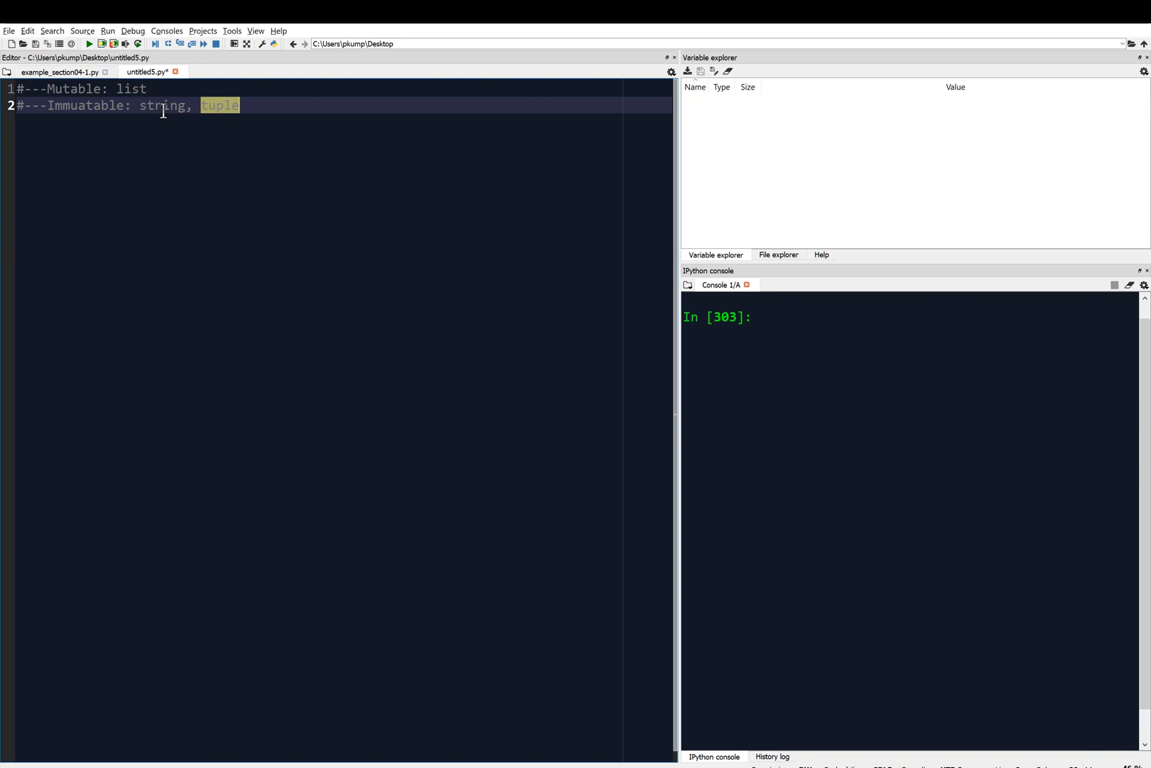
left_click(760, 317)
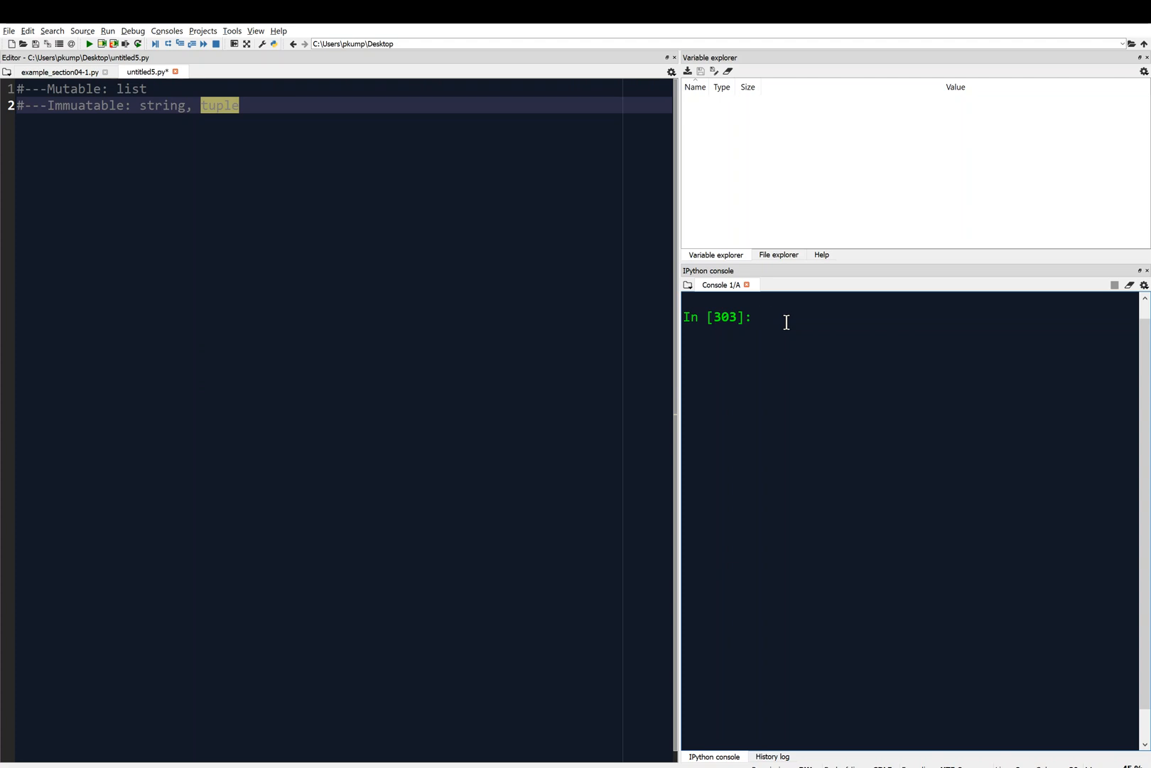
Step: Assign catName = 'Roxy' in the IPython console
type("cat")
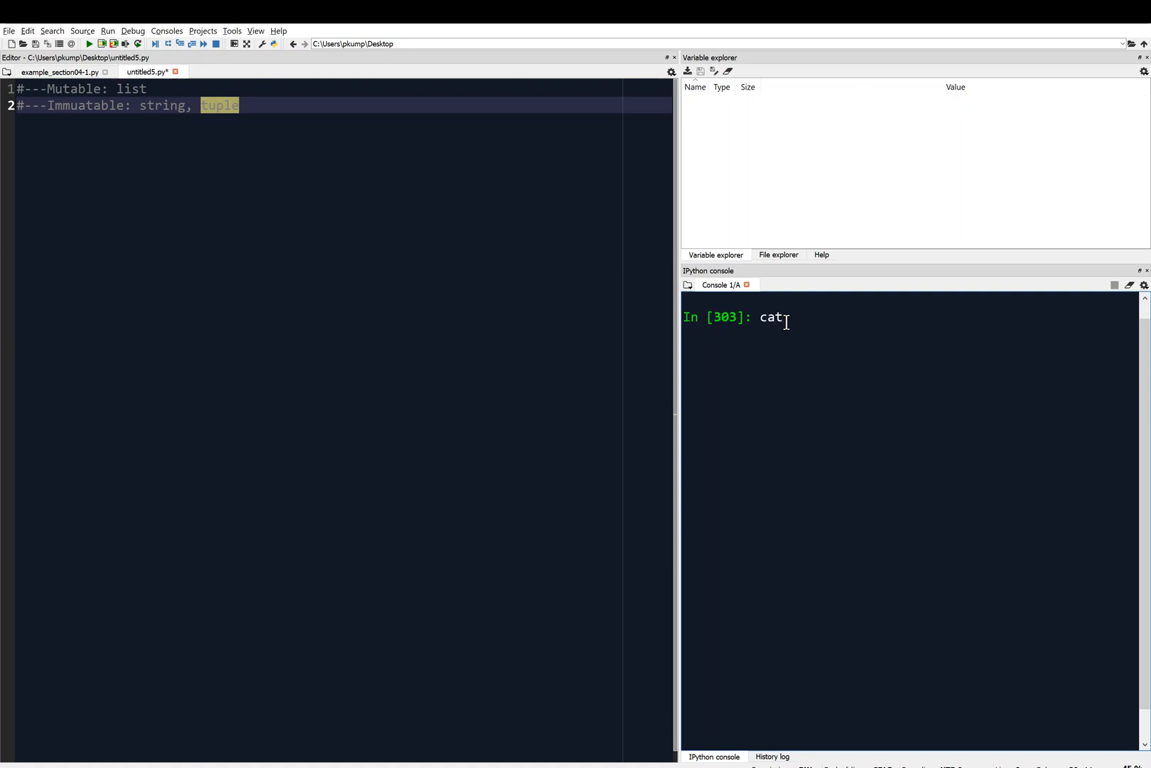
type("name")
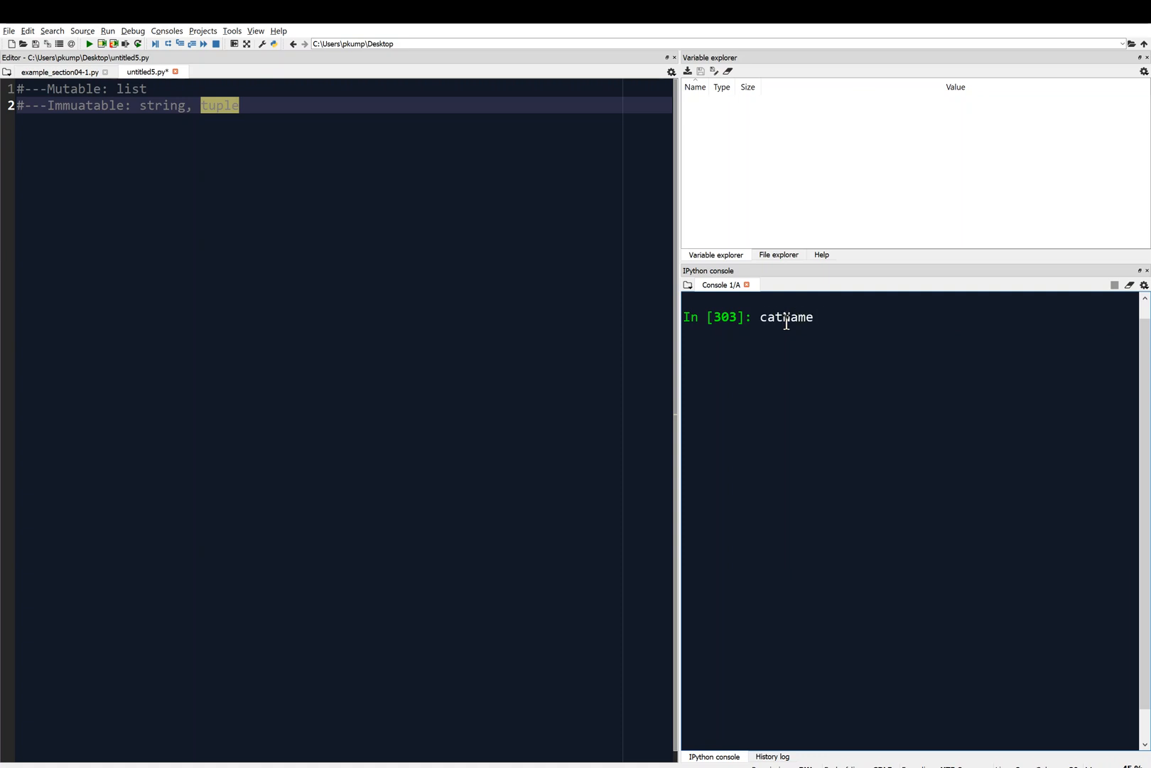
type("= 'Rox'")
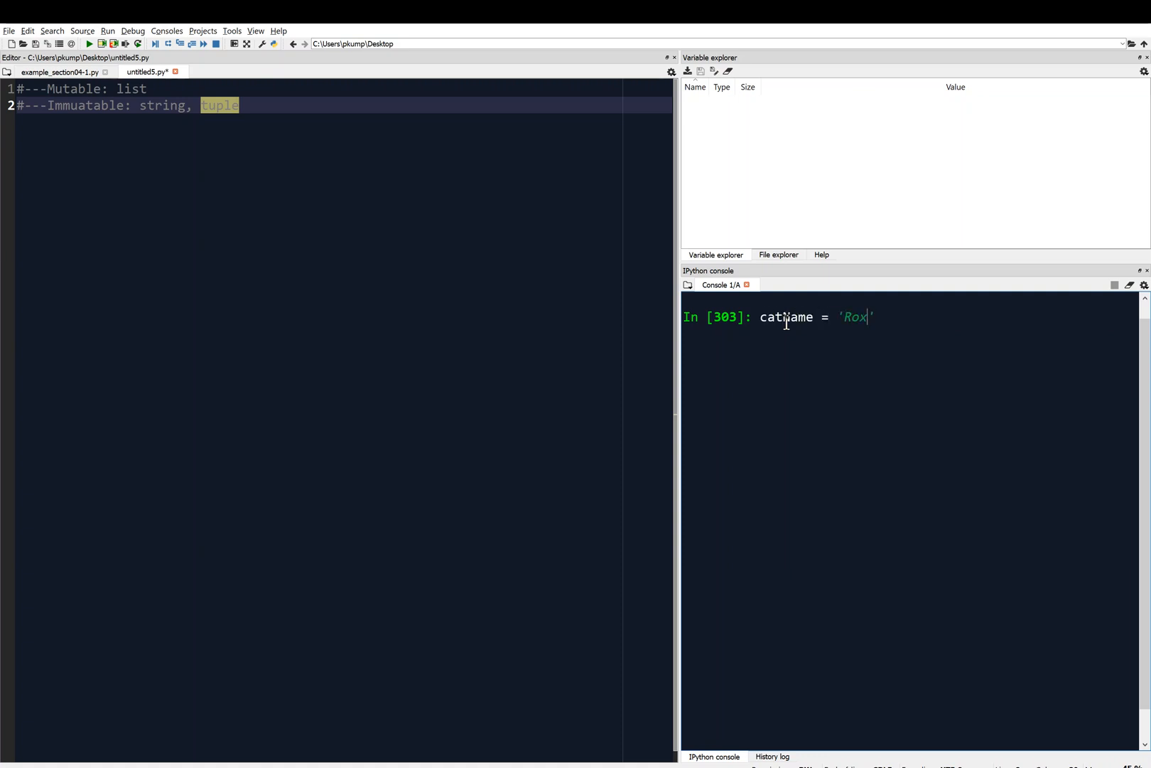
key("Return")
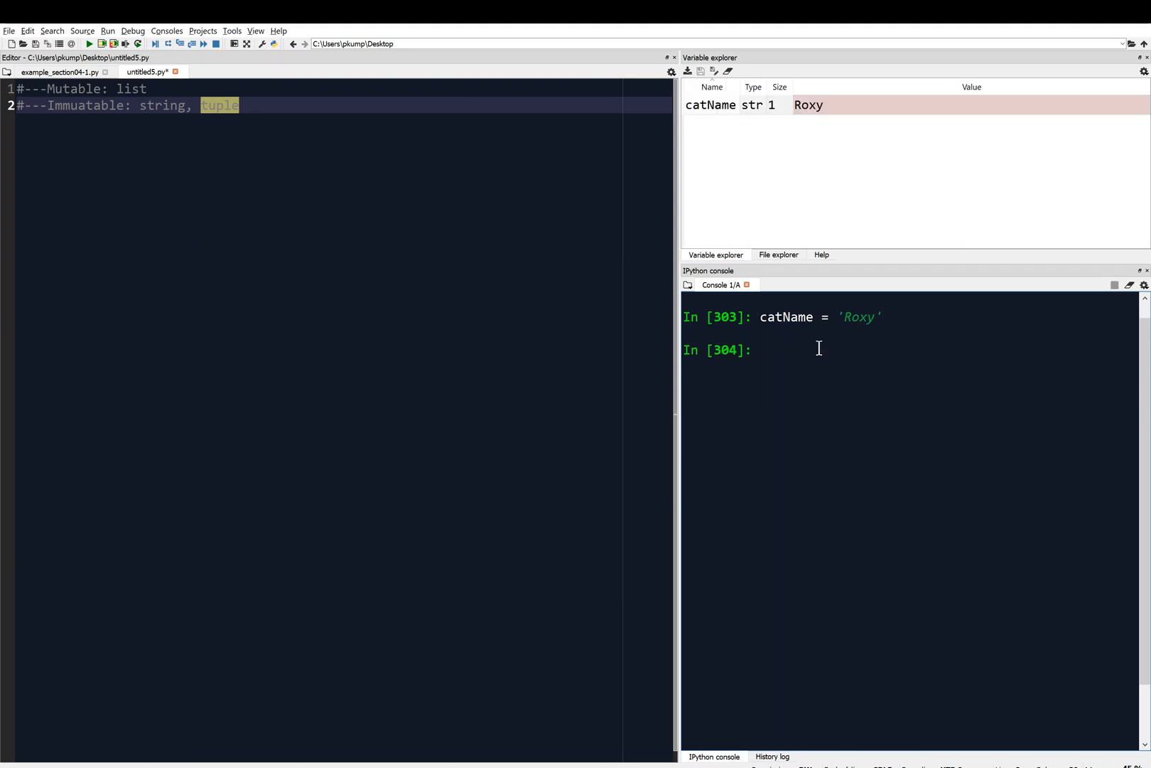
mouse_move(871, 354)
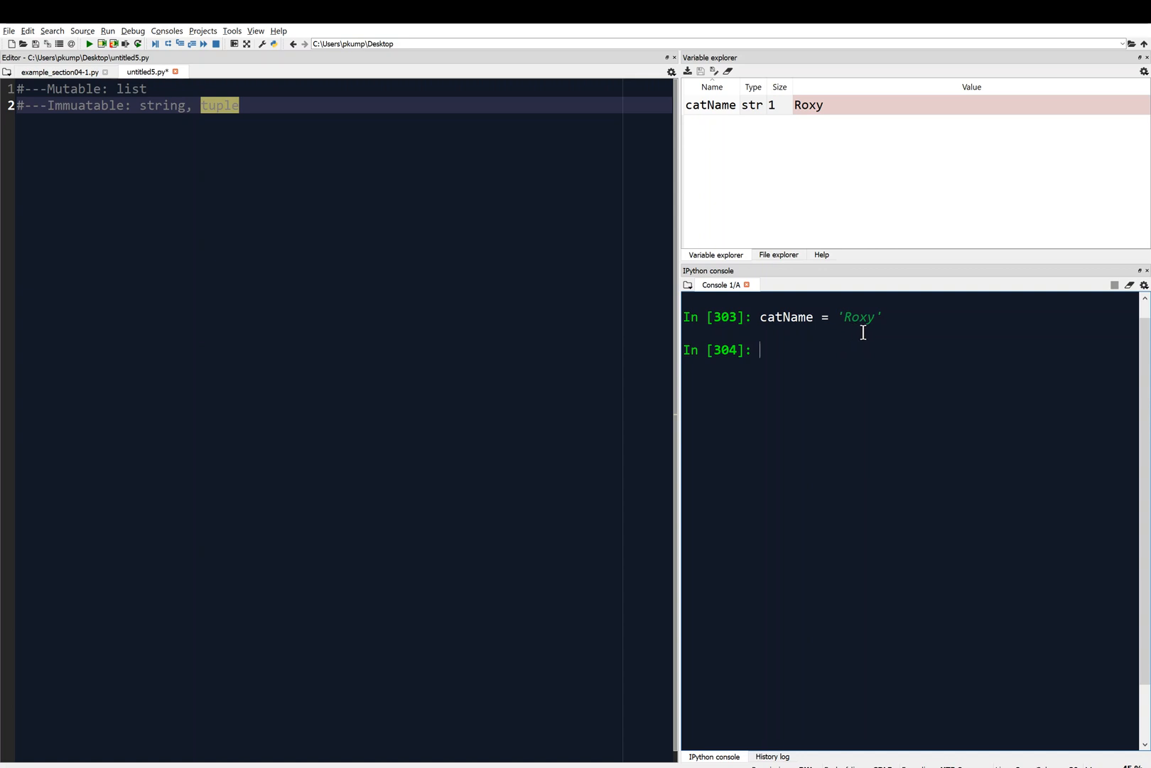
mouse_move(845, 323)
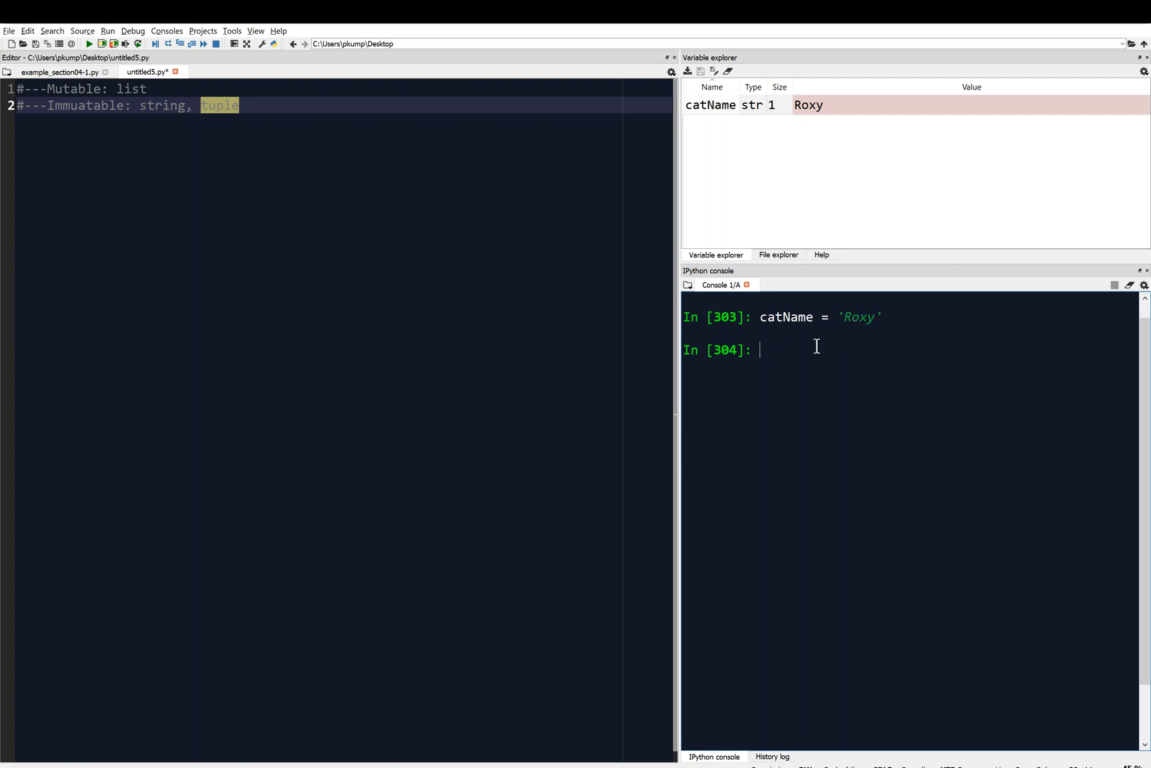
Step: Index catName with [0] and [-1] to get 'R' and 'y'
type("ca")
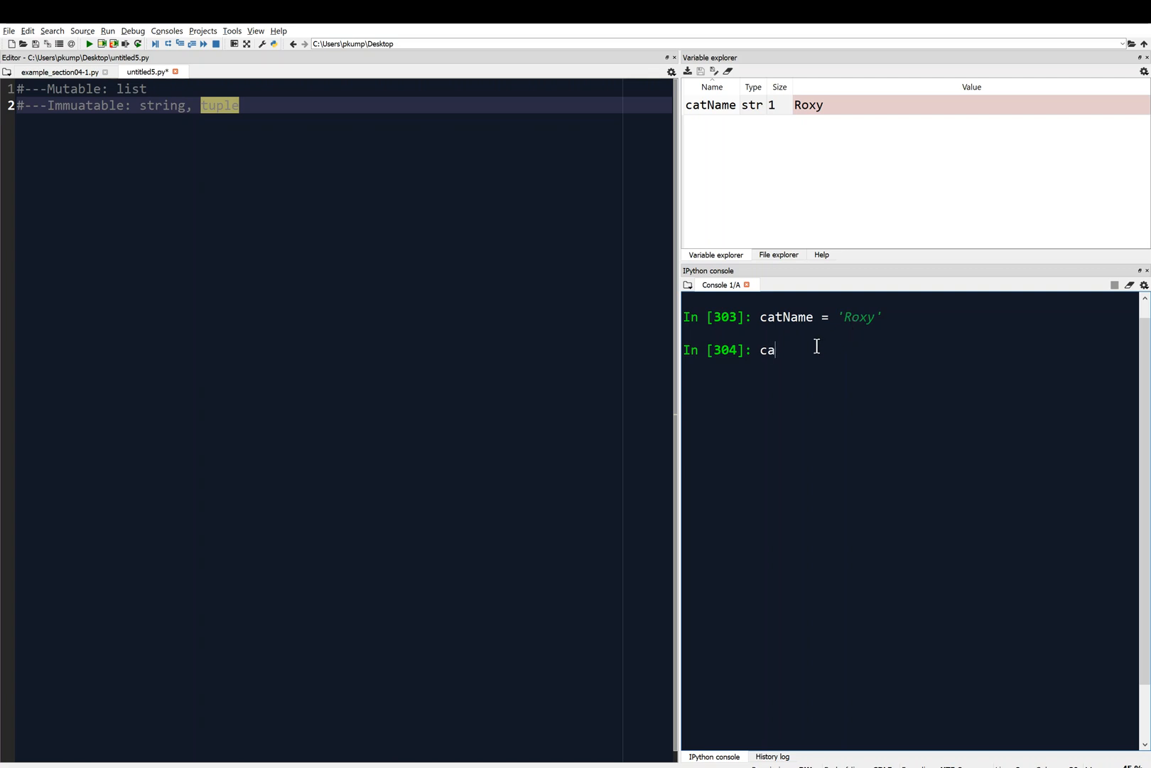
type("tName")
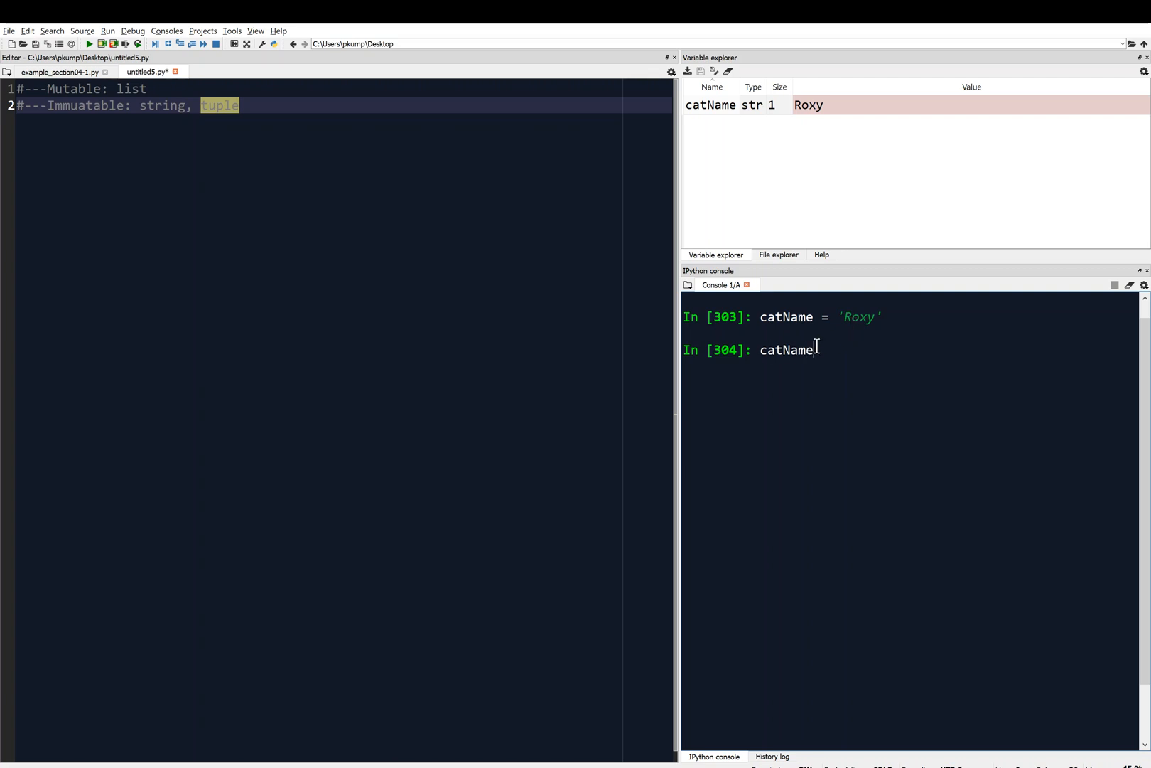
type("[")
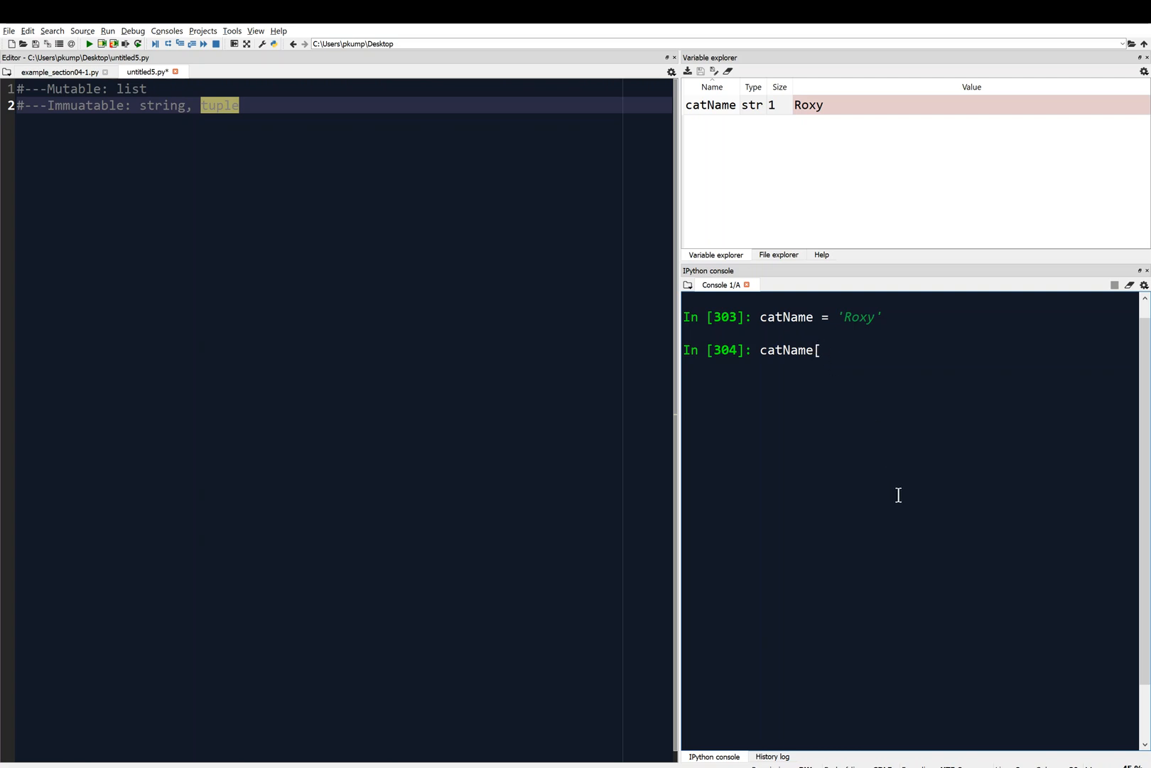
mouse_move(863, 393)
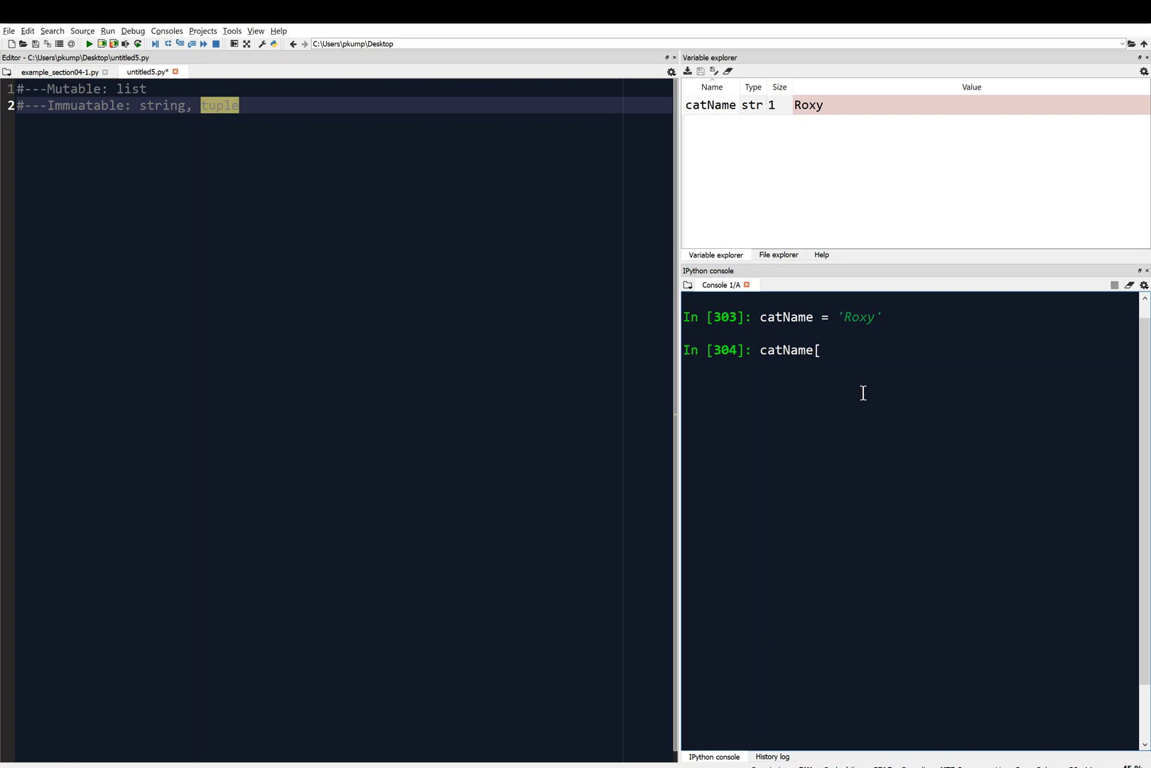
type("0")
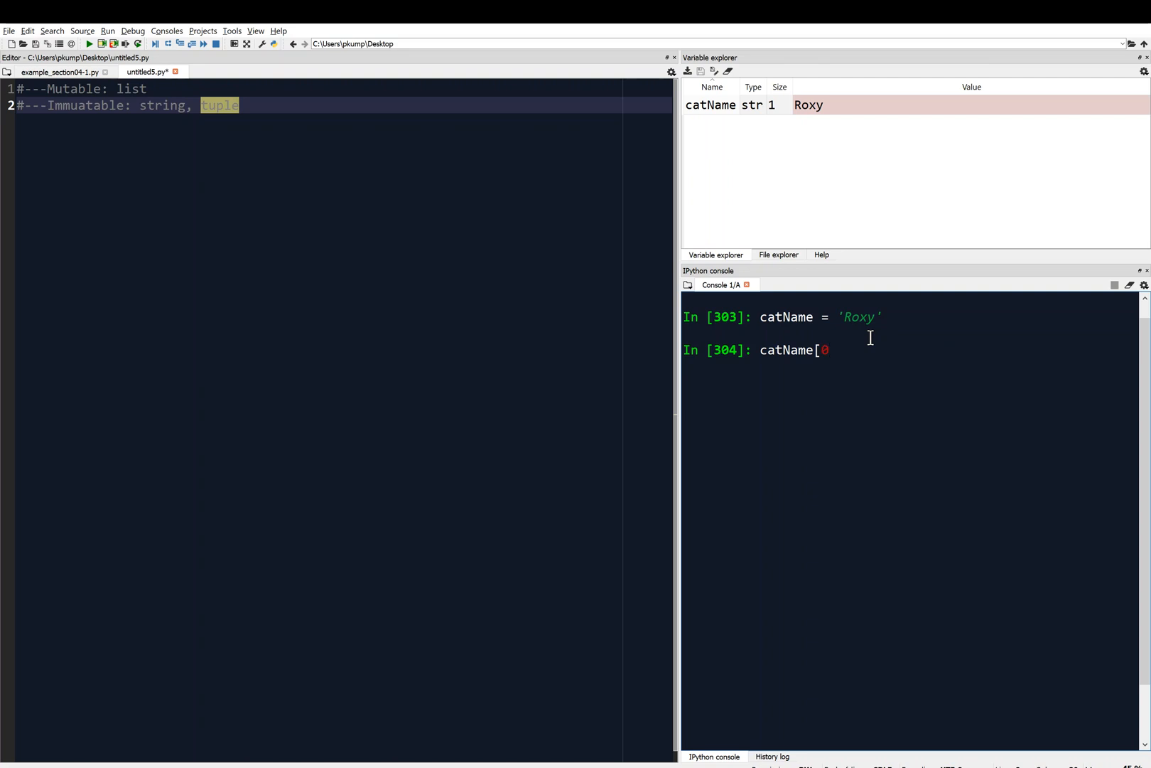
type("]")
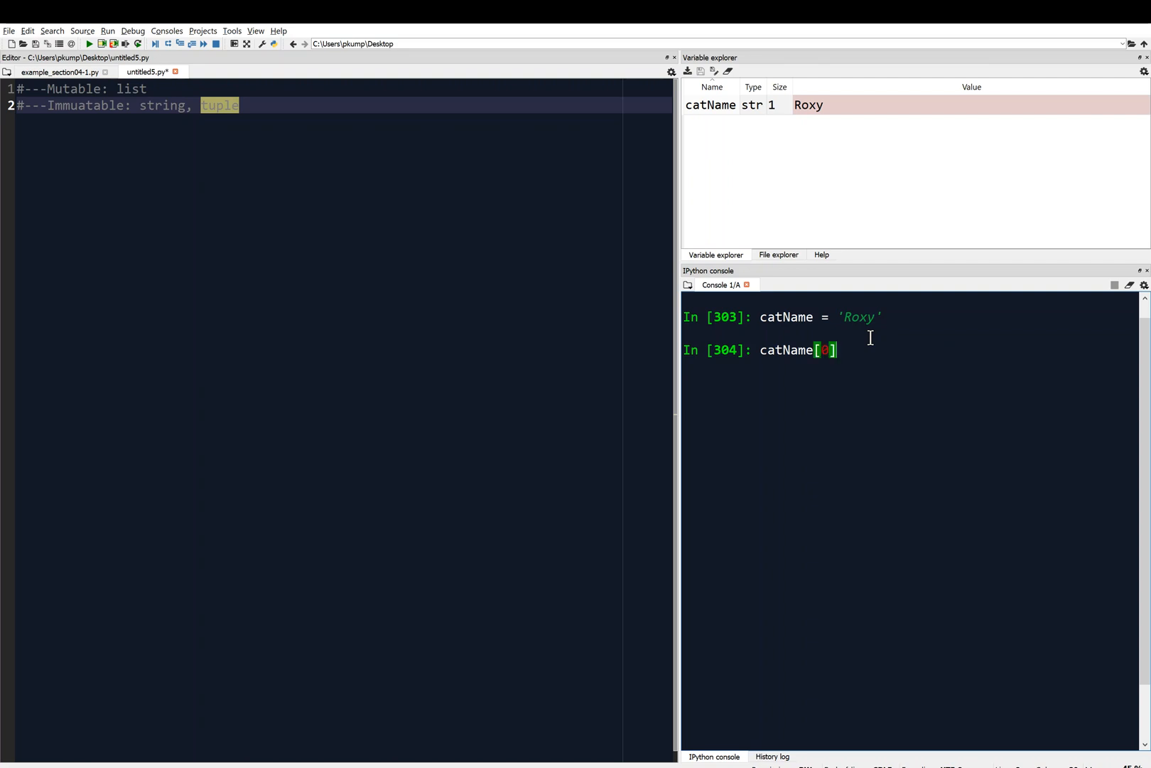
mouse_move(877, 377)
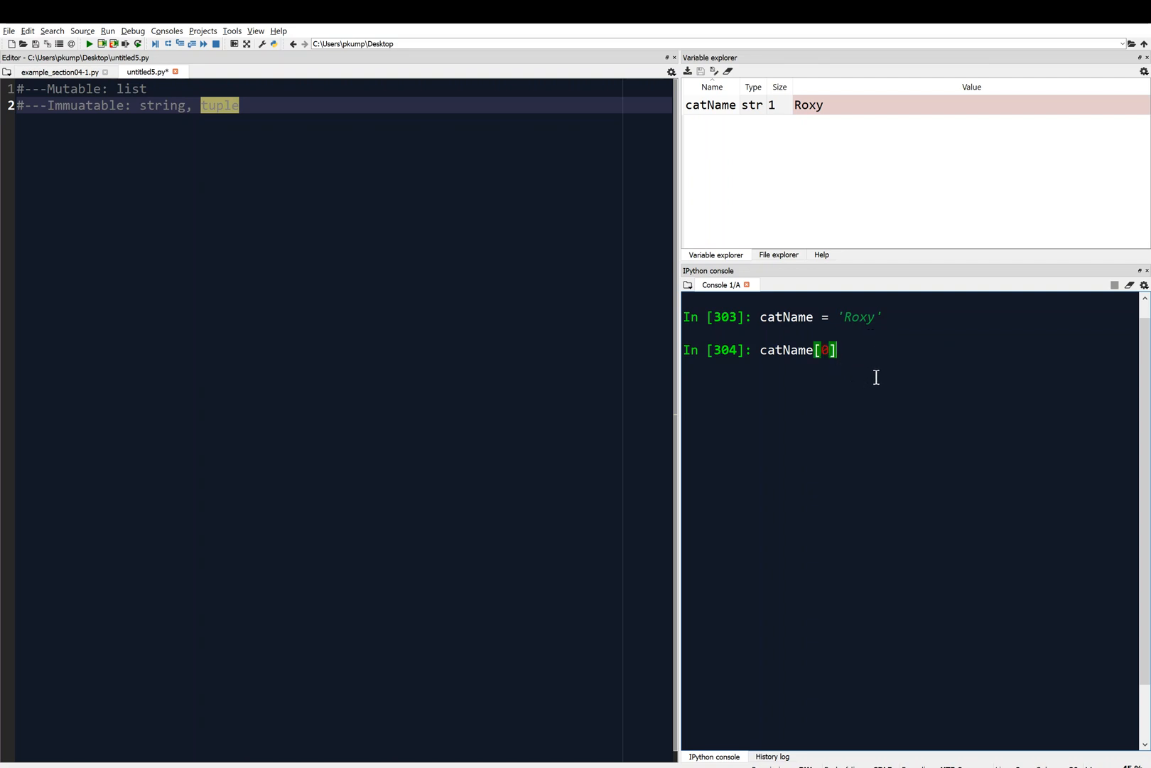
key("Return")
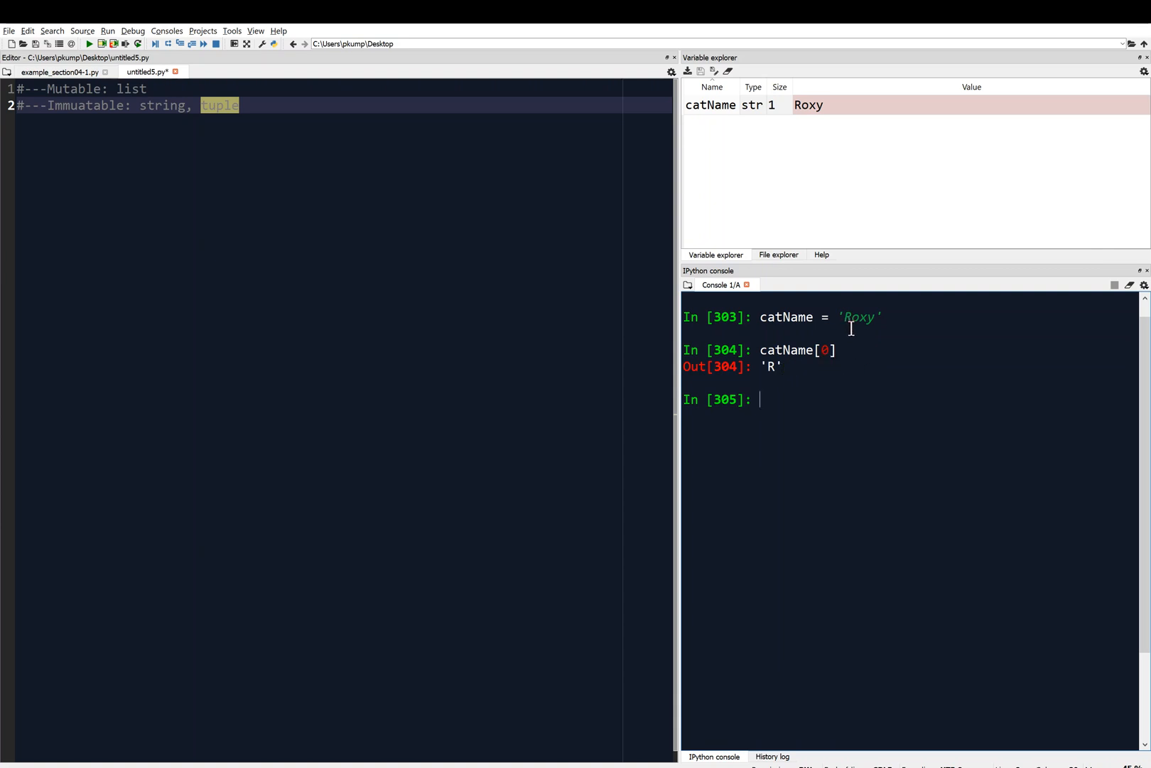
type("catName[0]")
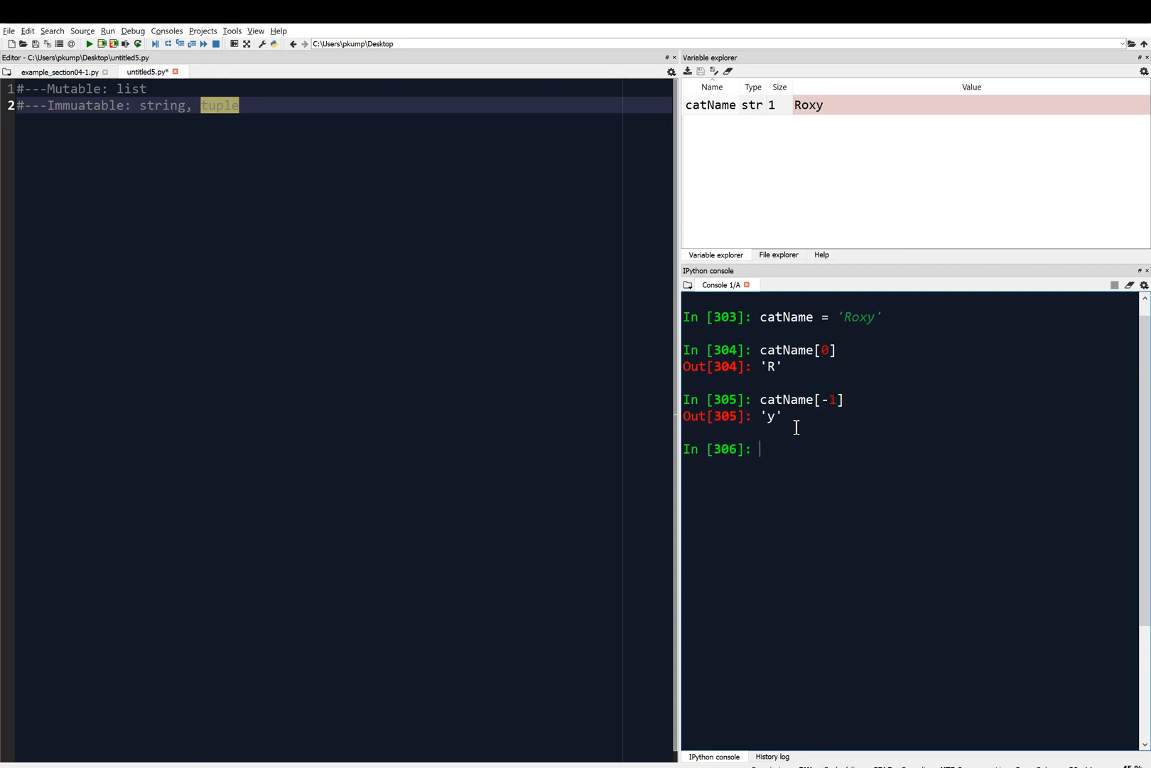
mouse_move(876, 326)
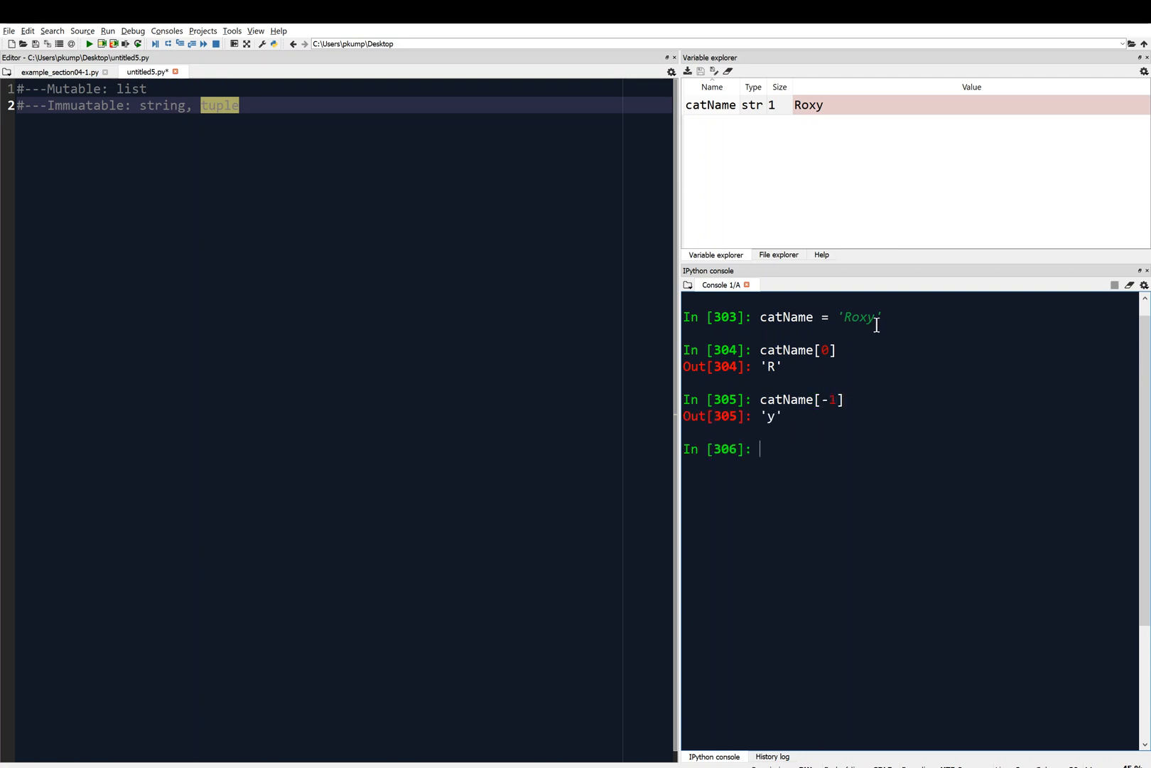
mouse_move(787, 450)
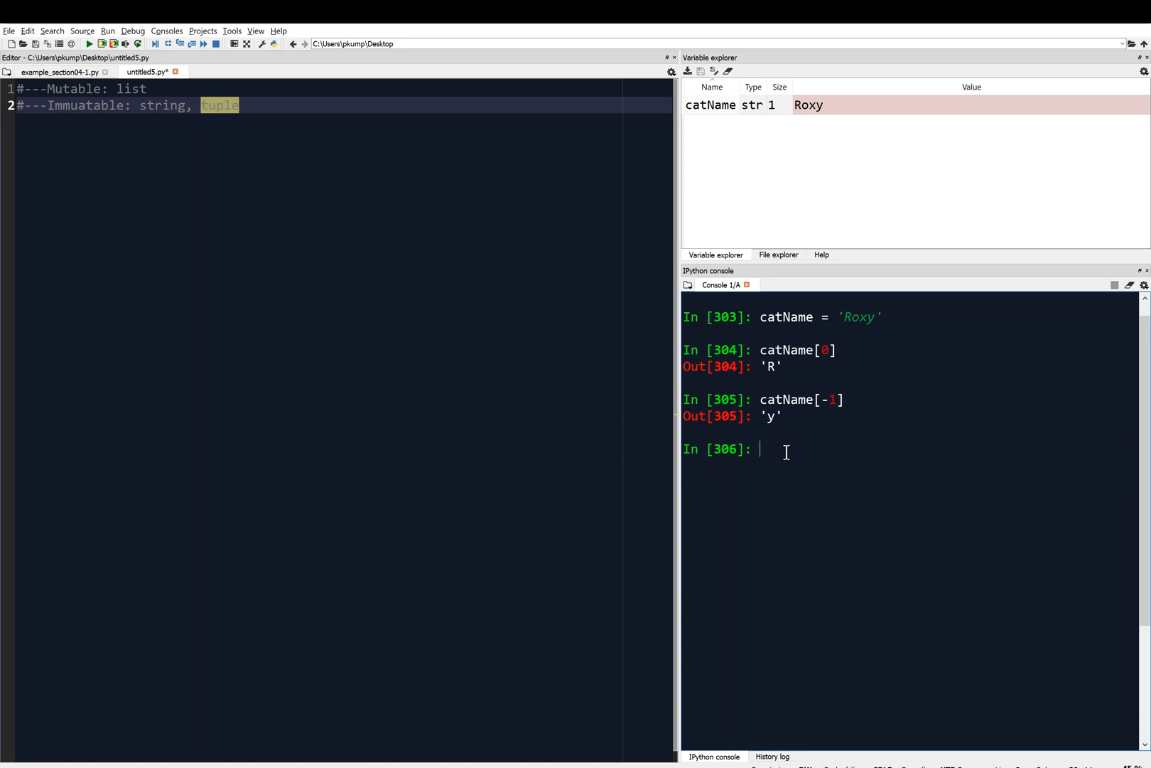
mouse_move(813, 472)
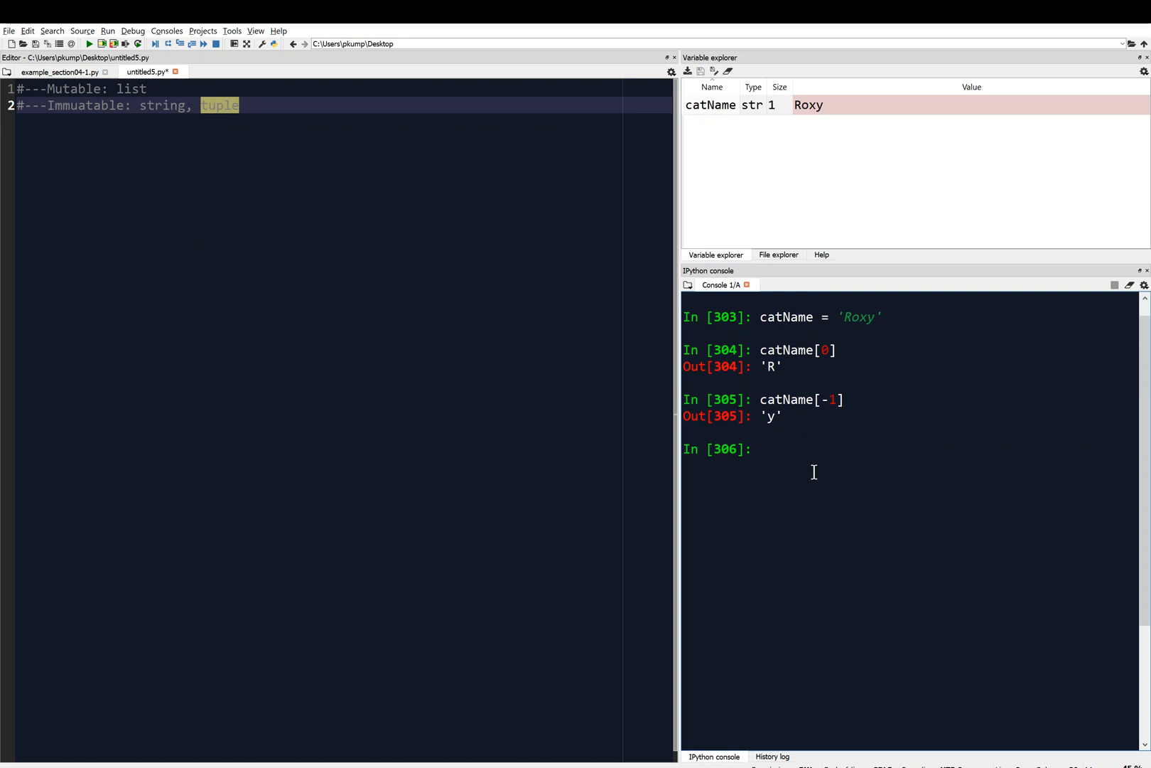
Step: Slice catName[1:3] in the console to get 'ox'
type("catName[")
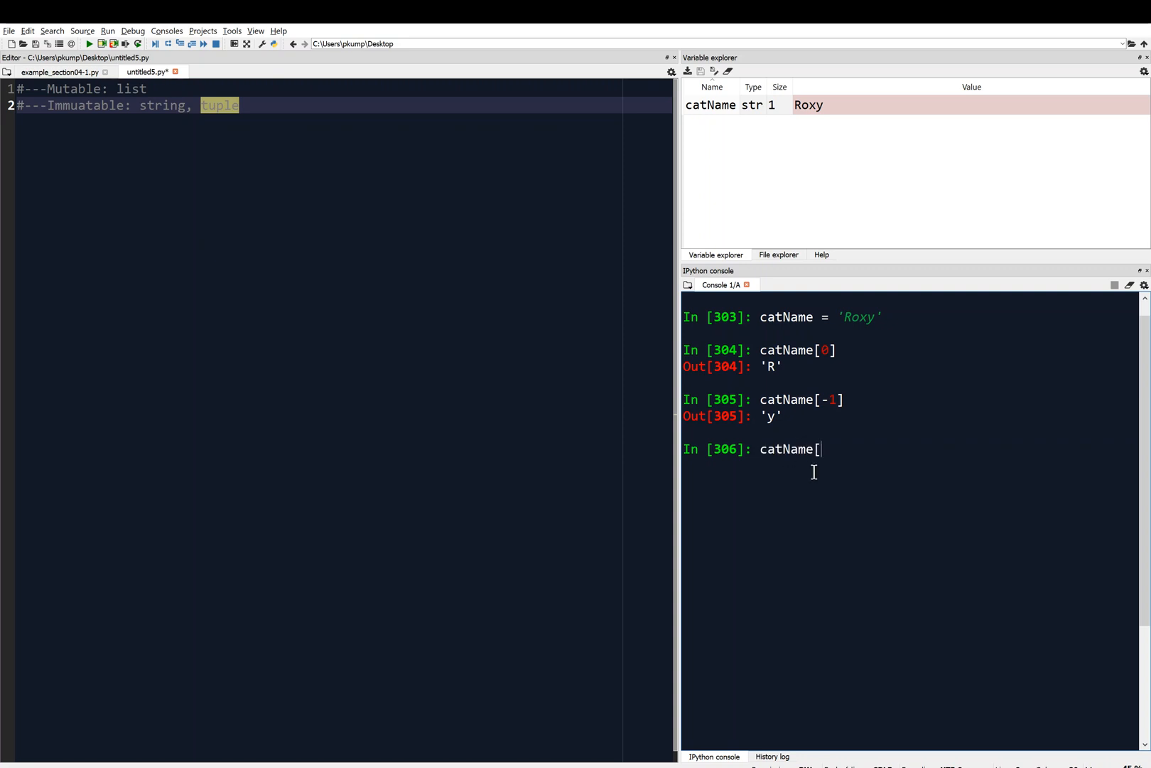
type("1:3")
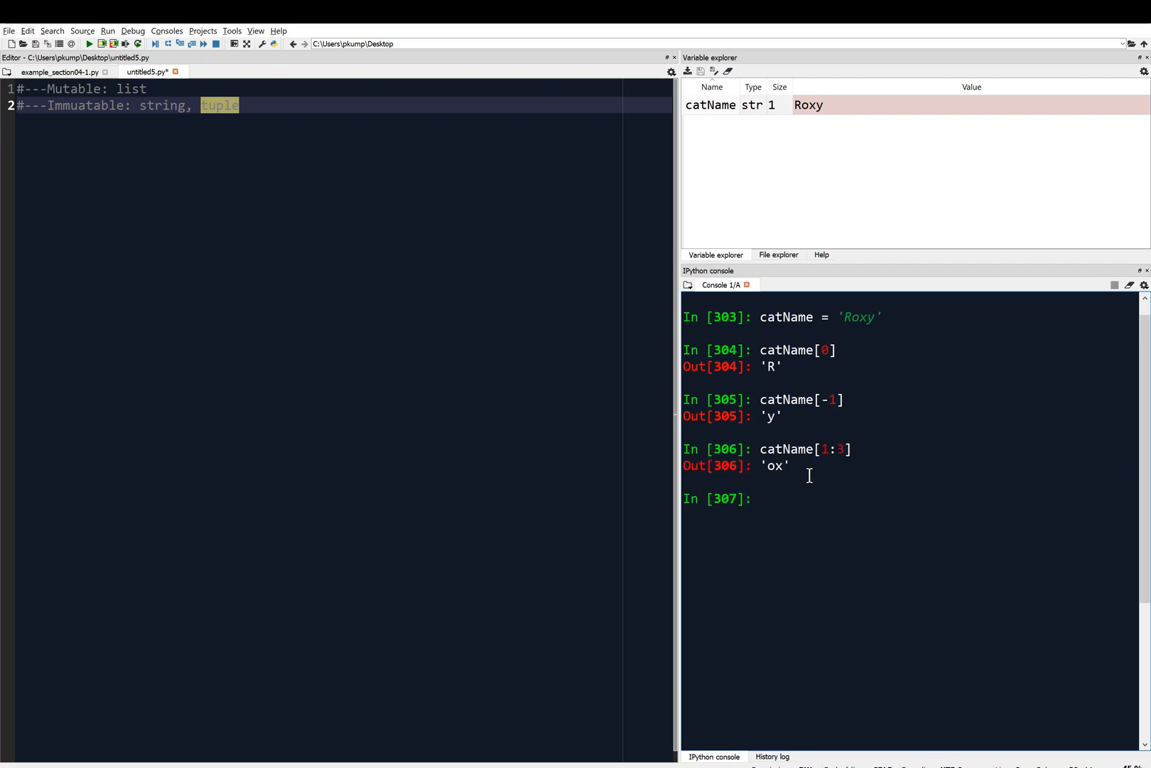
mouse_move(784, 476)
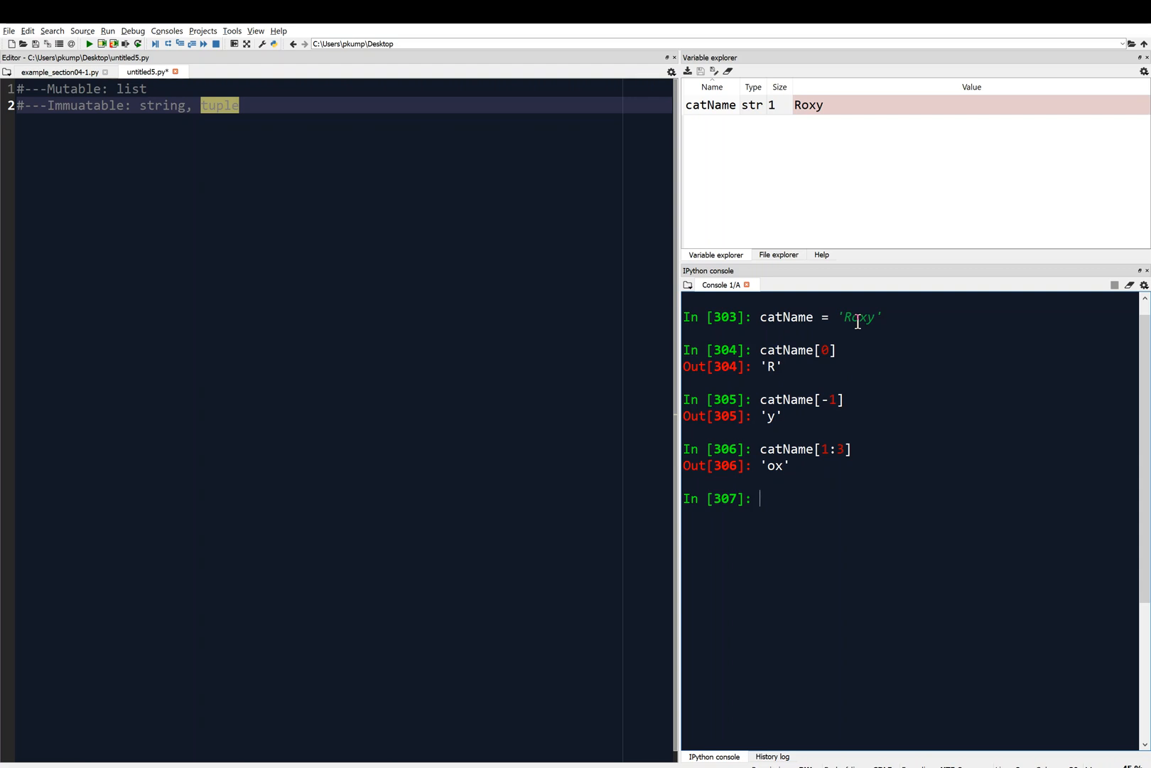
mouse_move(848, 456)
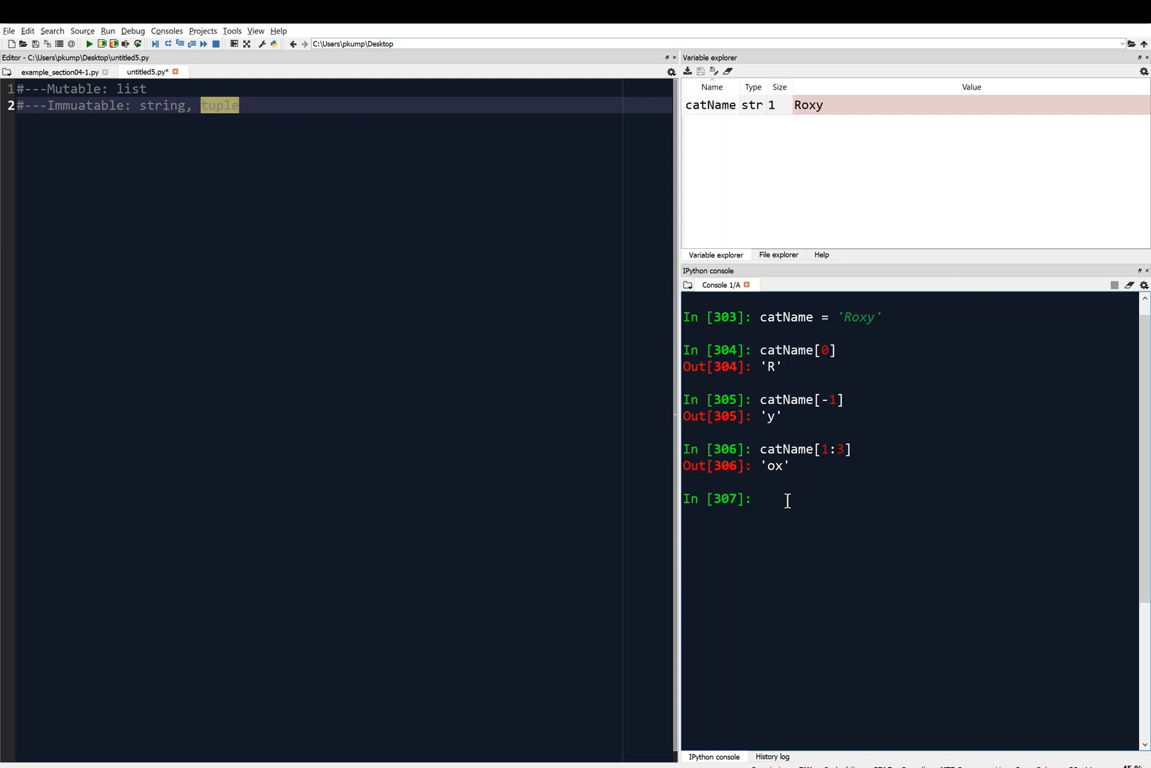
Step: Test whether 'R', 'x' and 'X' are in catName (True, True, False)
type("'R")
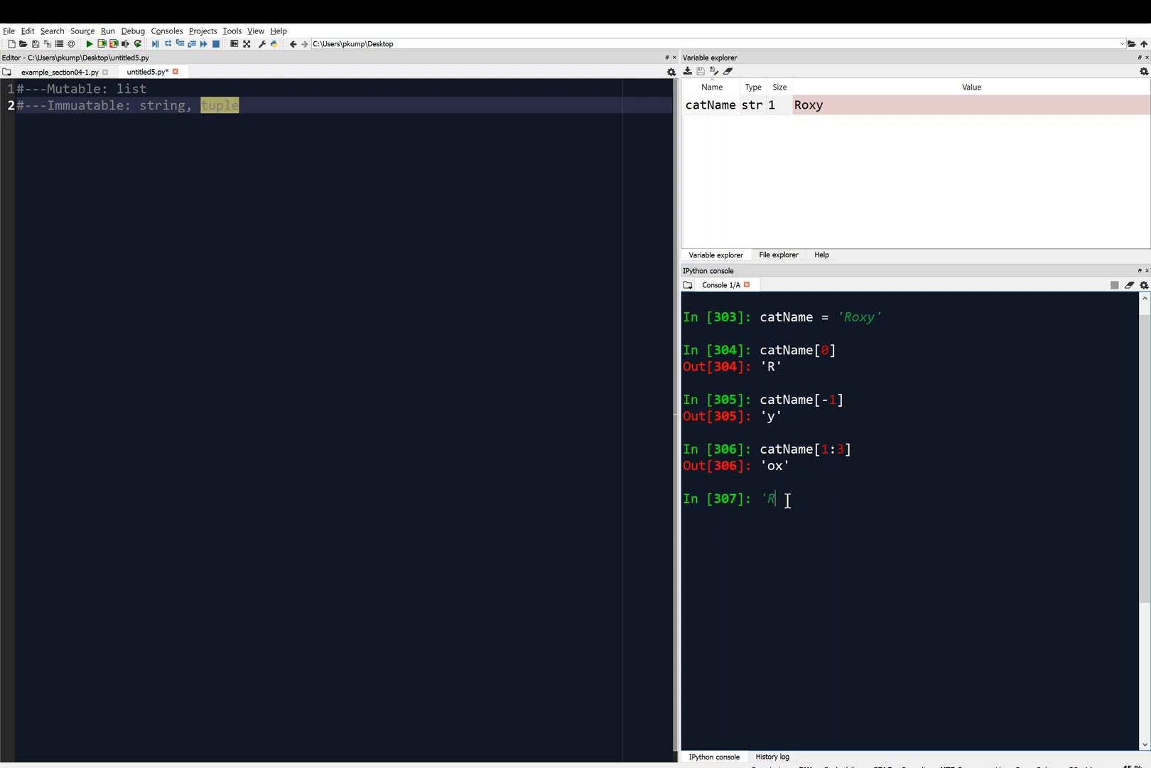
type("'")
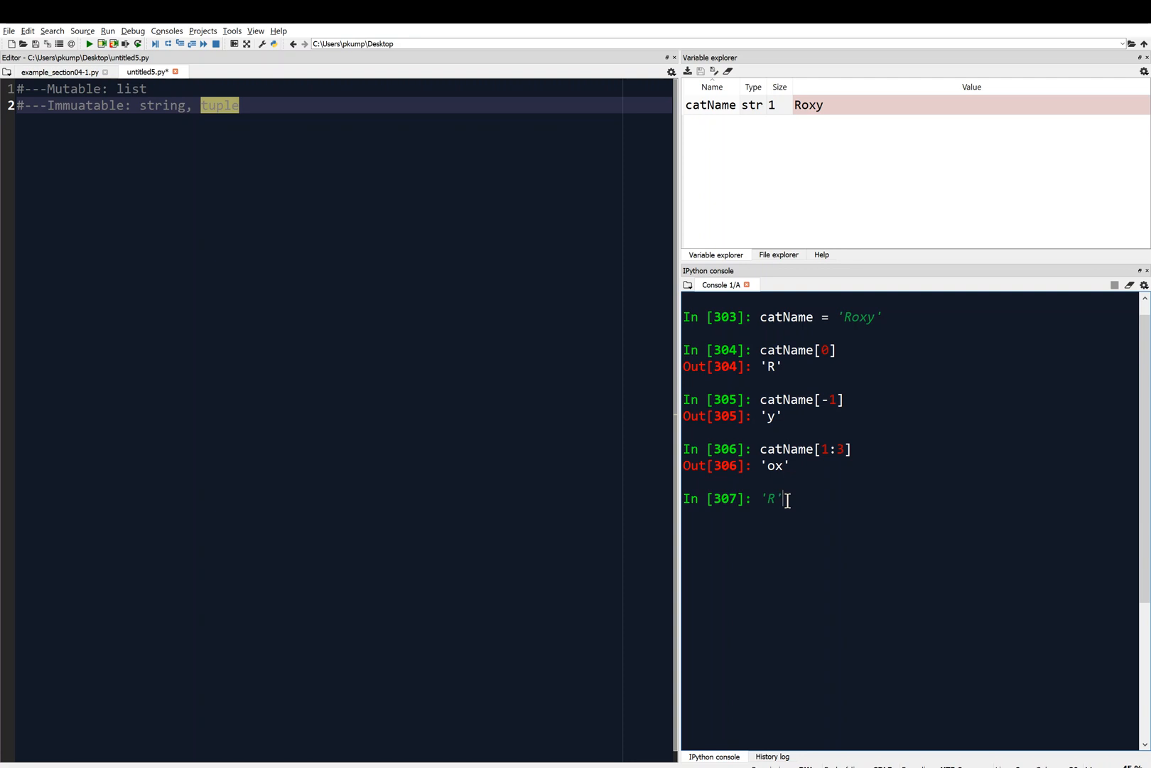
type("in catBa")
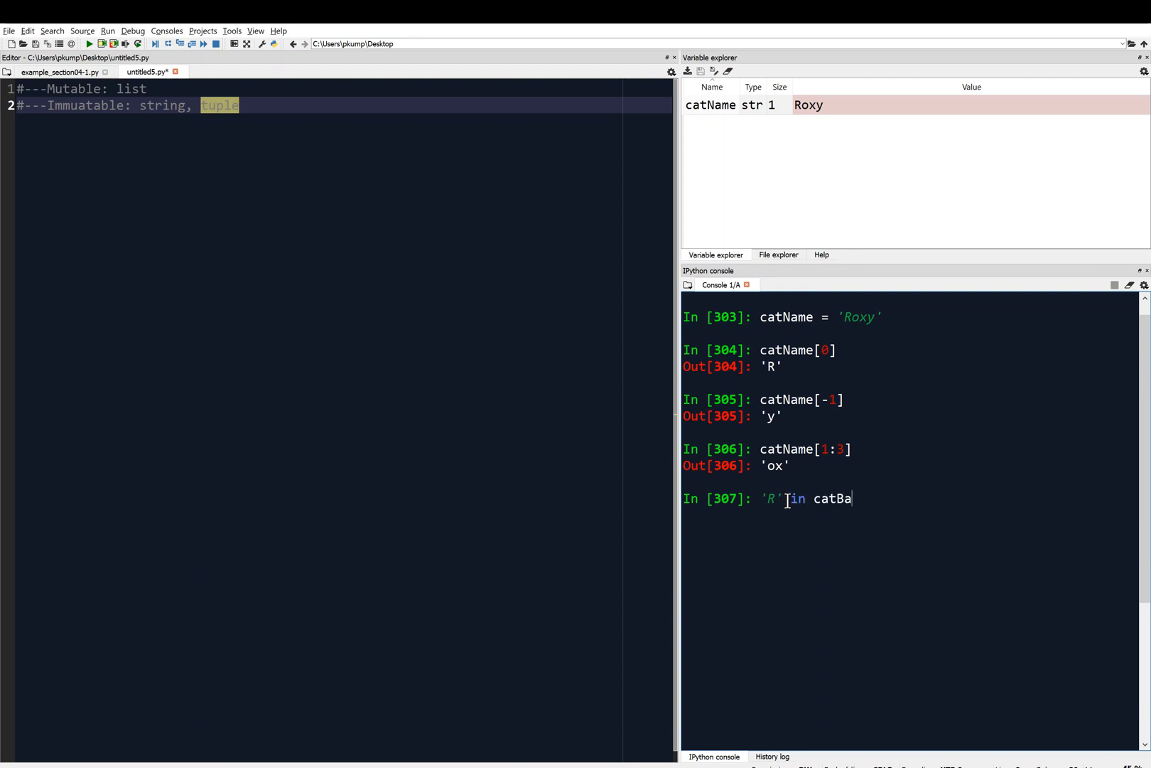
type("Name")
key("Return")
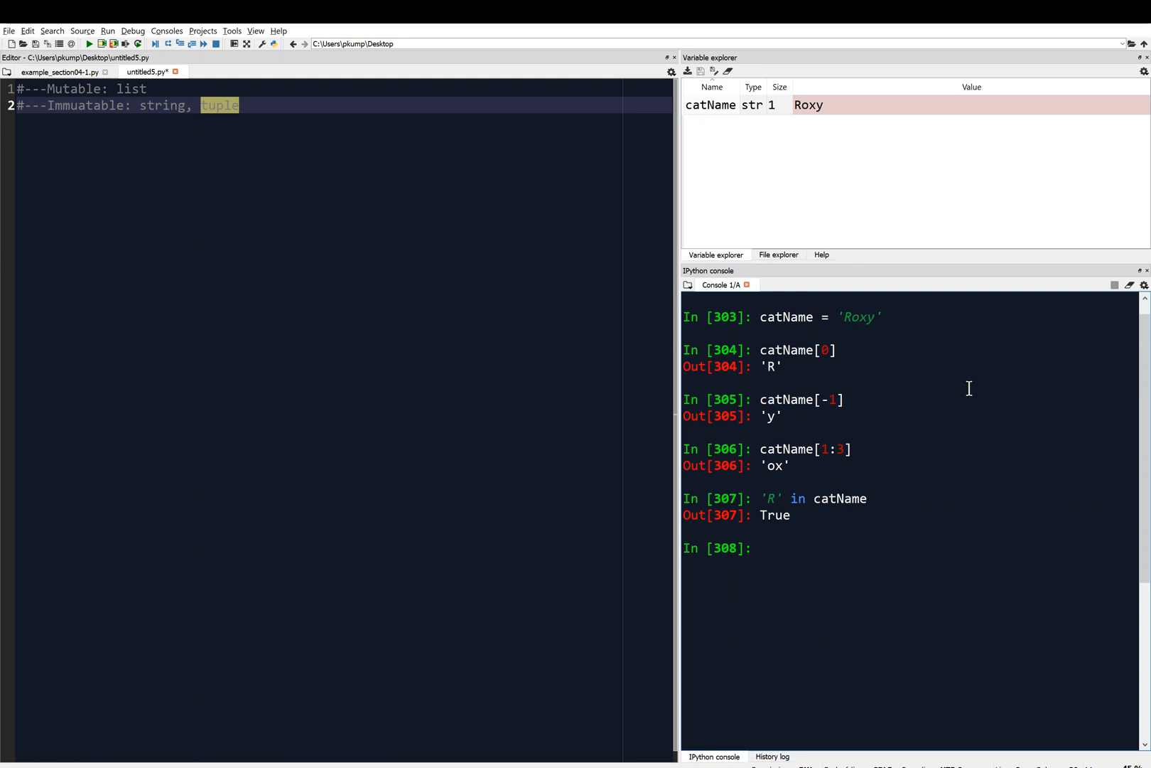
type("'R' in catName")
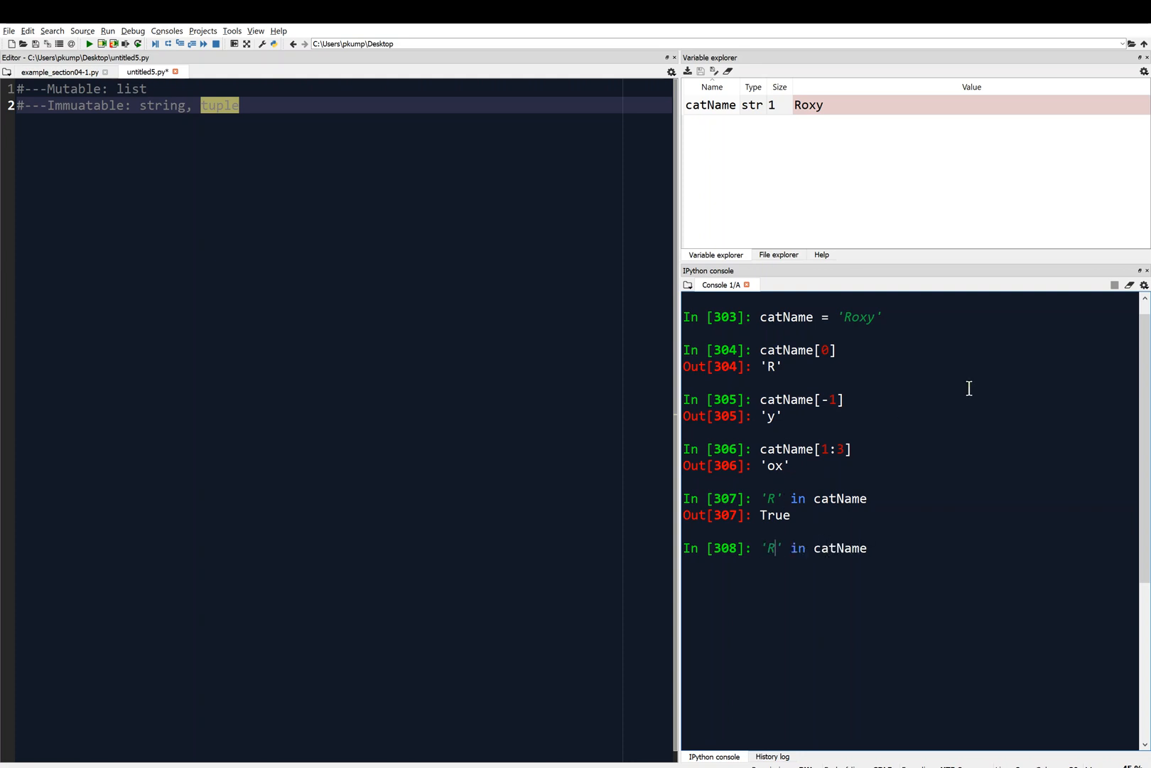
key("Return")
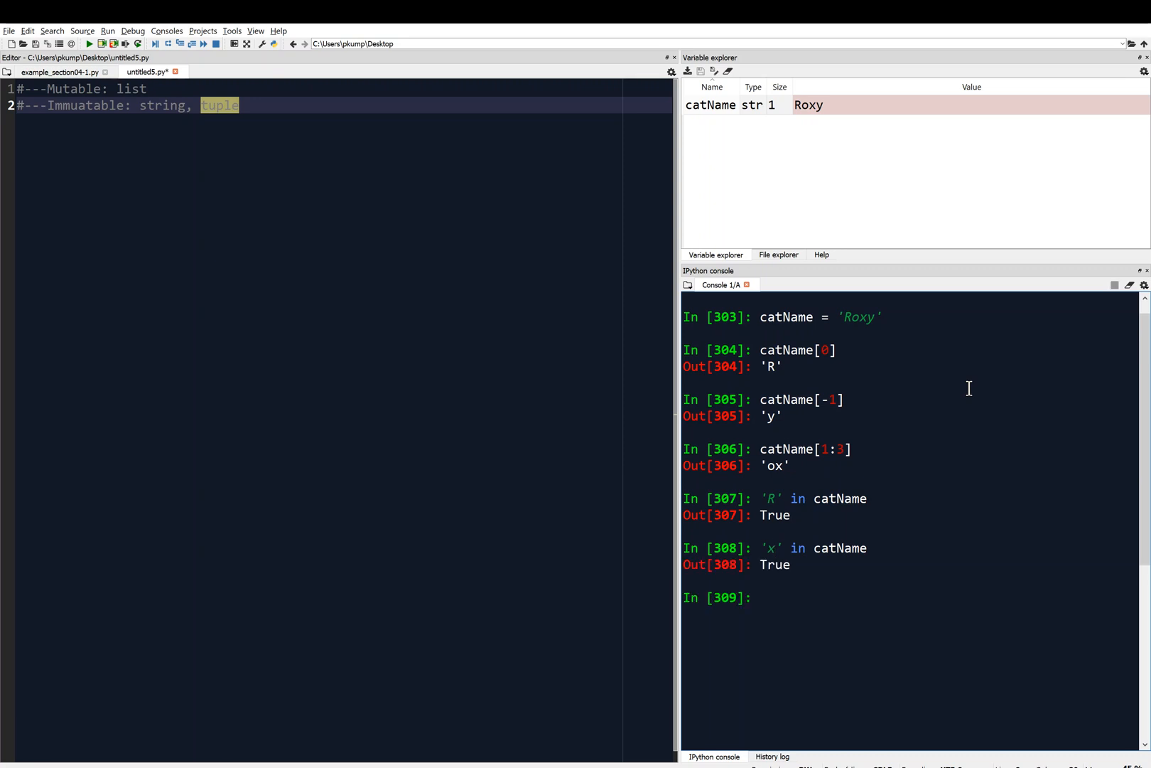
type("'' in catName")
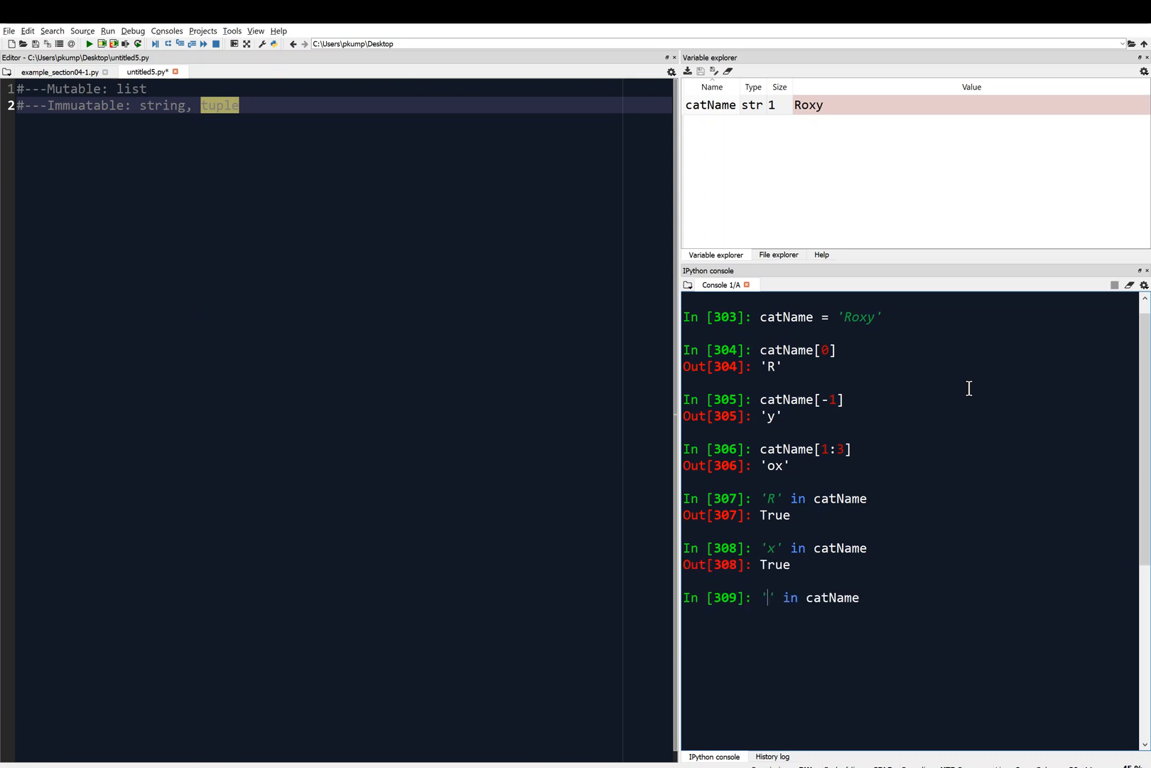
key("Return")
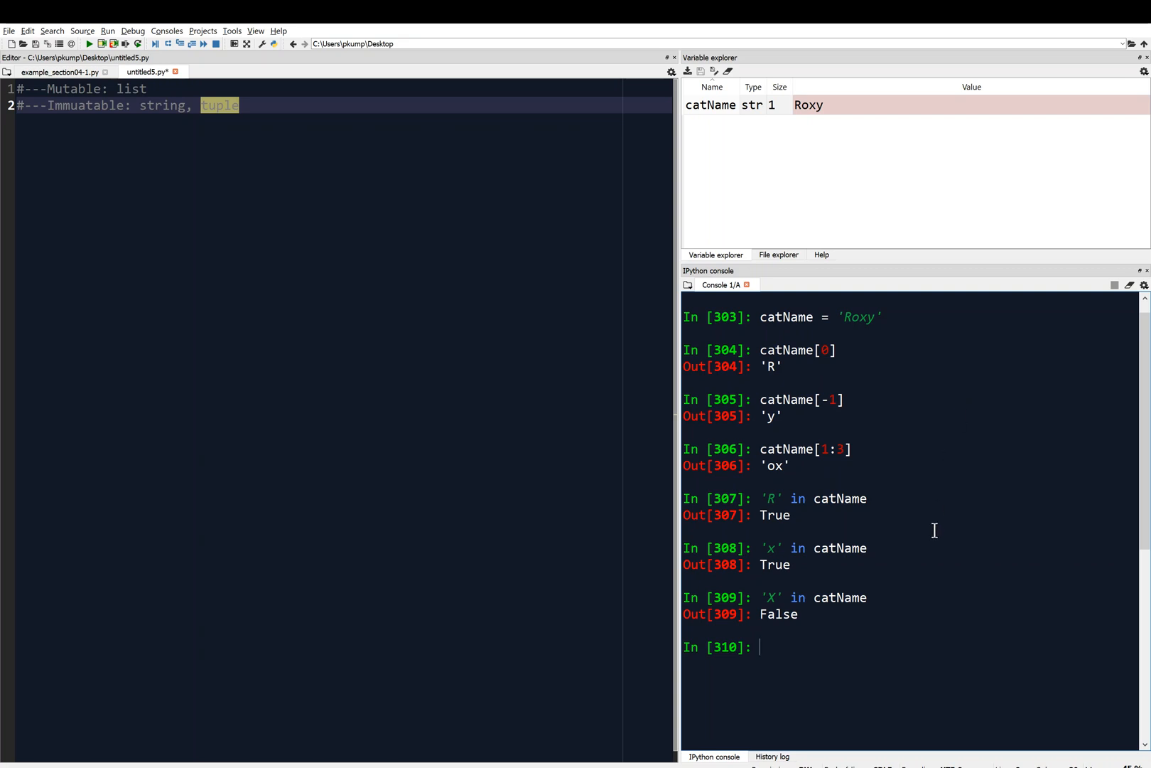
mouse_move(948, 615)
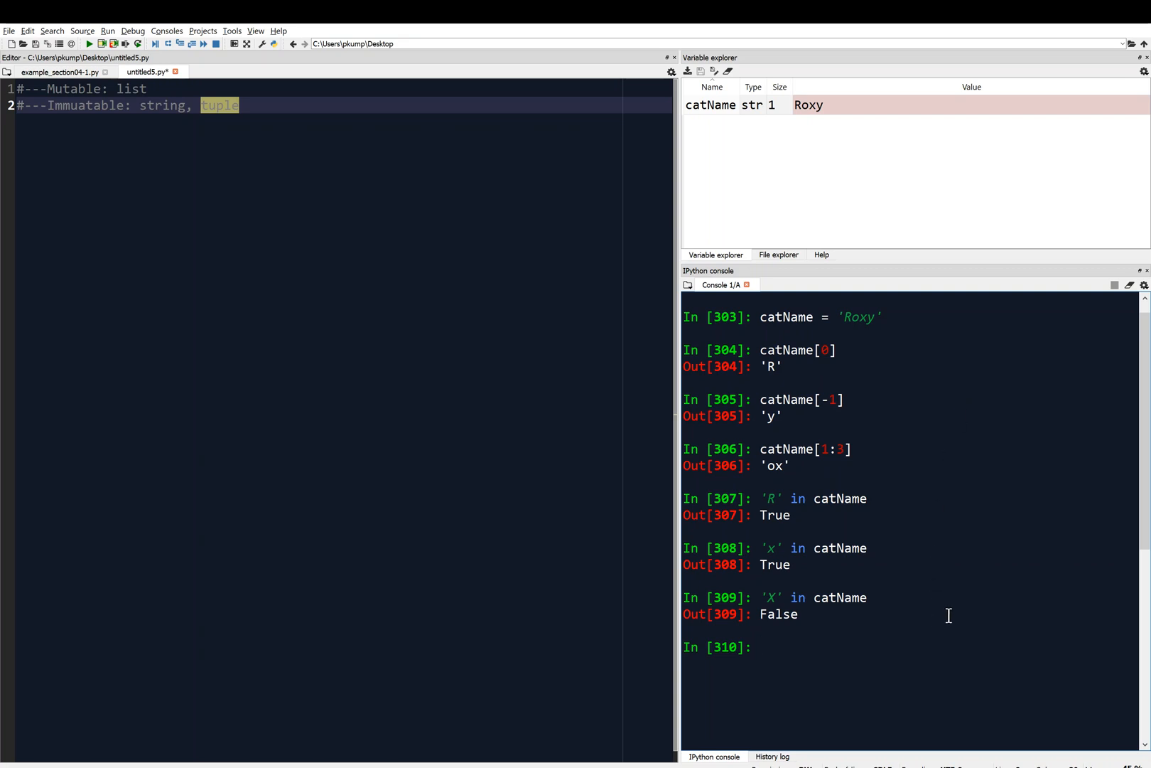
Step: Test 'Ro' in catName (True) and 'Ro' not in catName (False)
type("'X' in catName")
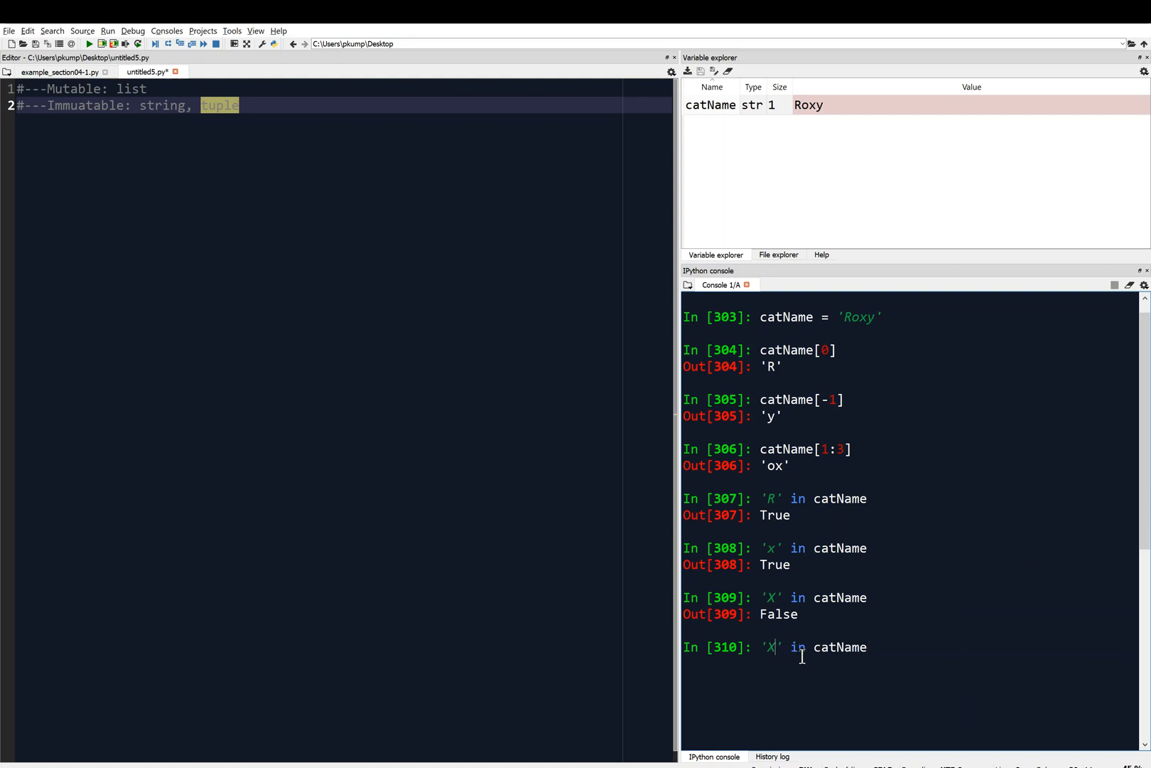
type("Ro")
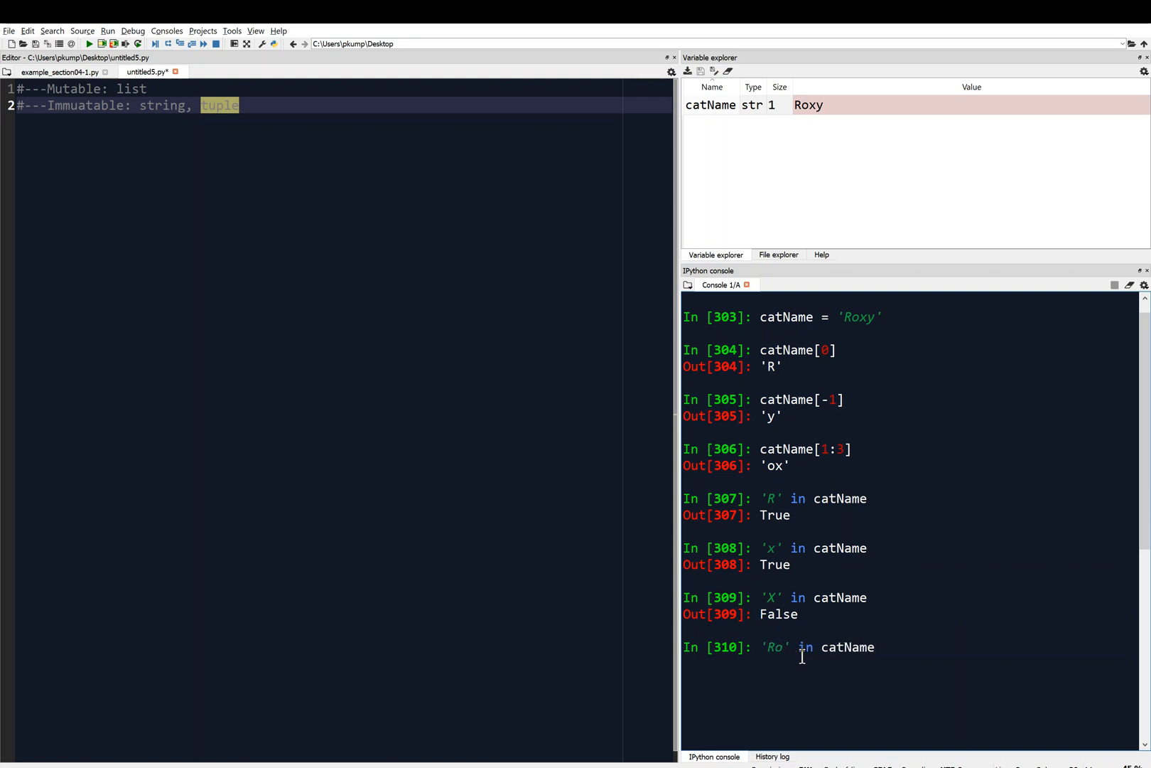
key("Return")
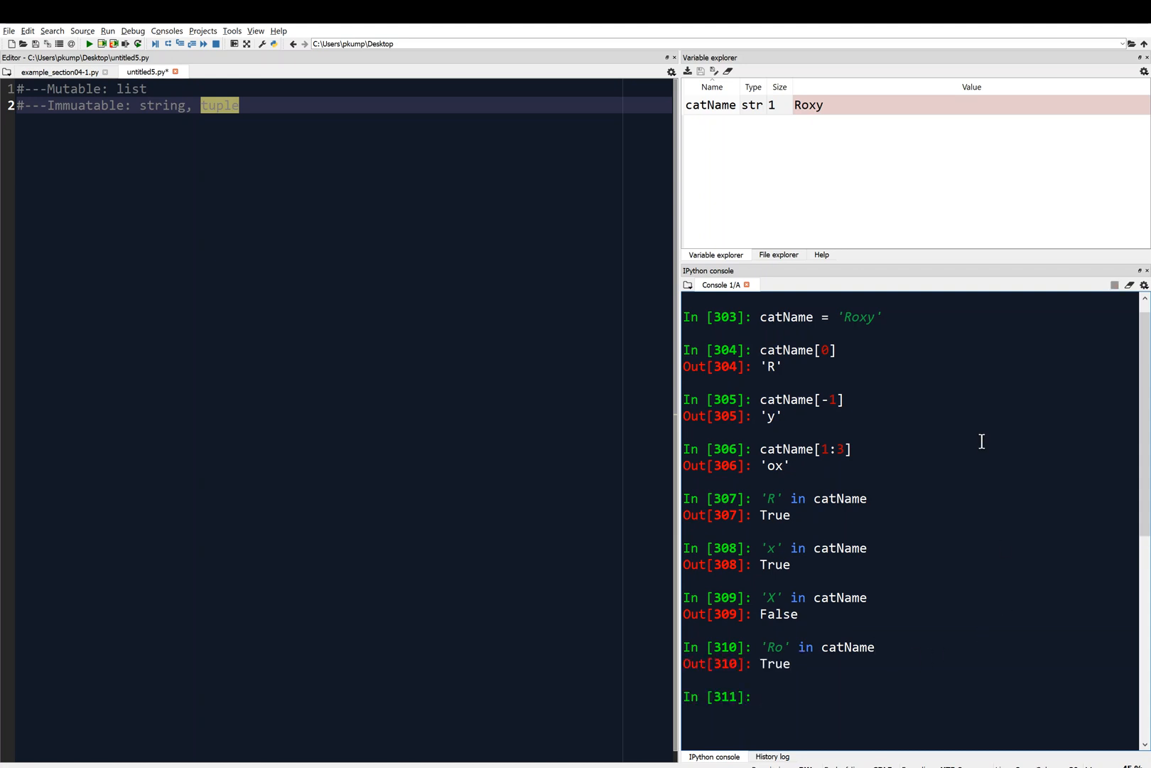
type("'Ro' in catName")
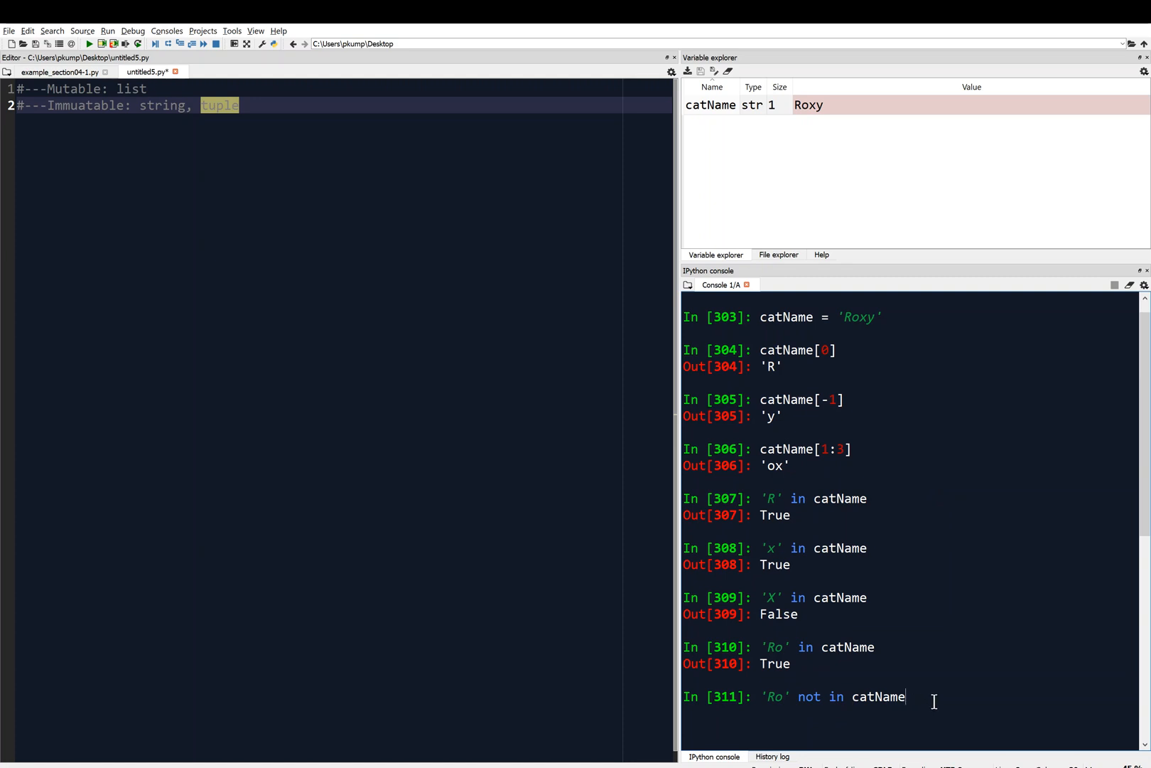
key("Return")
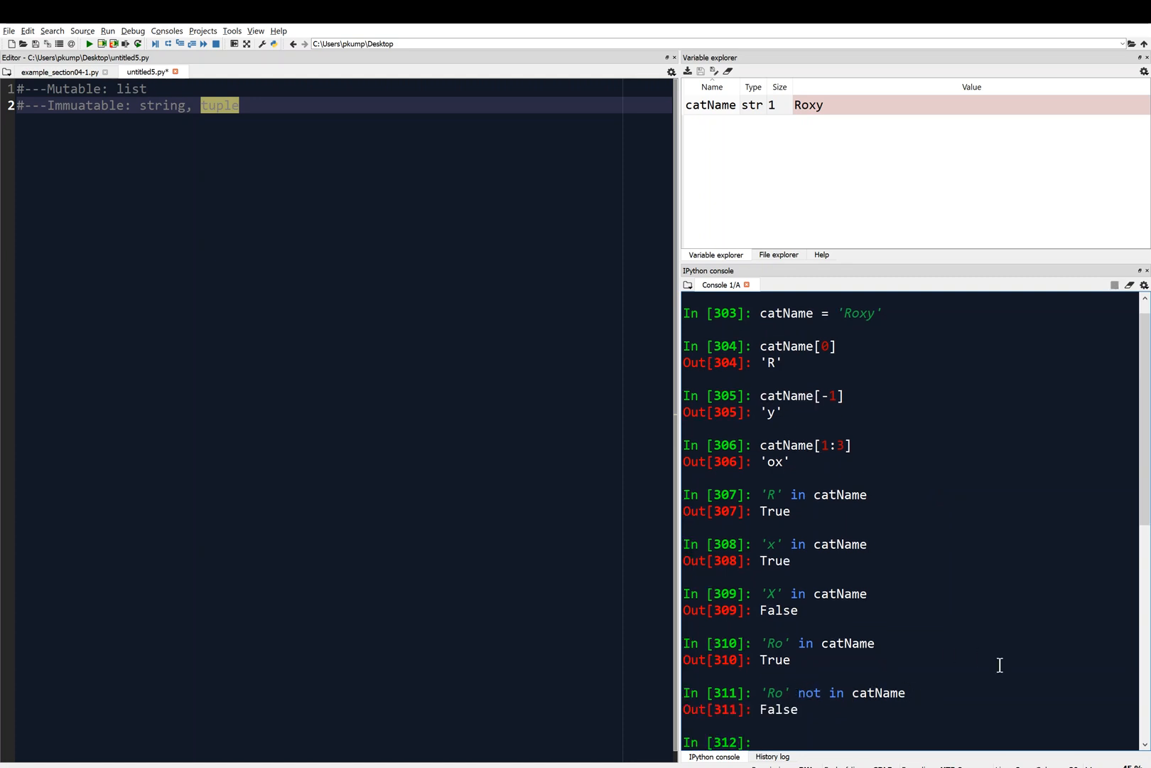
mouse_move(1005, 670)
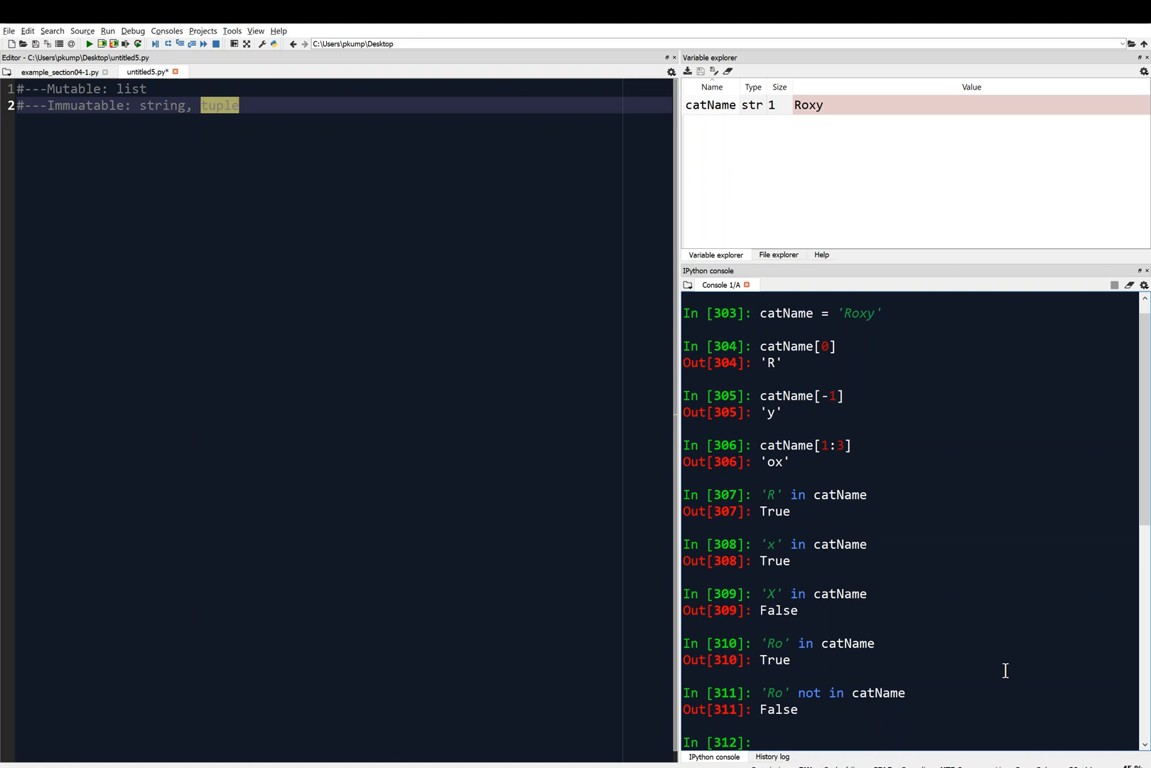
mouse_move(851, 701)
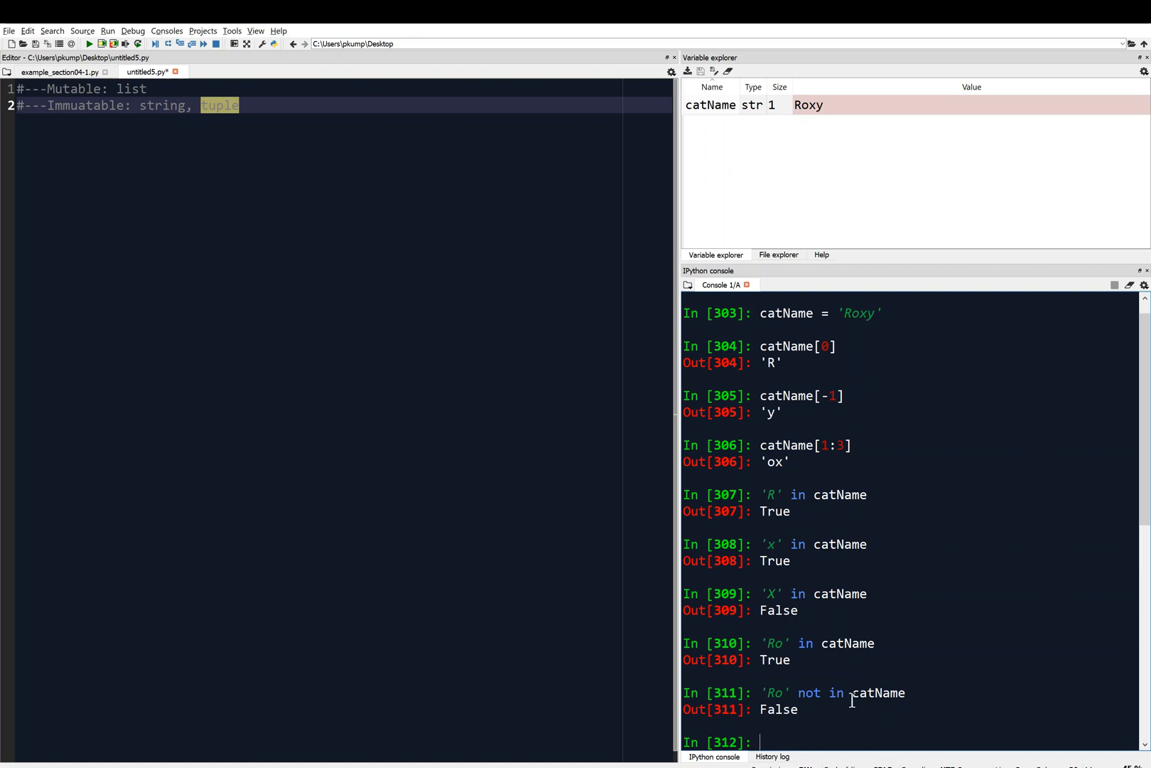
mouse_move(861, 418)
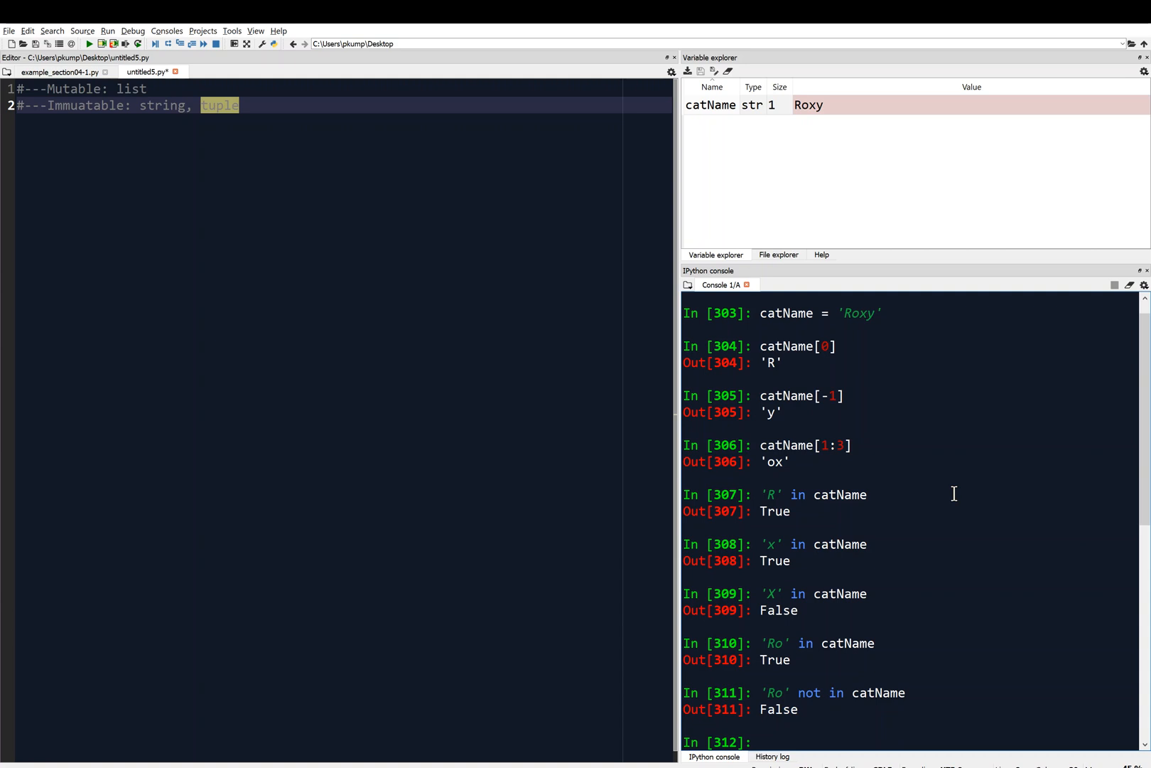
mouse_move(833, 505)
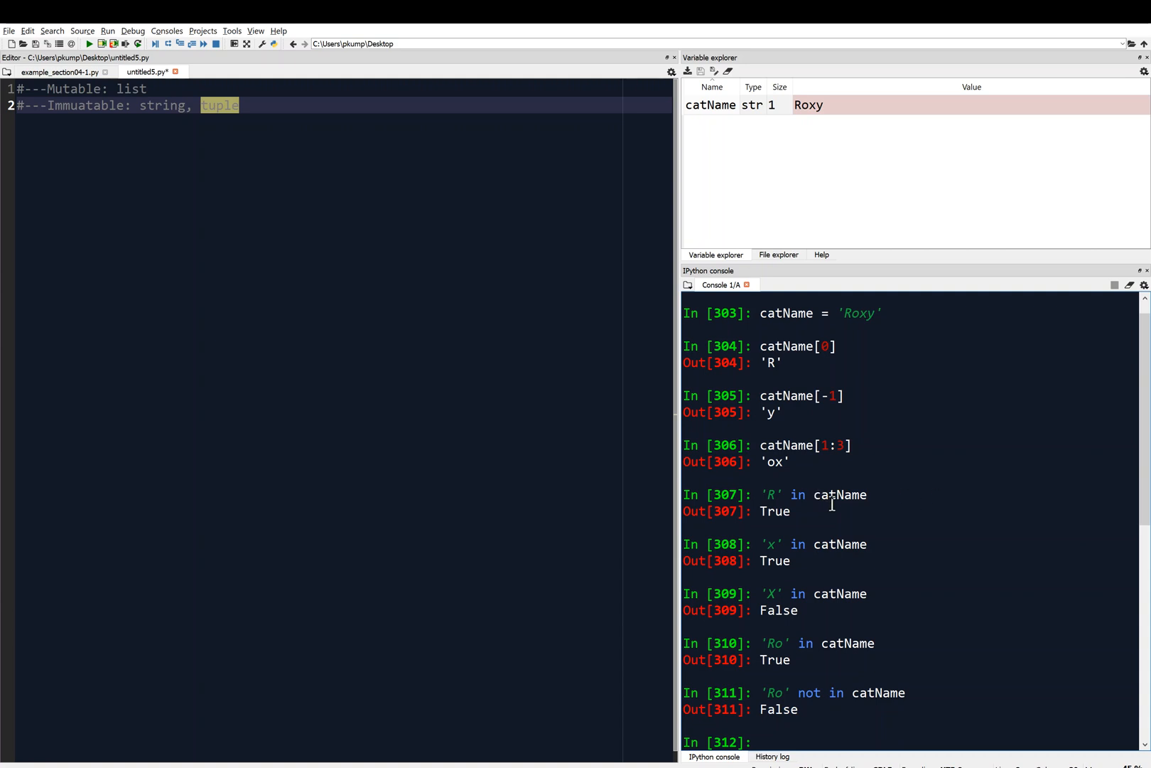
type("c")
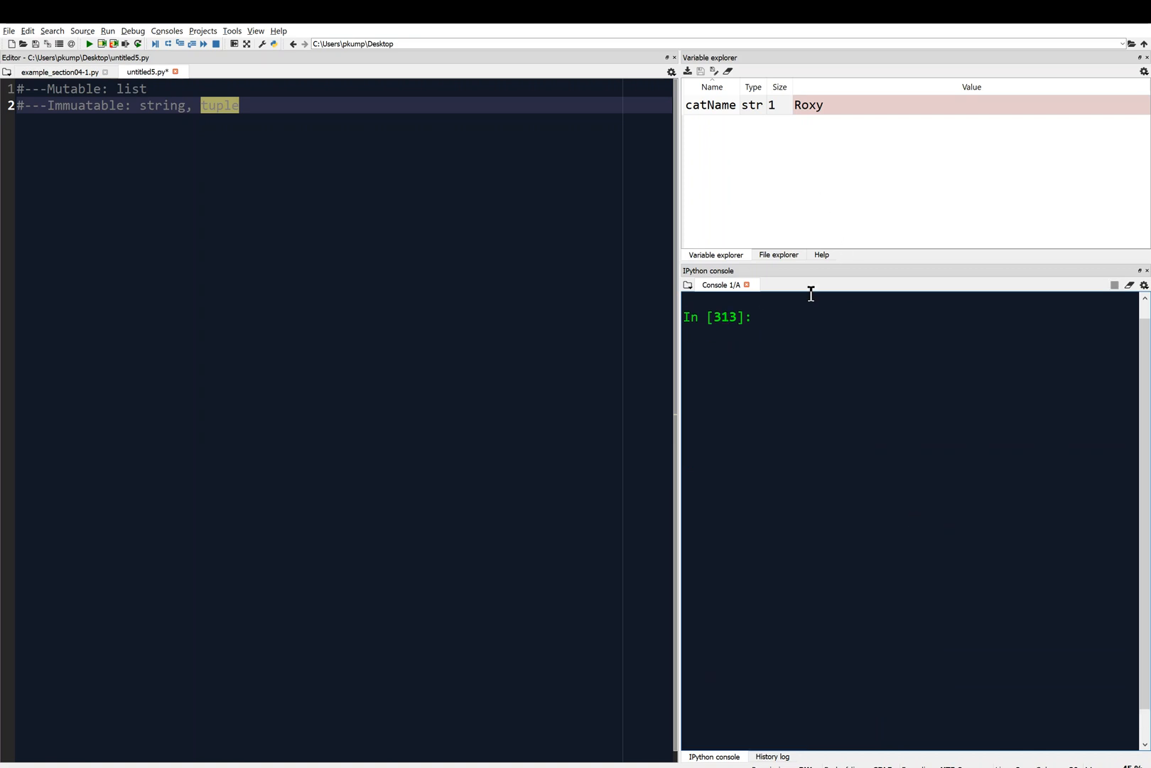
Step: Loop over catName printing each letter as '****' + i + '****'
type("for i in")
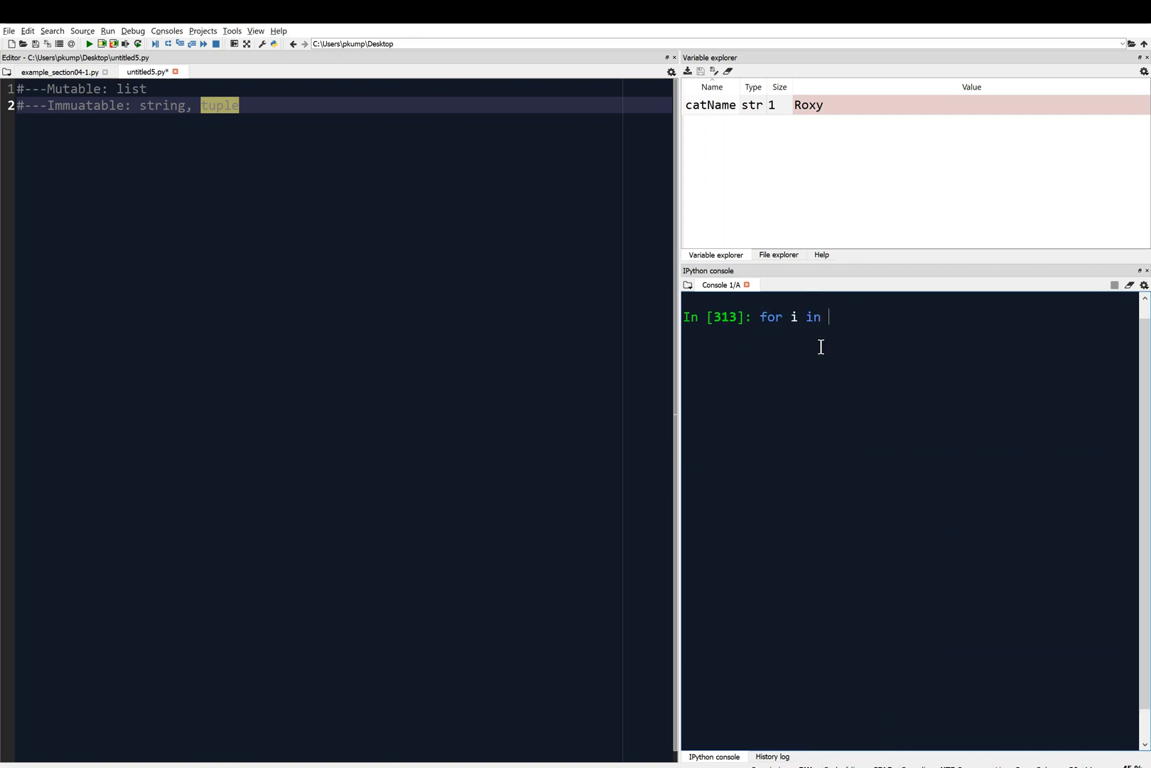
type("catName:")
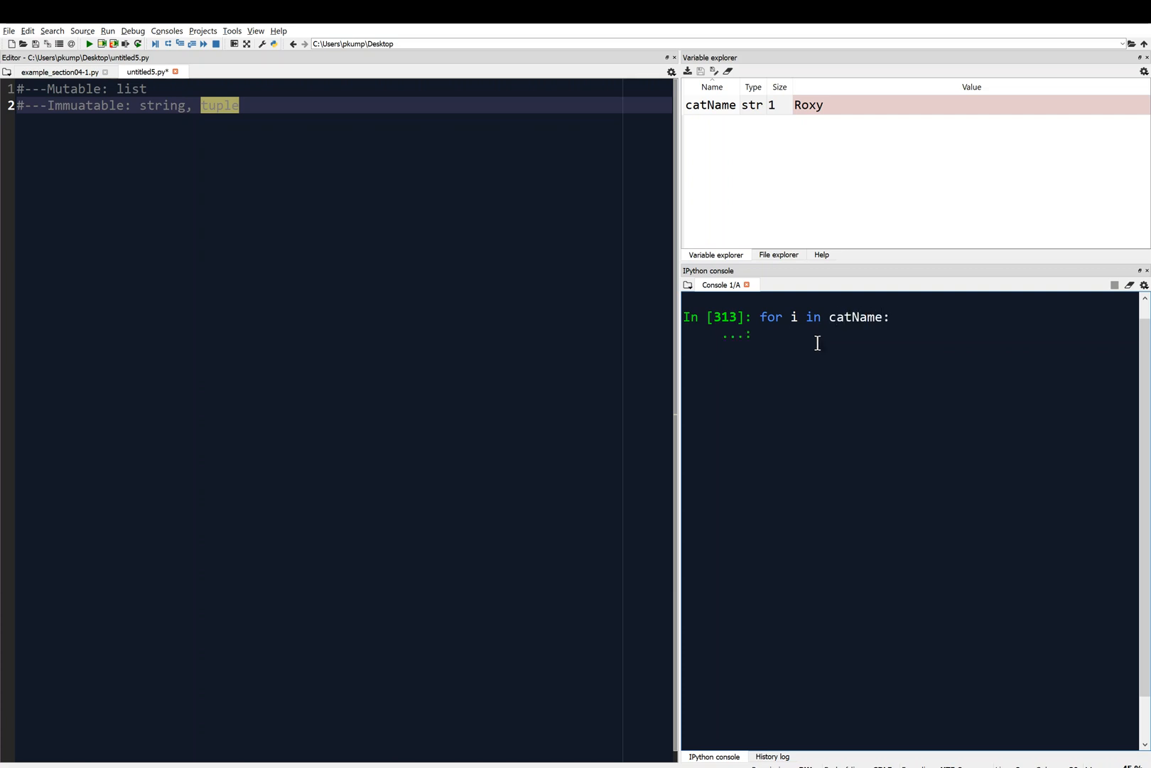
mouse_move(800, 123)
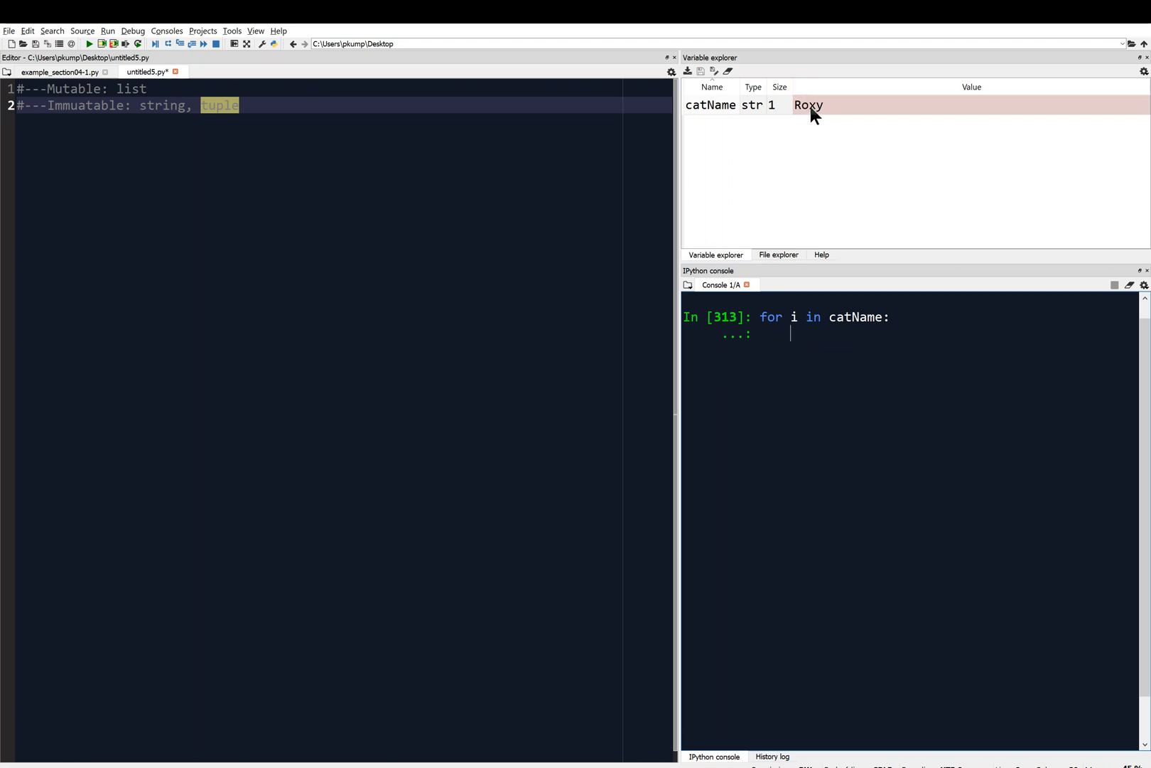
mouse_move(801, 340)
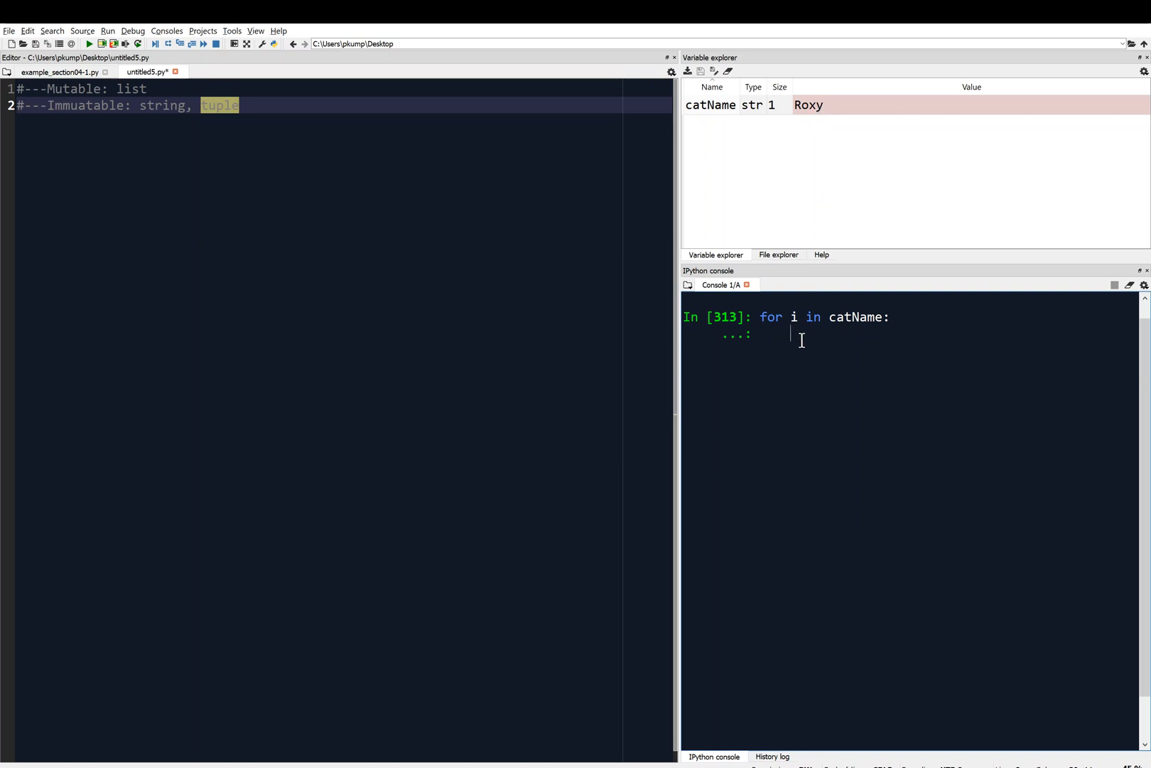
type("print(")
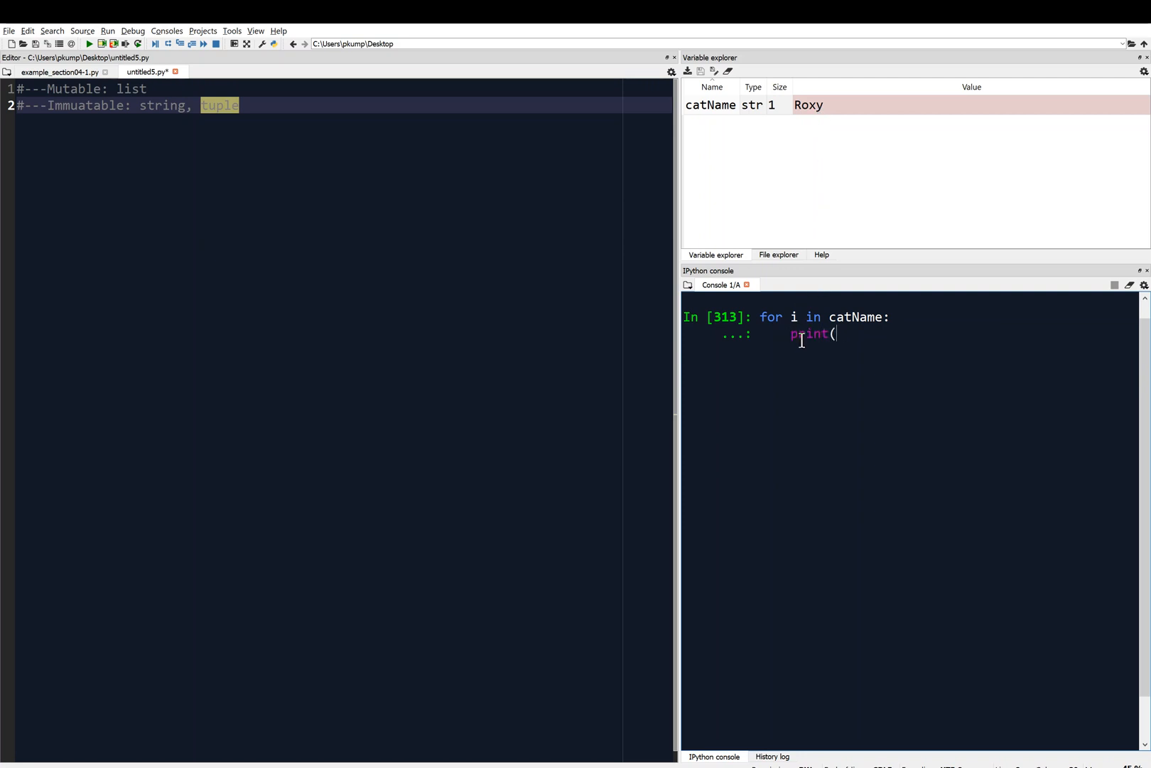
type("'****")
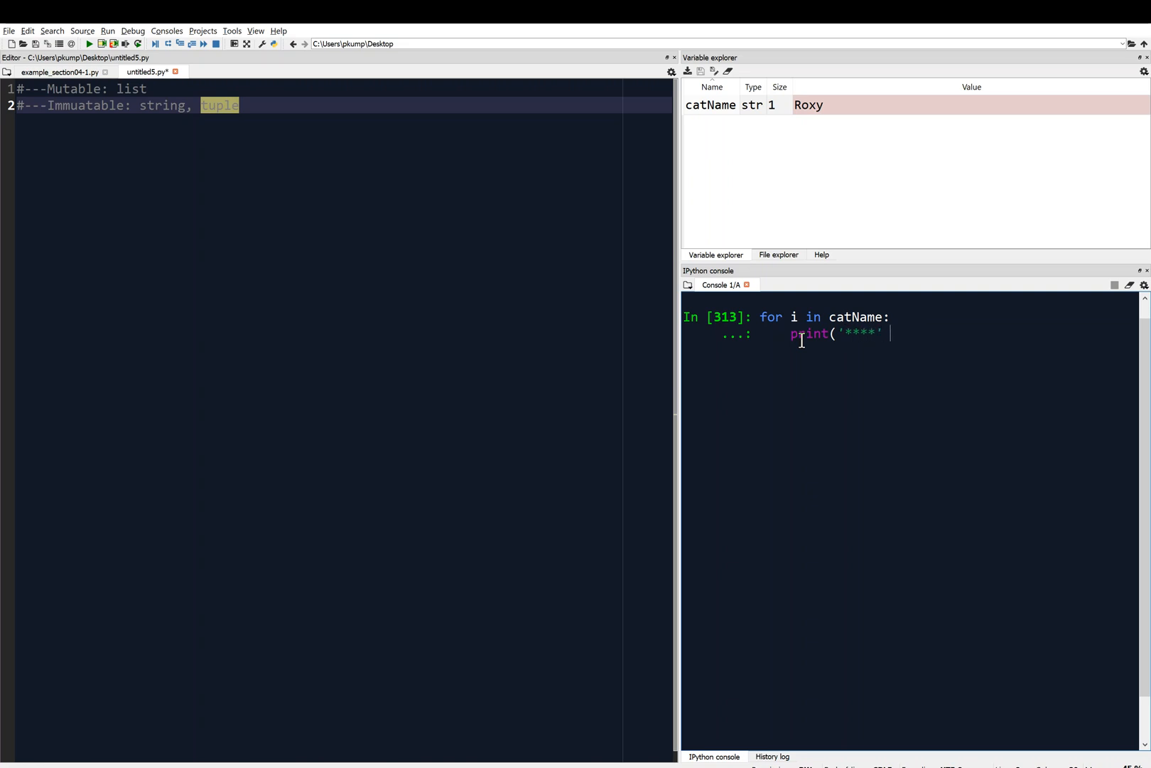
type("+ i")
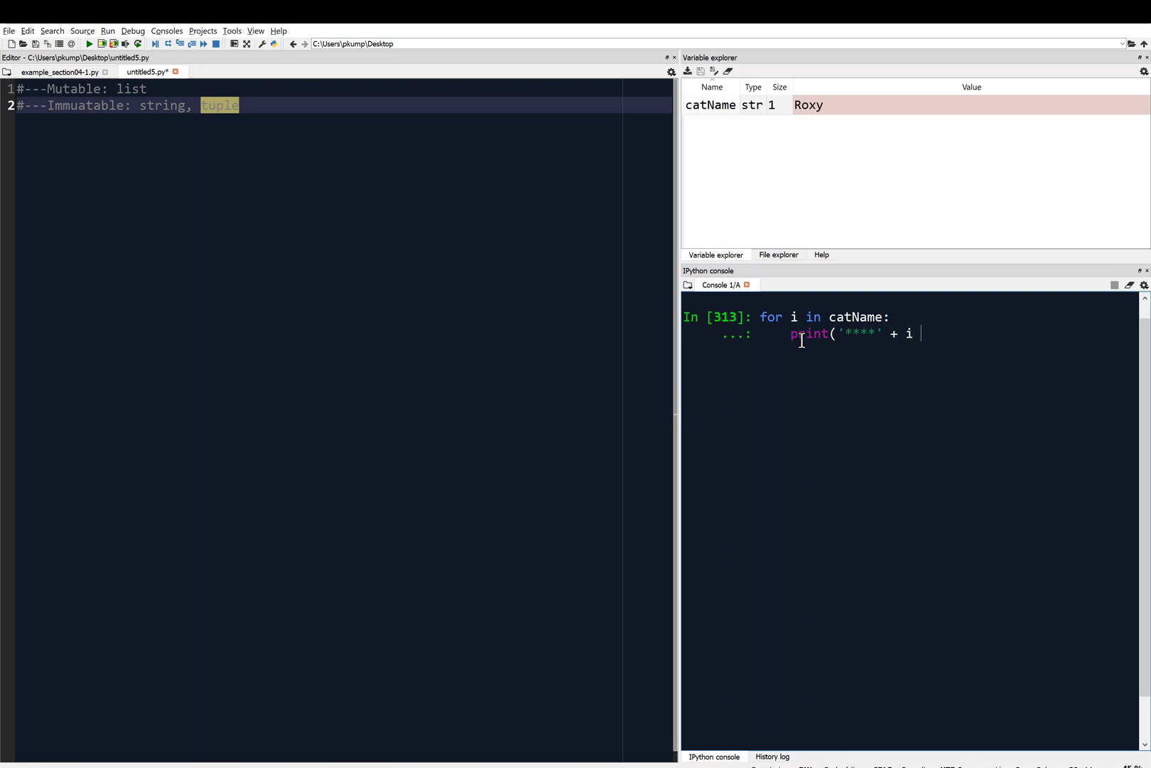
type("+")
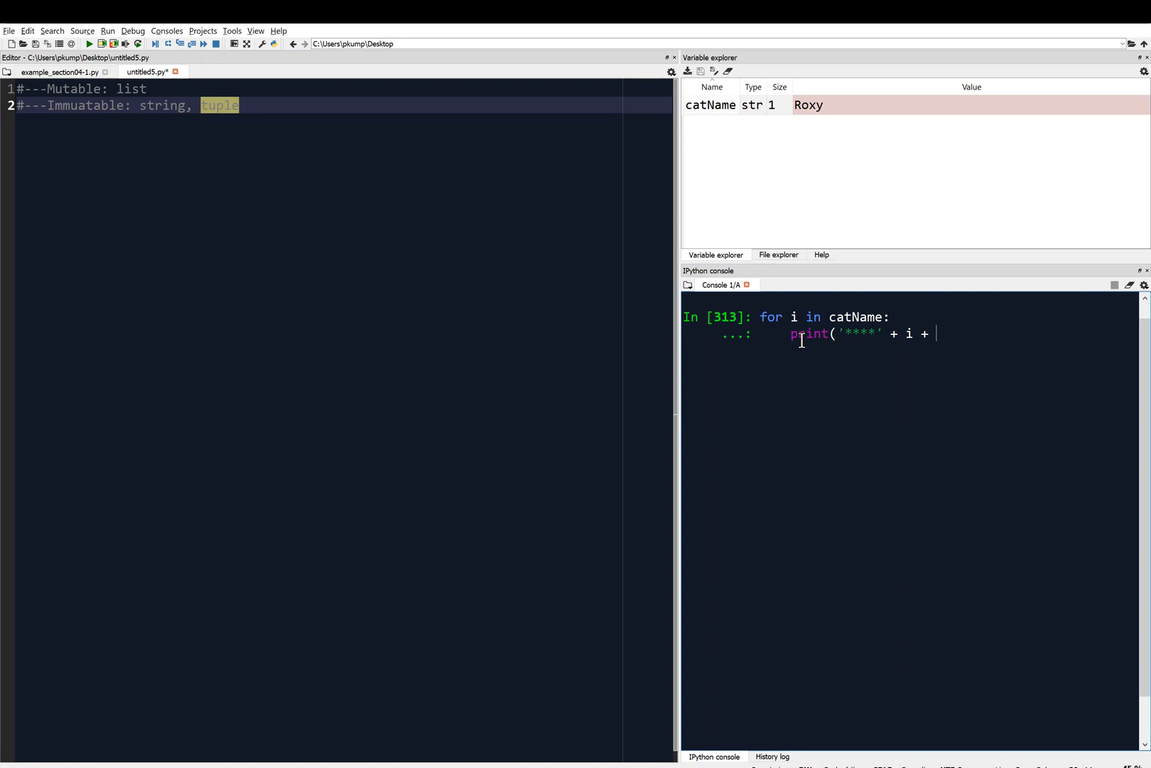
type("''")
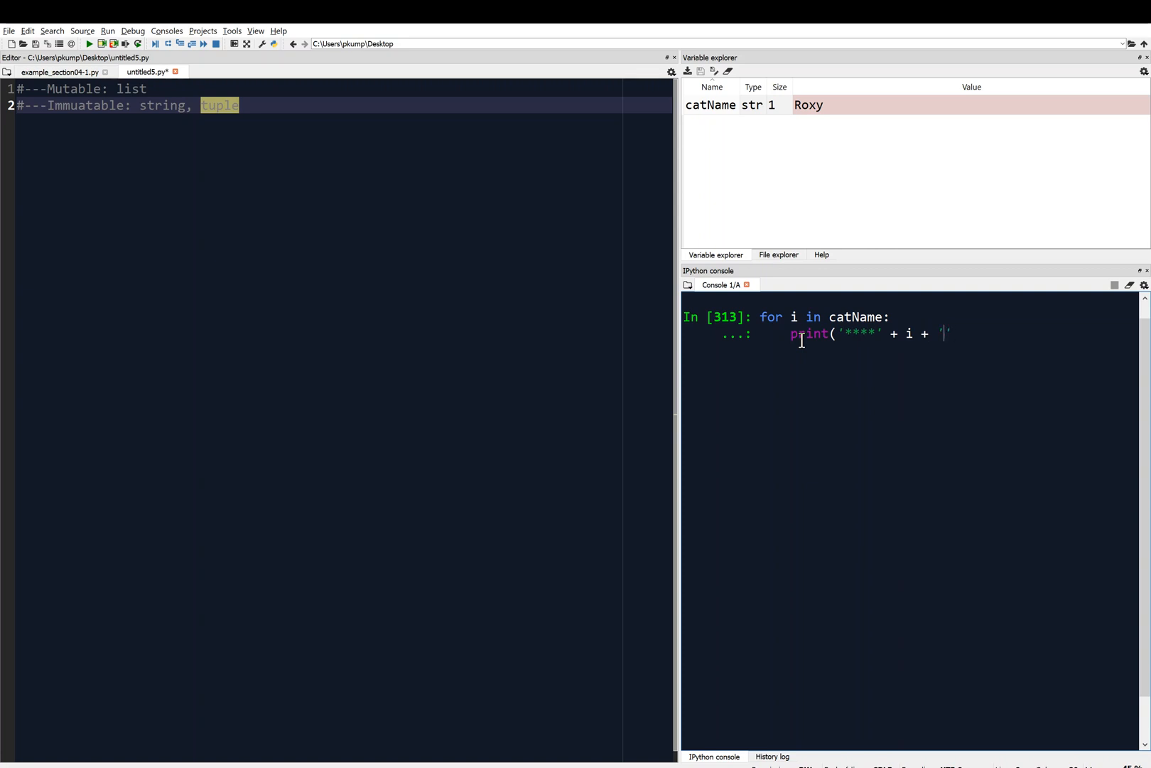
type("****")
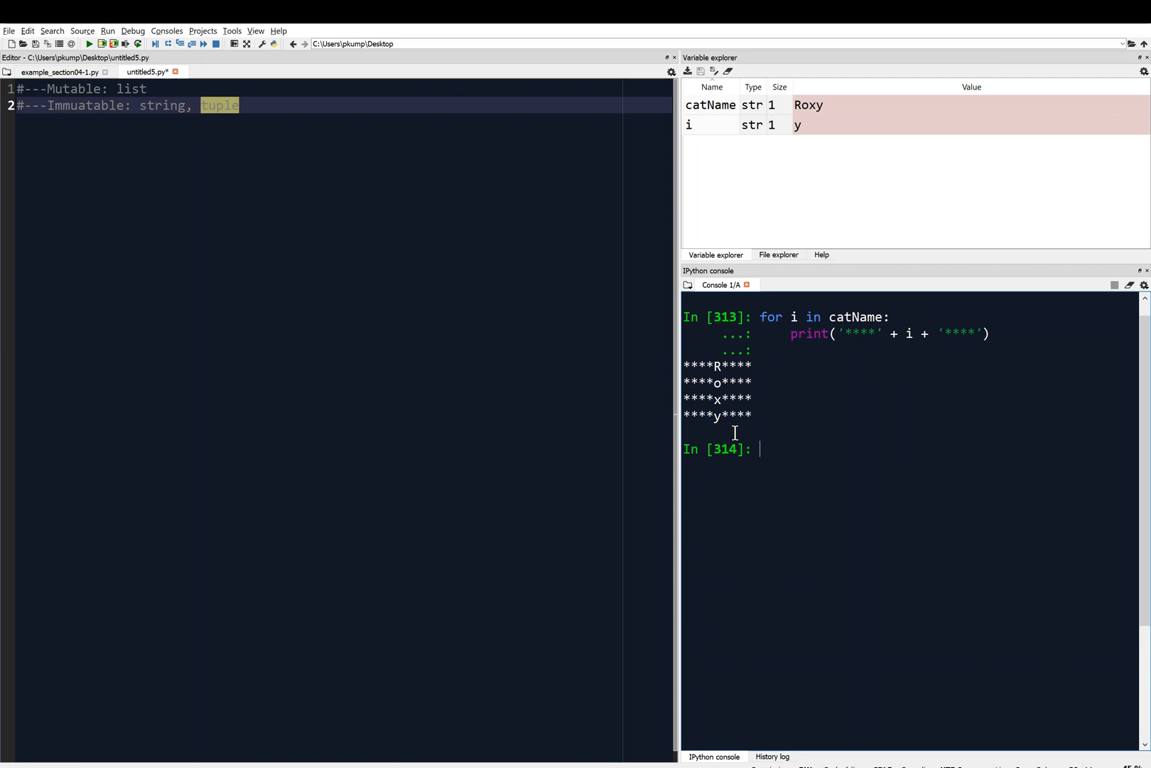
mouse_move(843, 325)
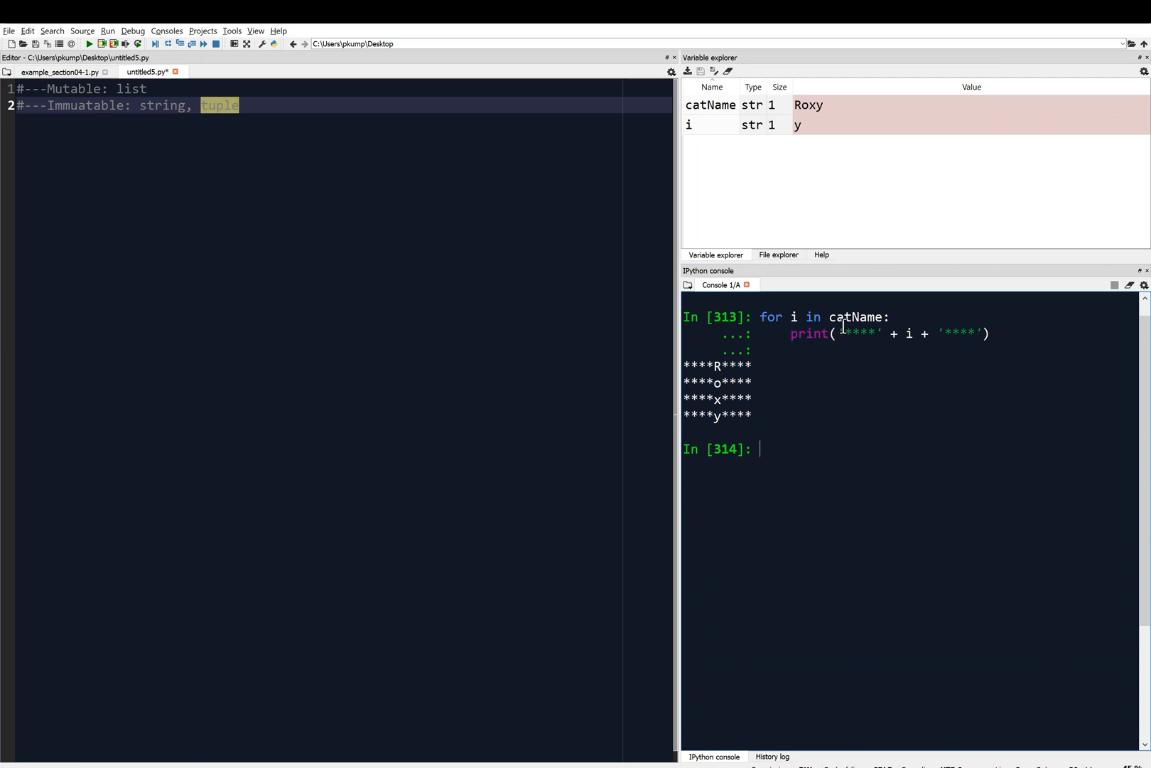
mouse_move(830, 456)
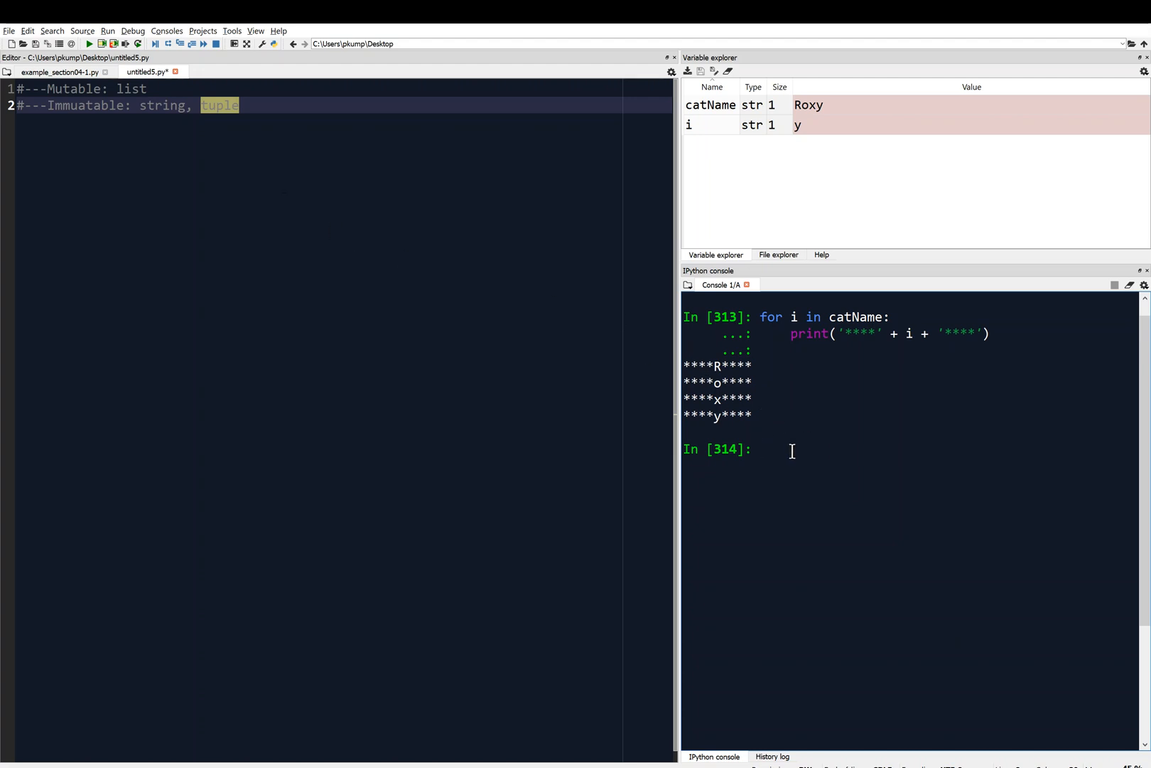
mouse_move(108, 105)
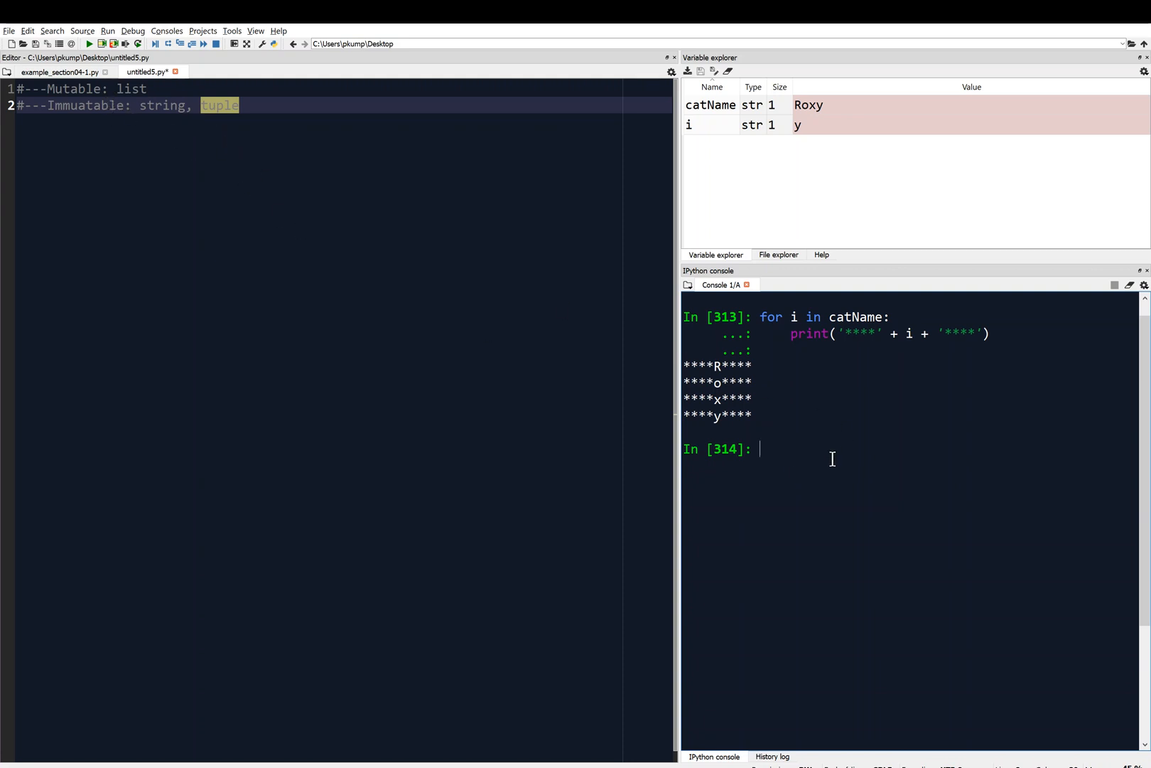
mouse_move(822, 462)
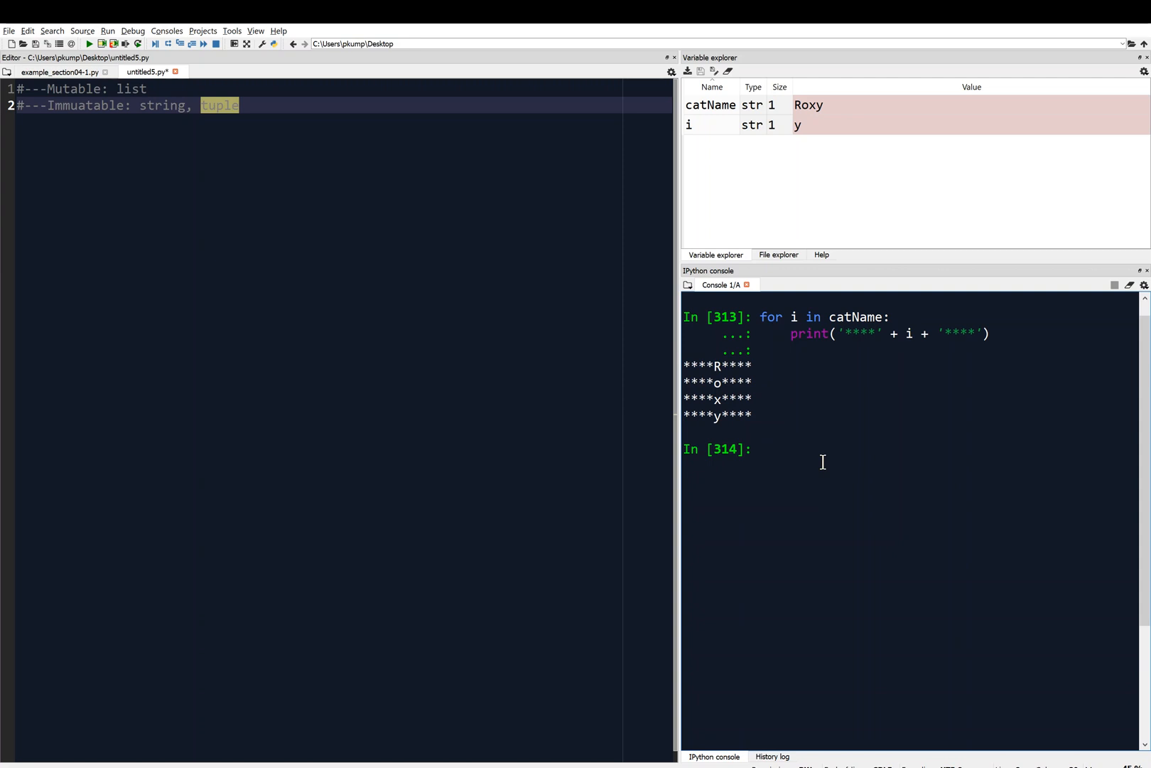
Step: Clear the console and create nameAsList = ['Roxy', 'a', 'cat']
type("clea")
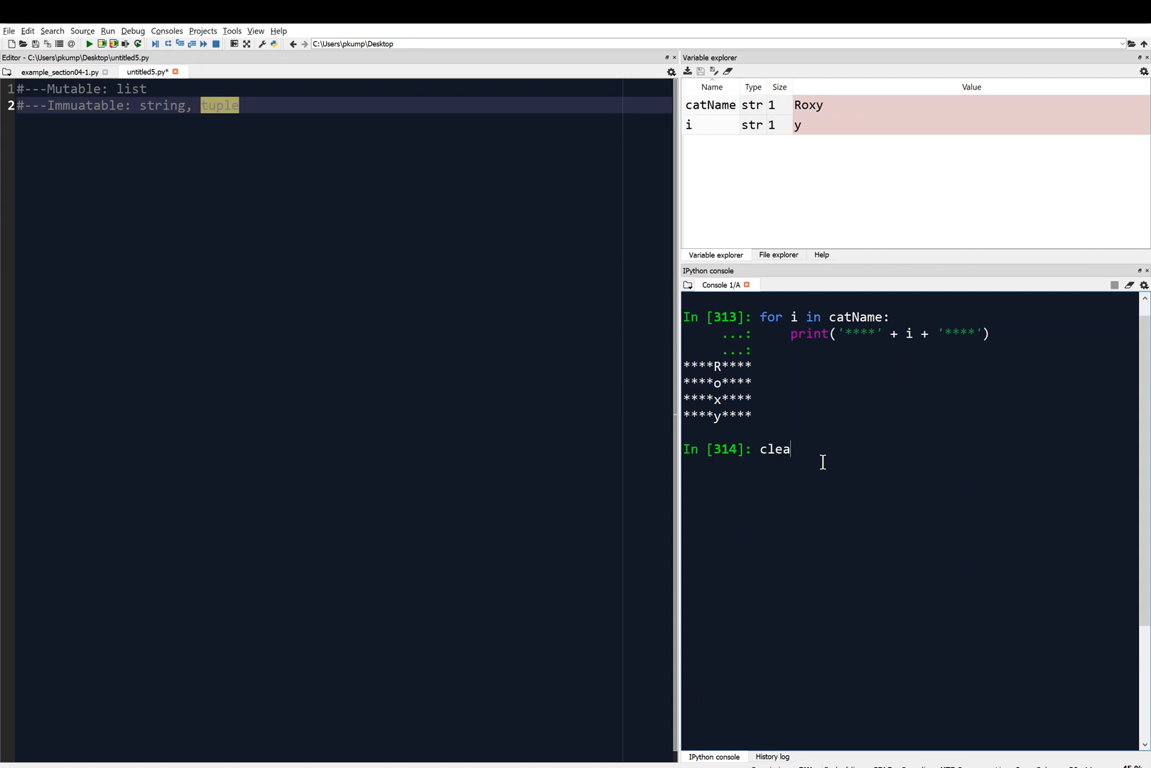
key("Return")
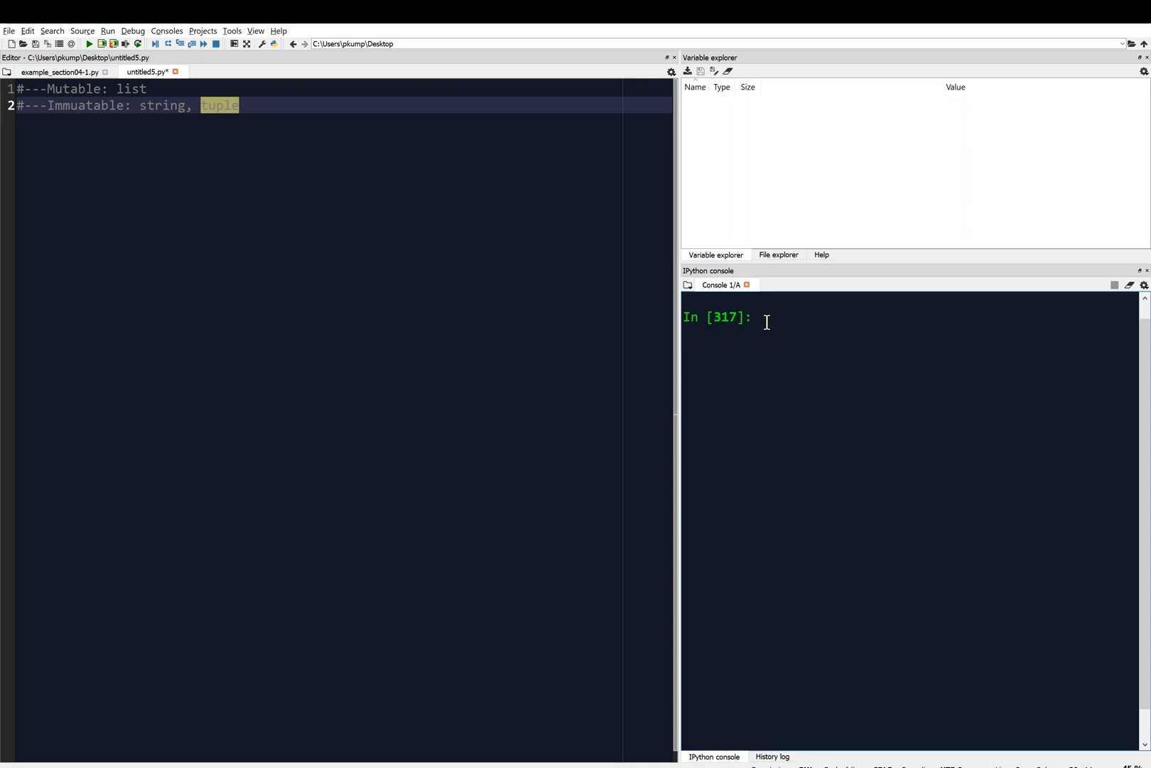
type("name")
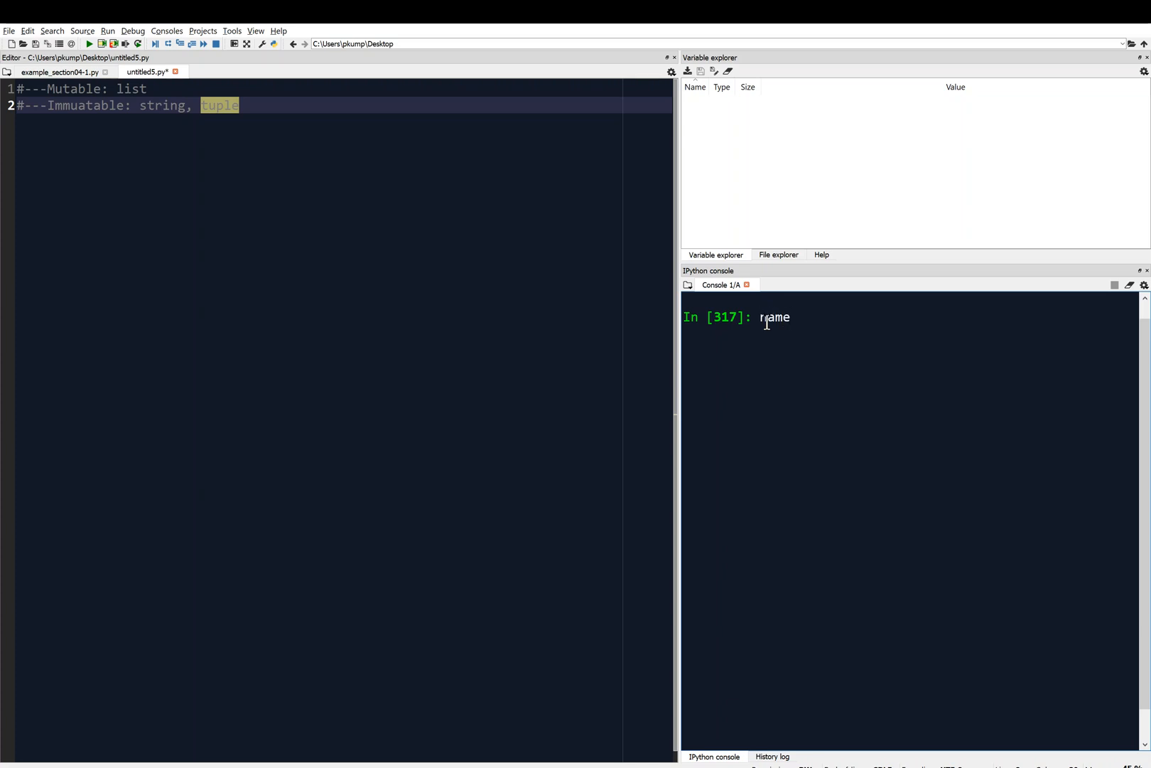
type("AsList = ['")
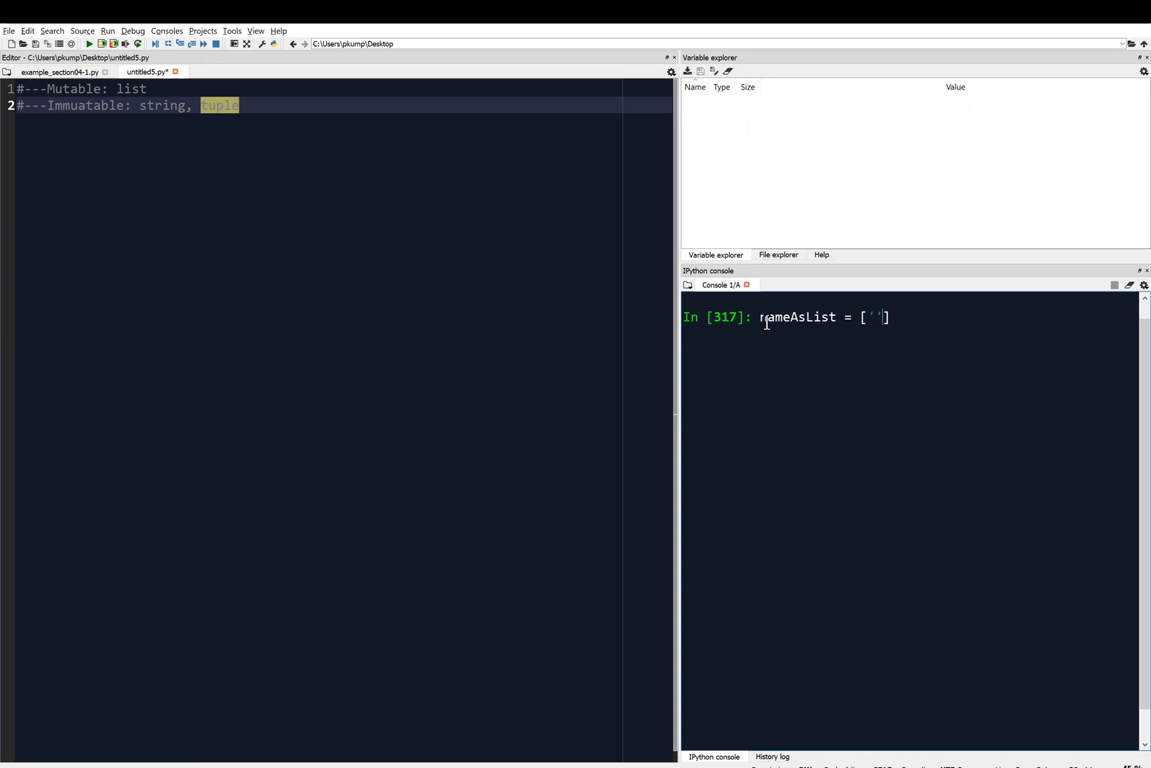
type("Roxy")
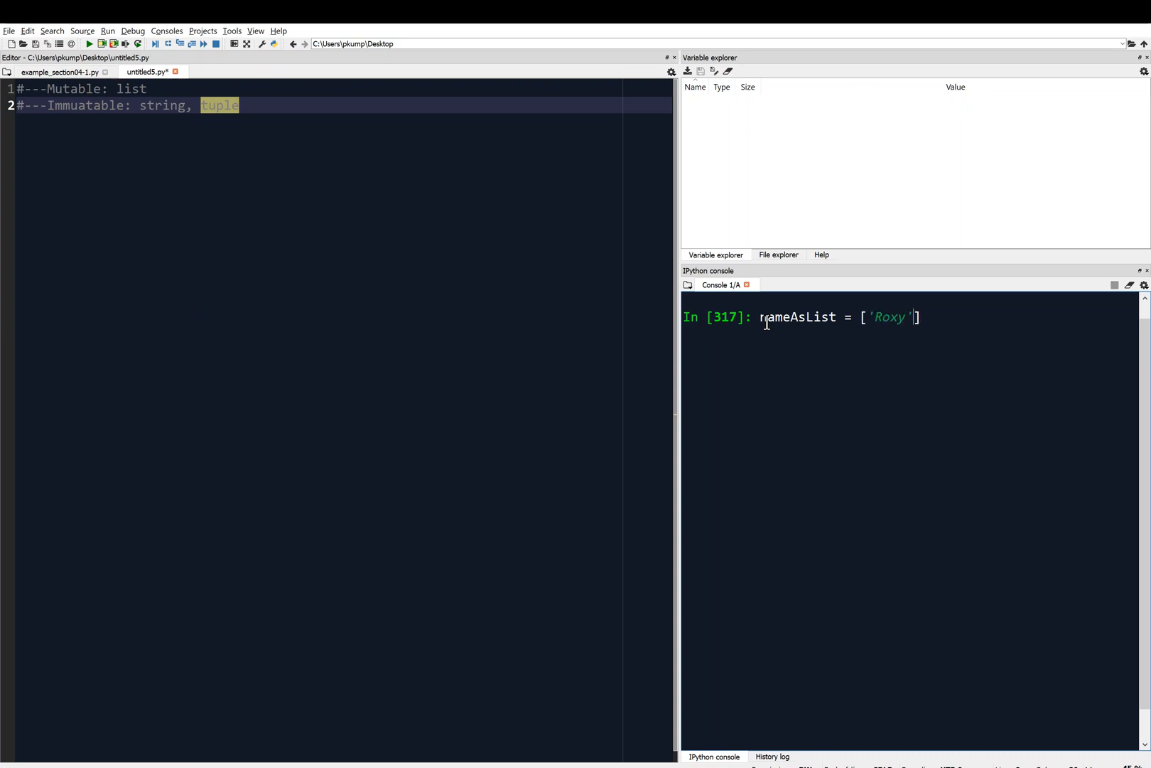
type(", ''")
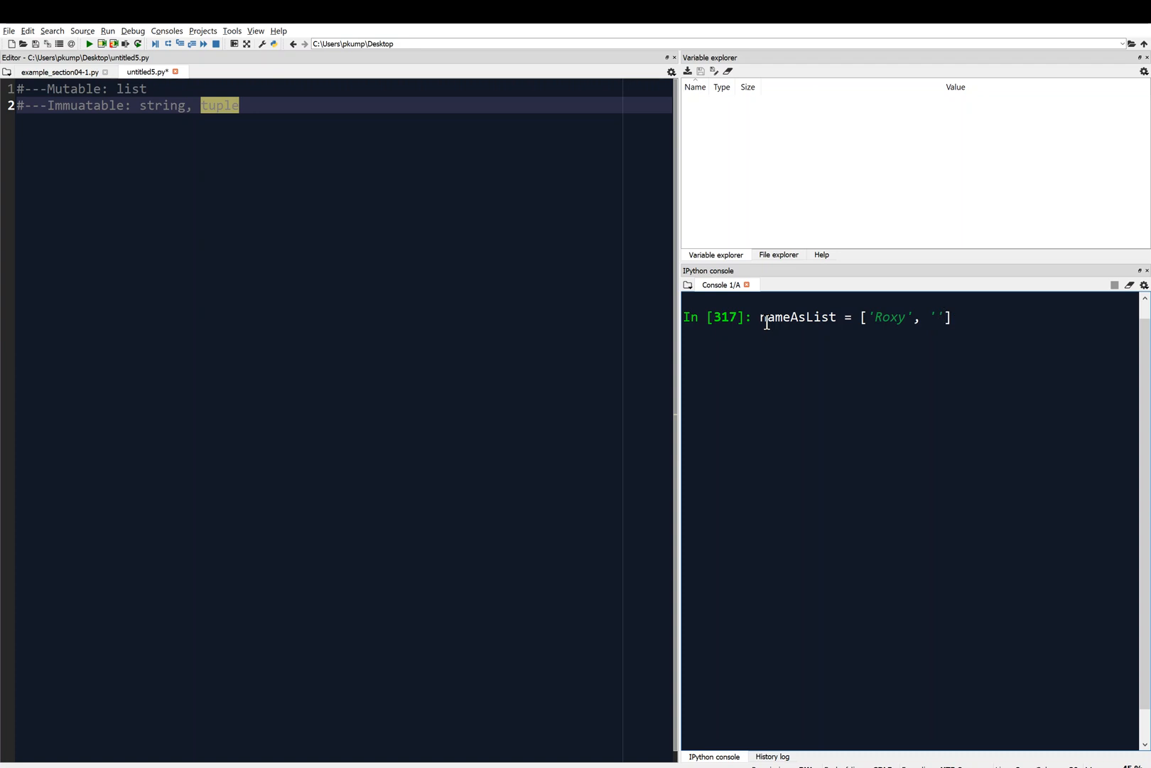
type("a")
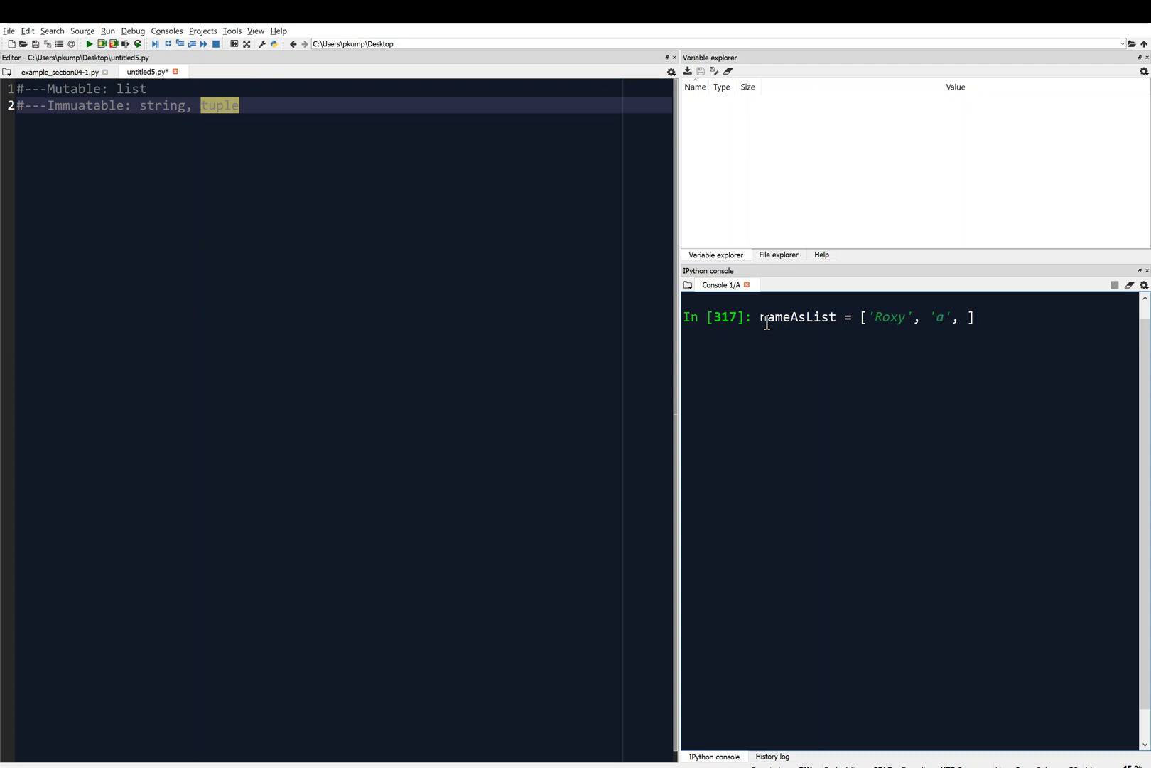
type("'cat'")
type("name")
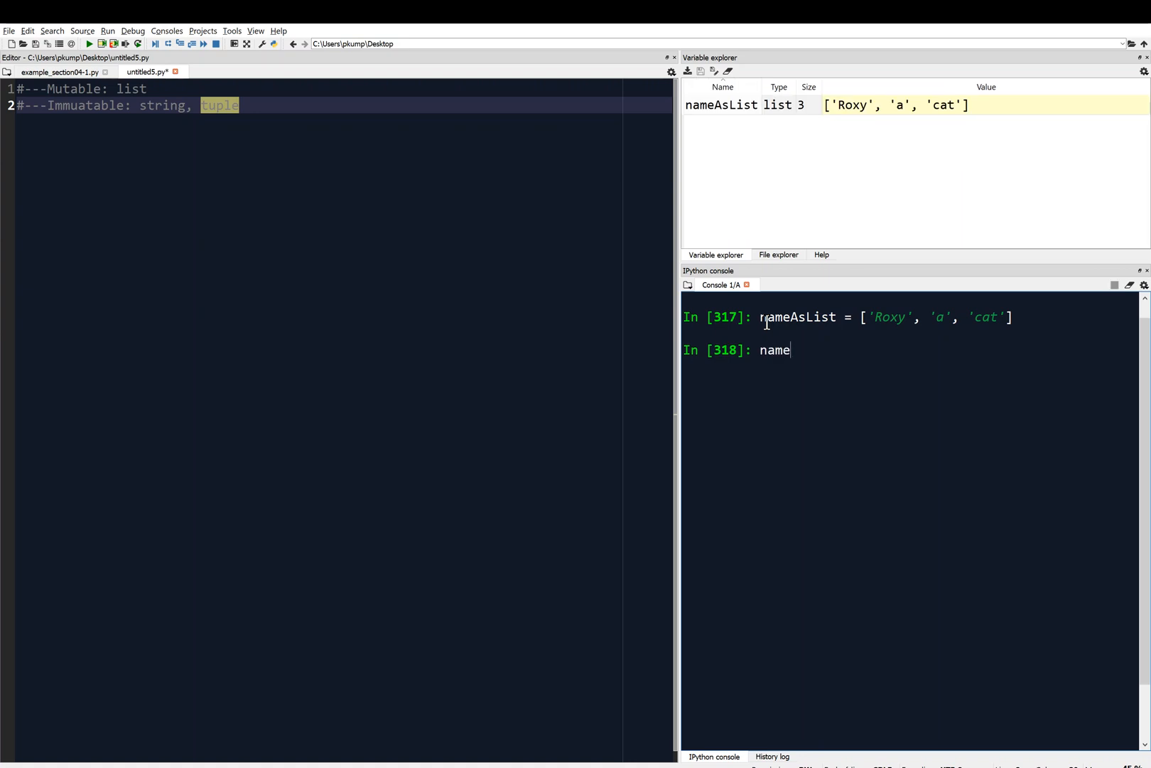
key("Return")
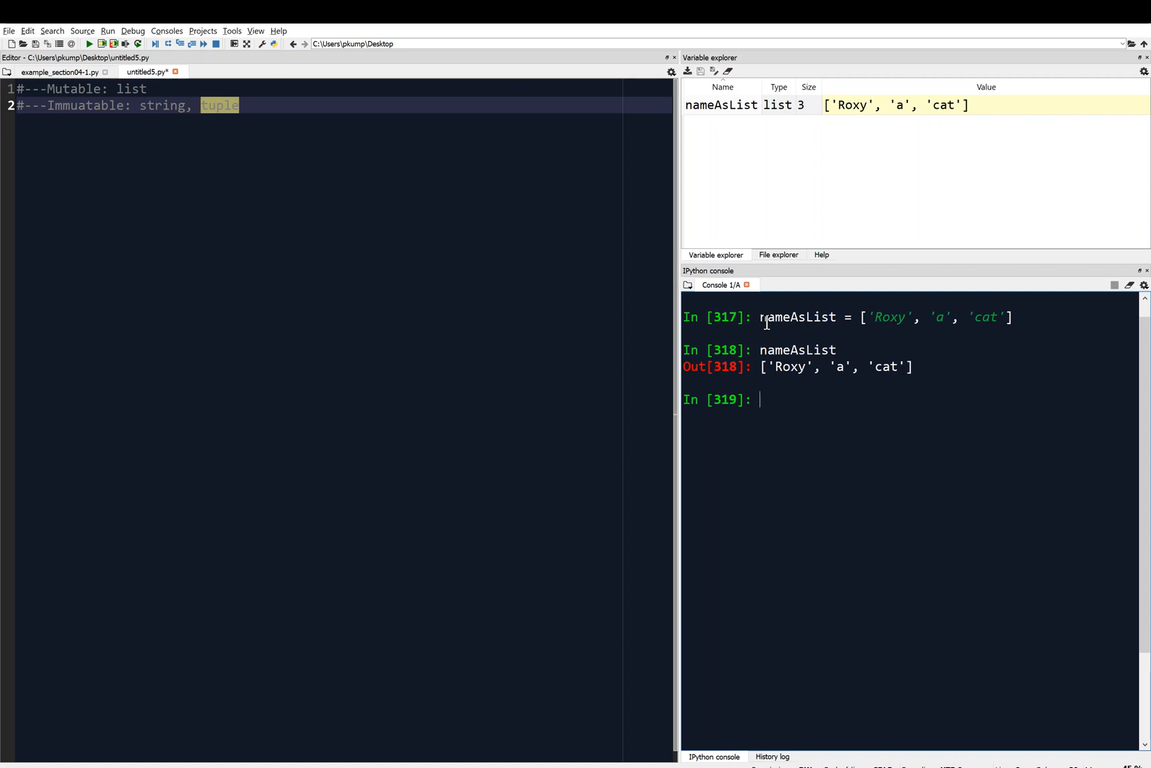
Step: Set nameAsList[1] = 'the' and display the updated list
type("name")
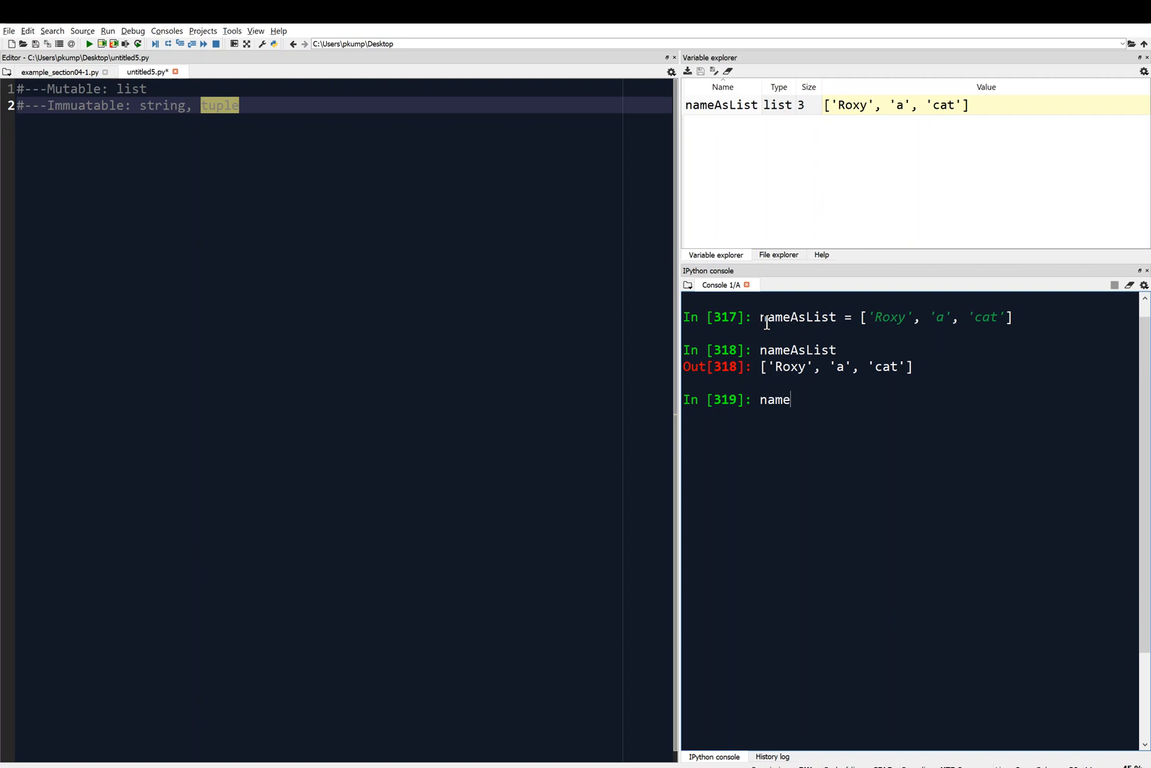
type("As")
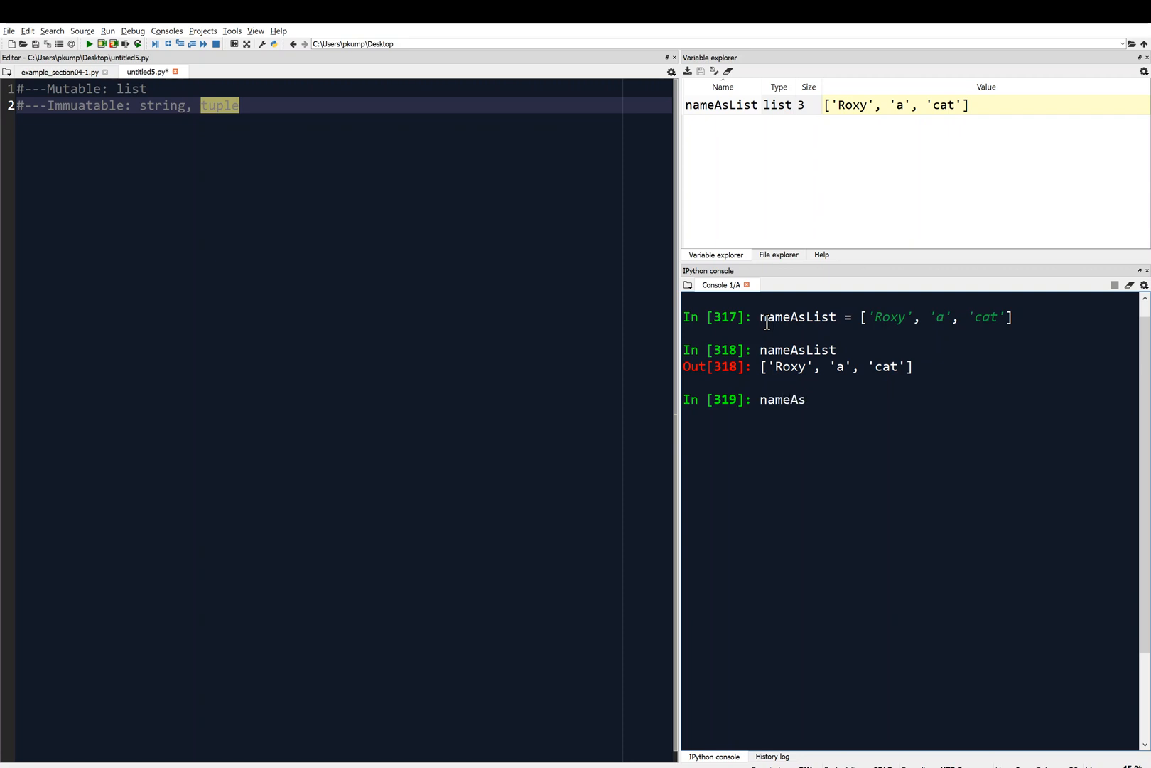
type("List[")
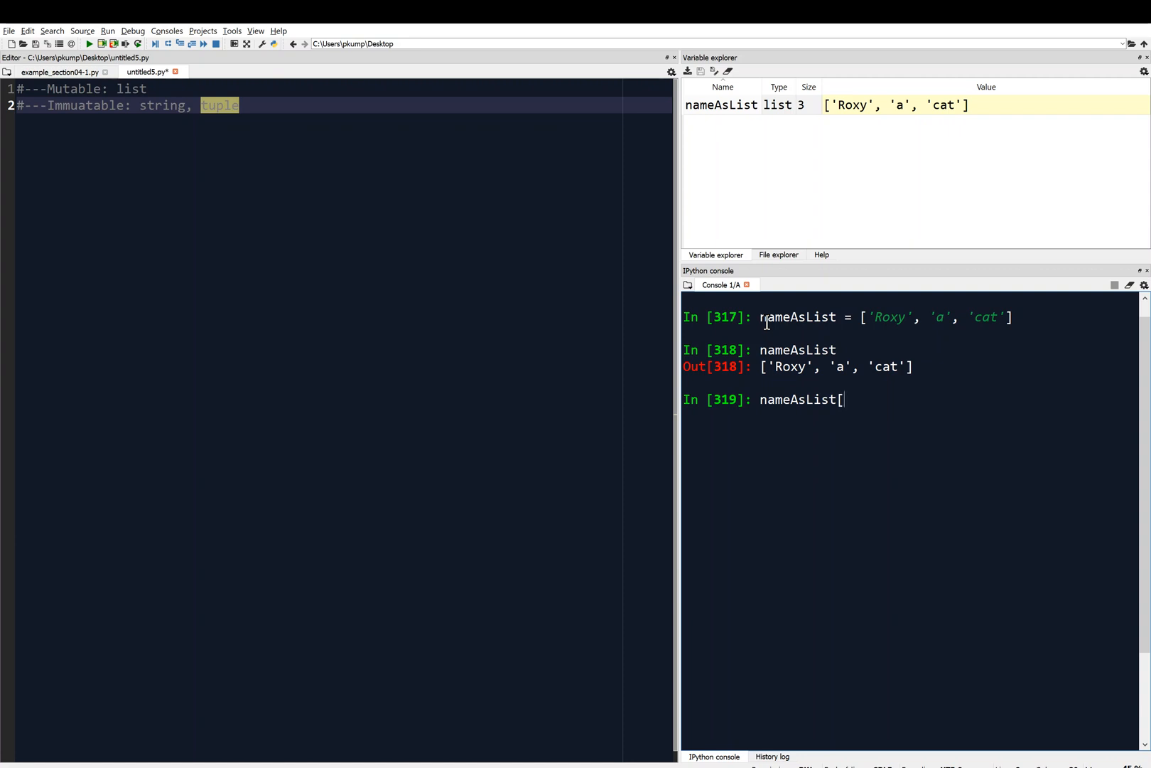
type("1]")
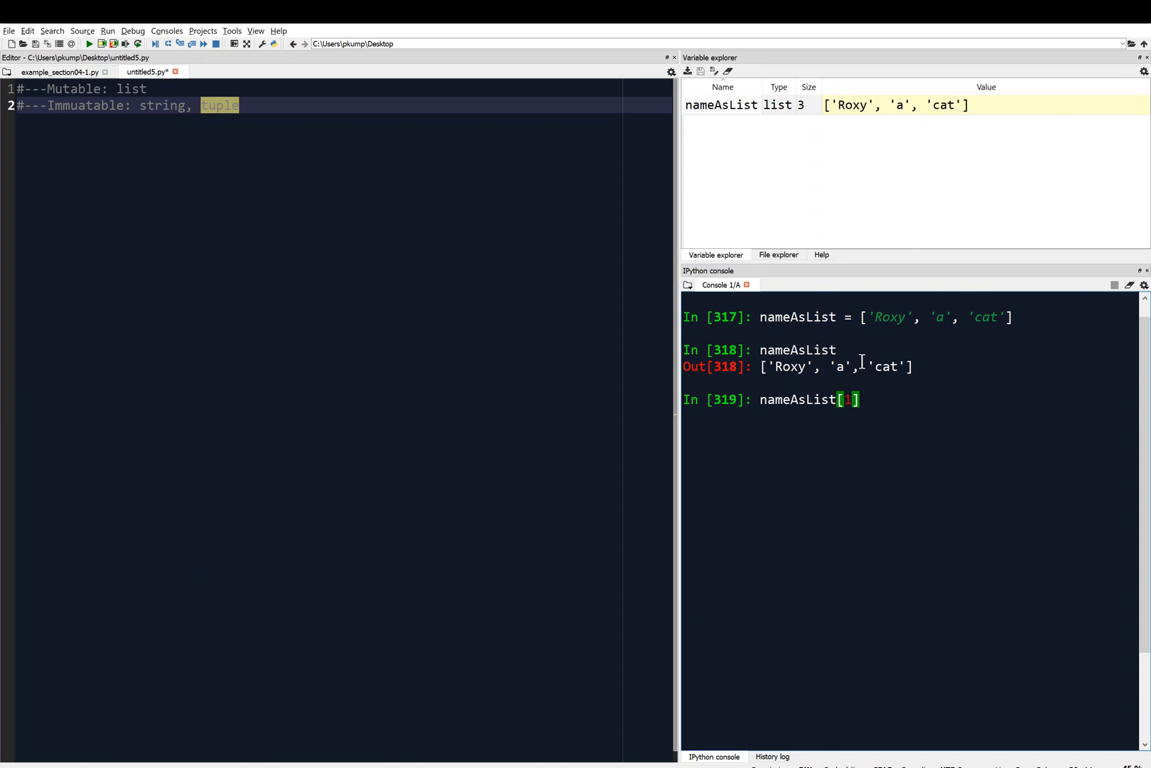
mouse_move(851, 373)
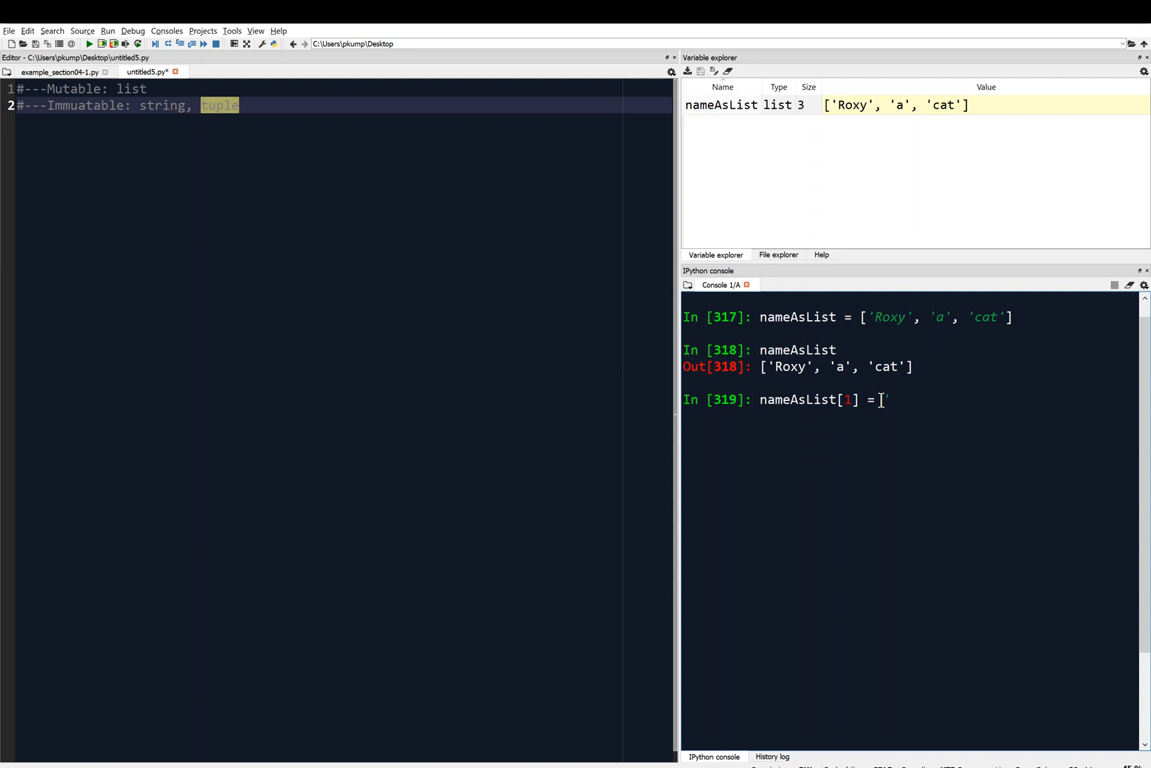
type("'")
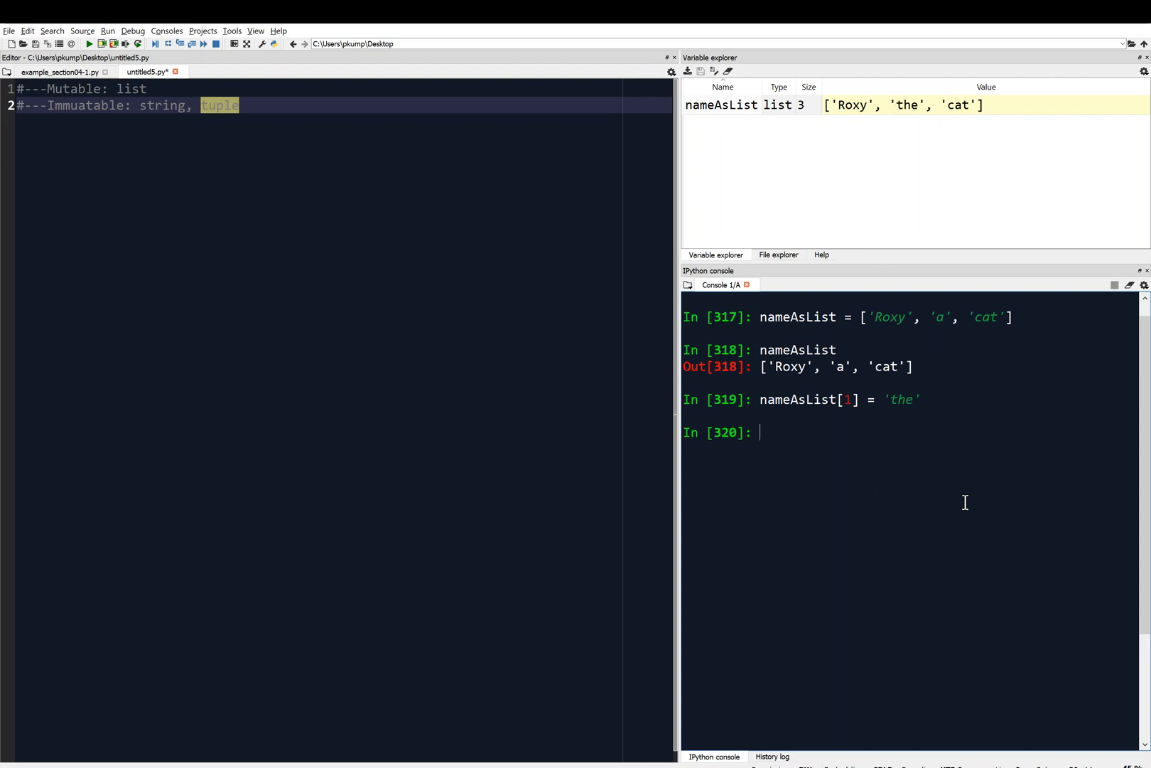
type("nameAs")
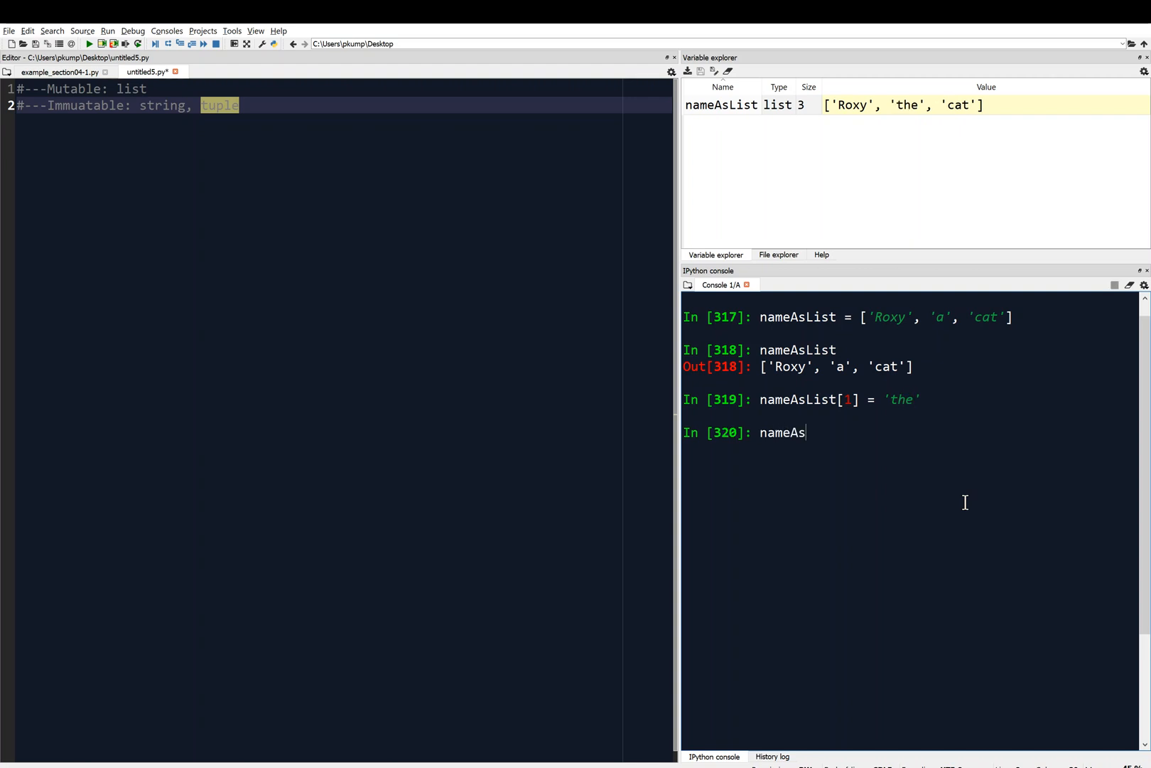
key("Return")
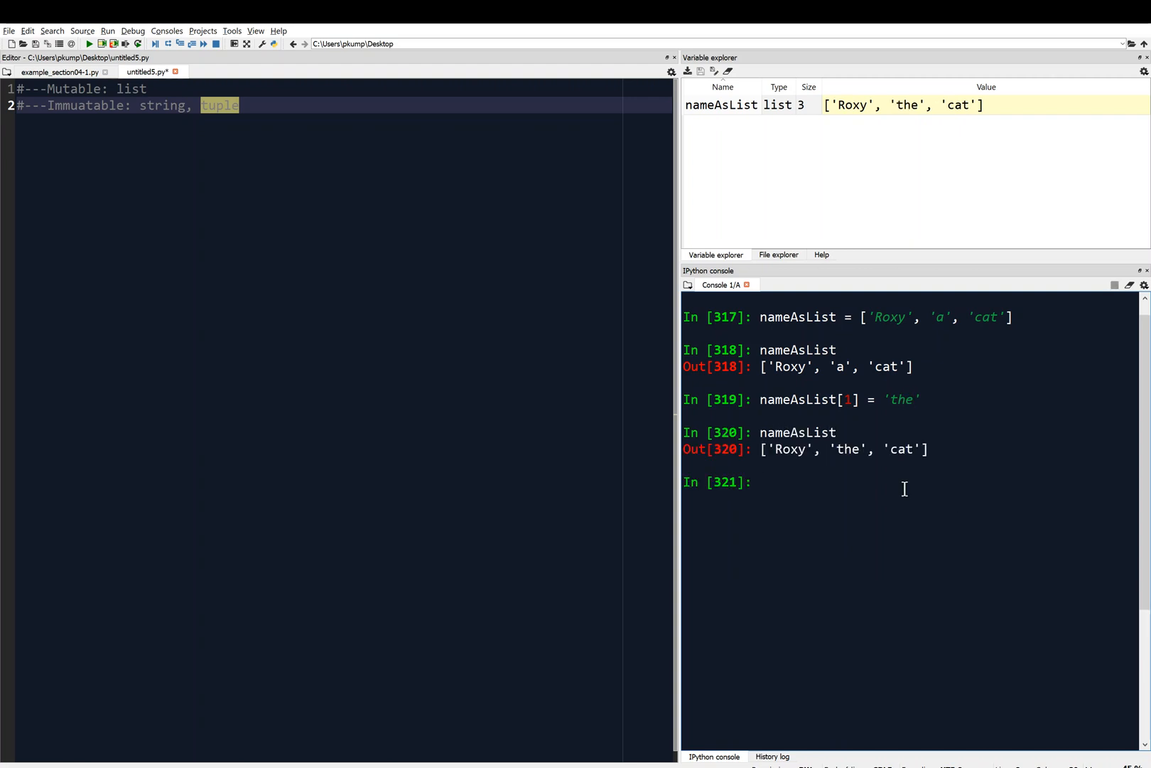
mouse_move(880, 488)
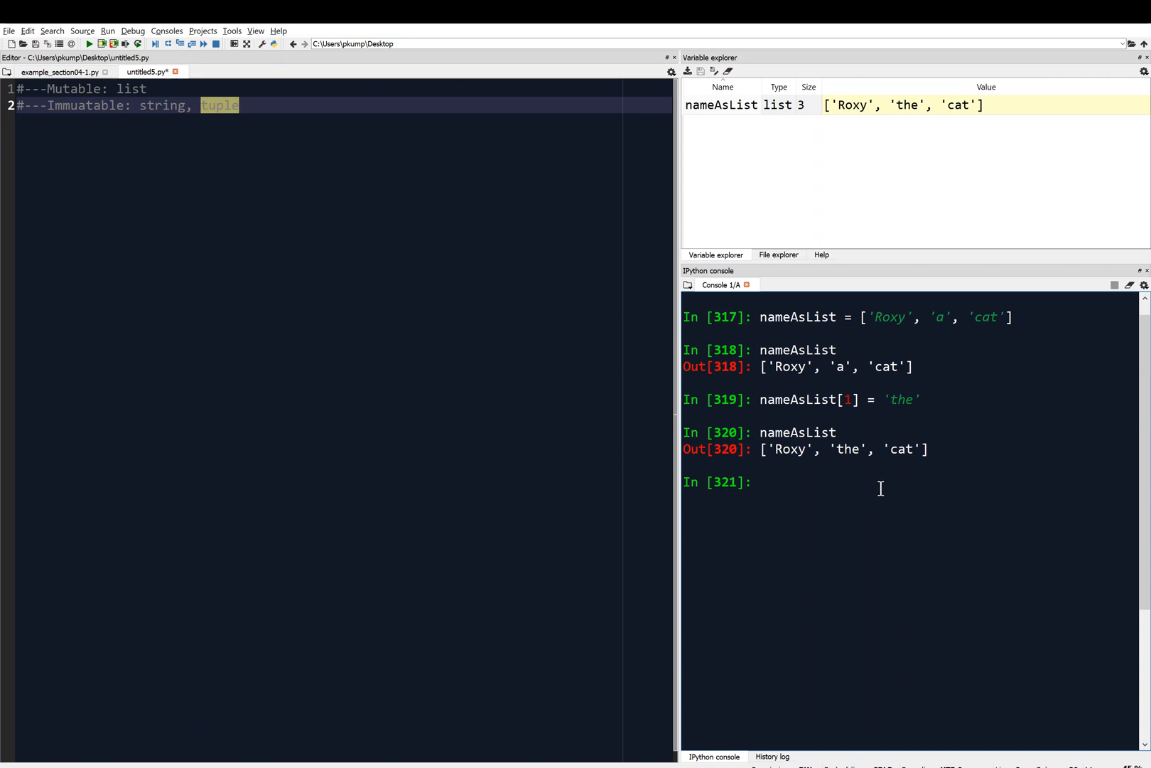
mouse_move(155, 86)
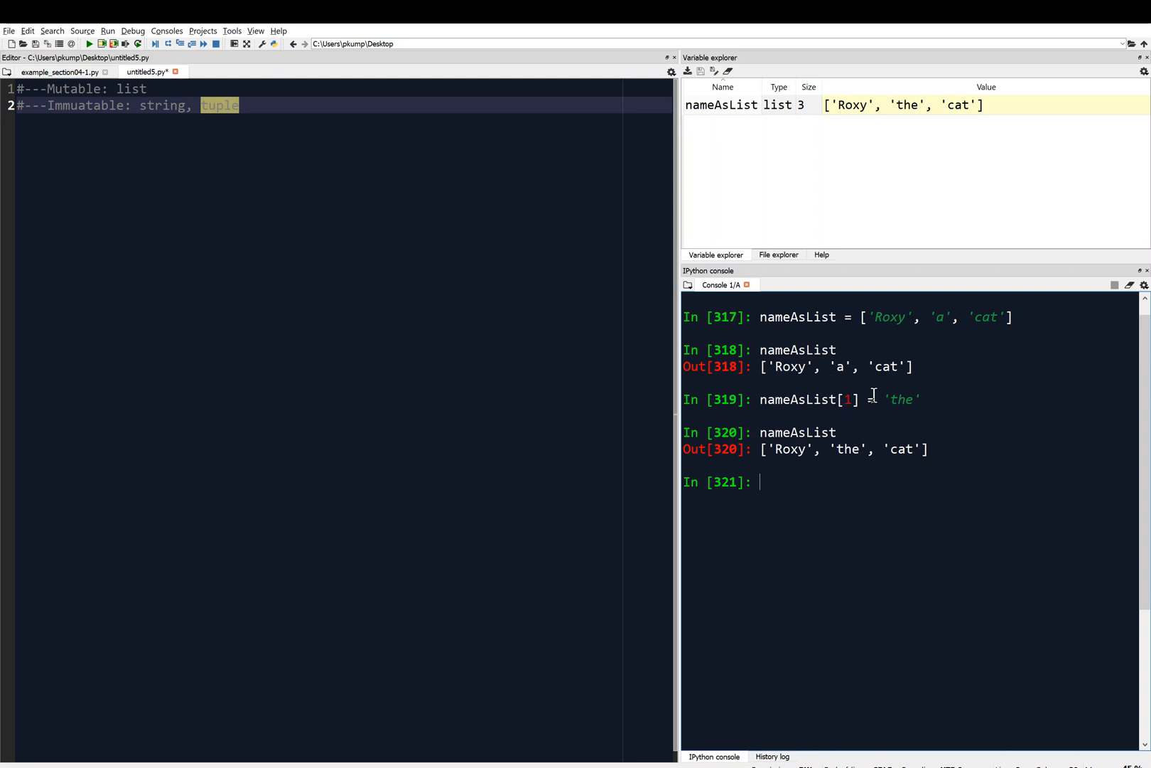
mouse_move(816, 482)
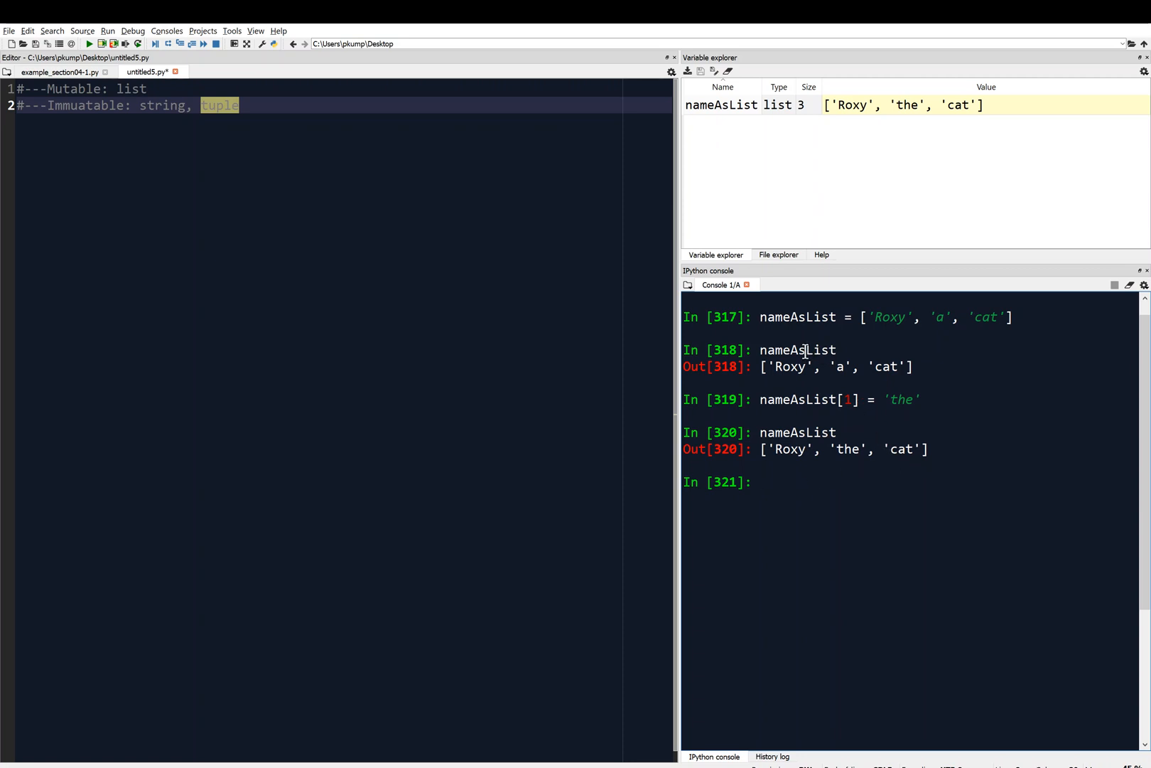
mouse_move(501, 269)
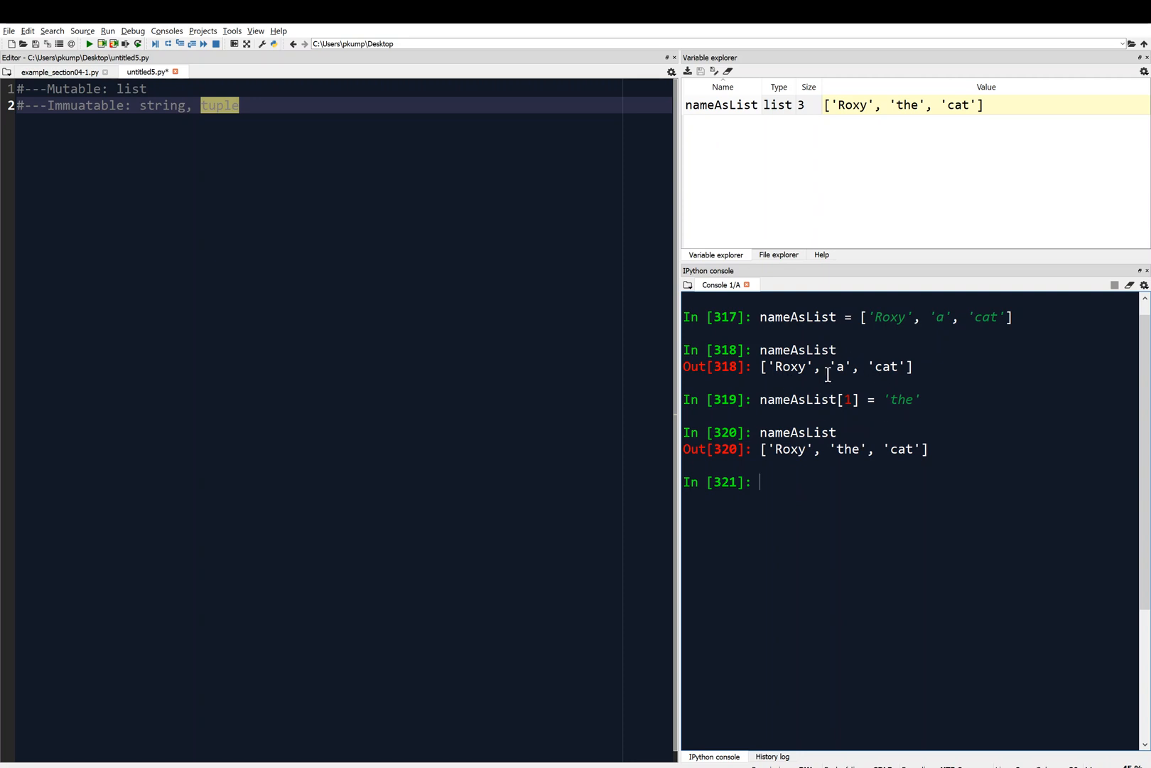
mouse_move(818, 505)
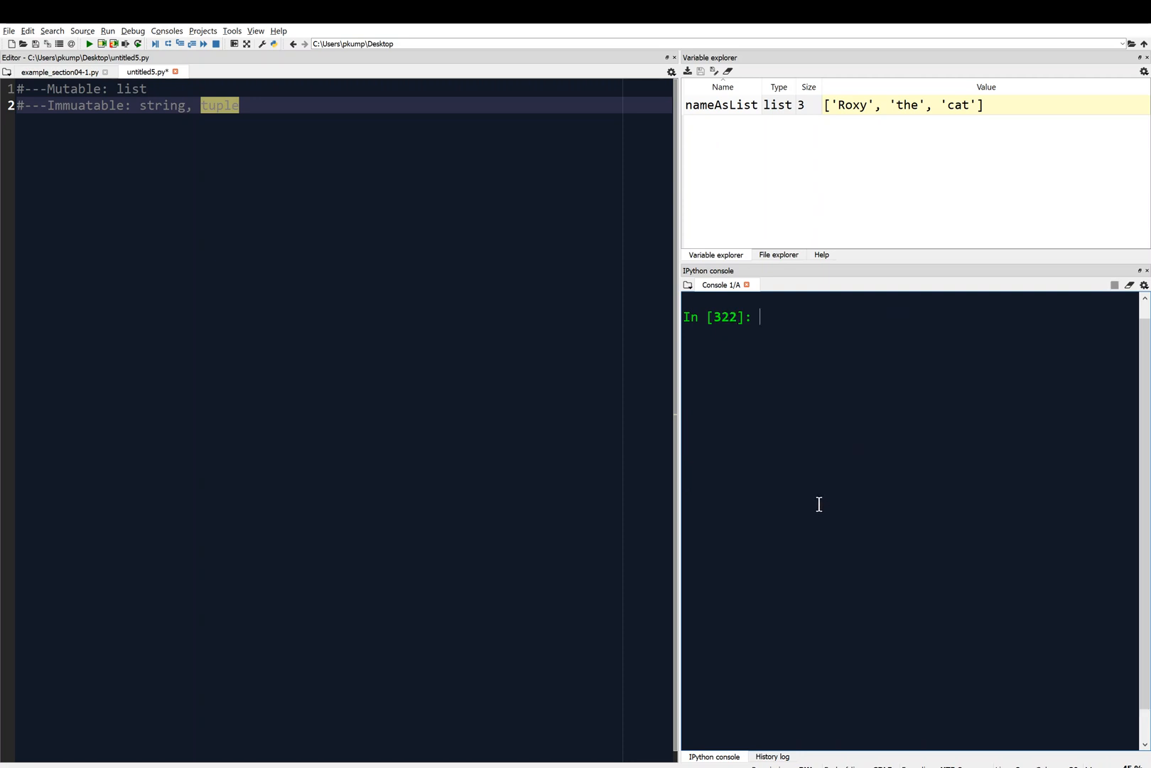
Step: Define nameAsString = 'Roxy a cat' in the console
type("nameAs")
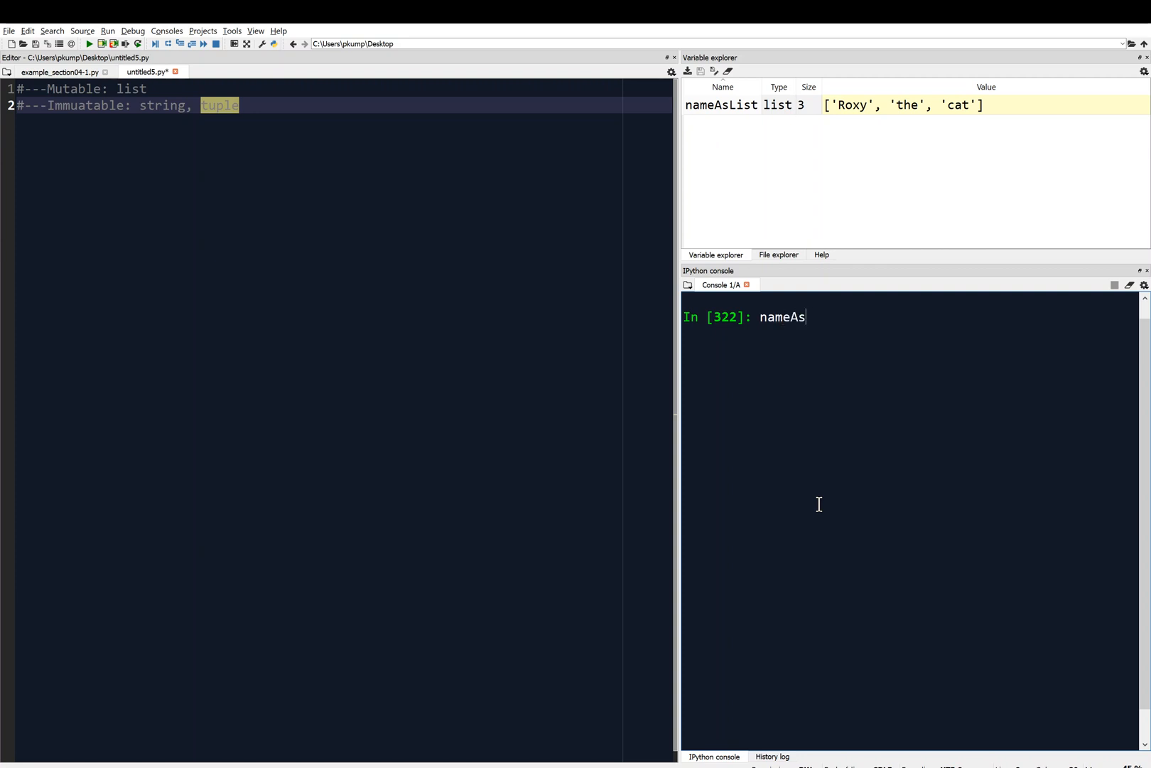
type("String =")
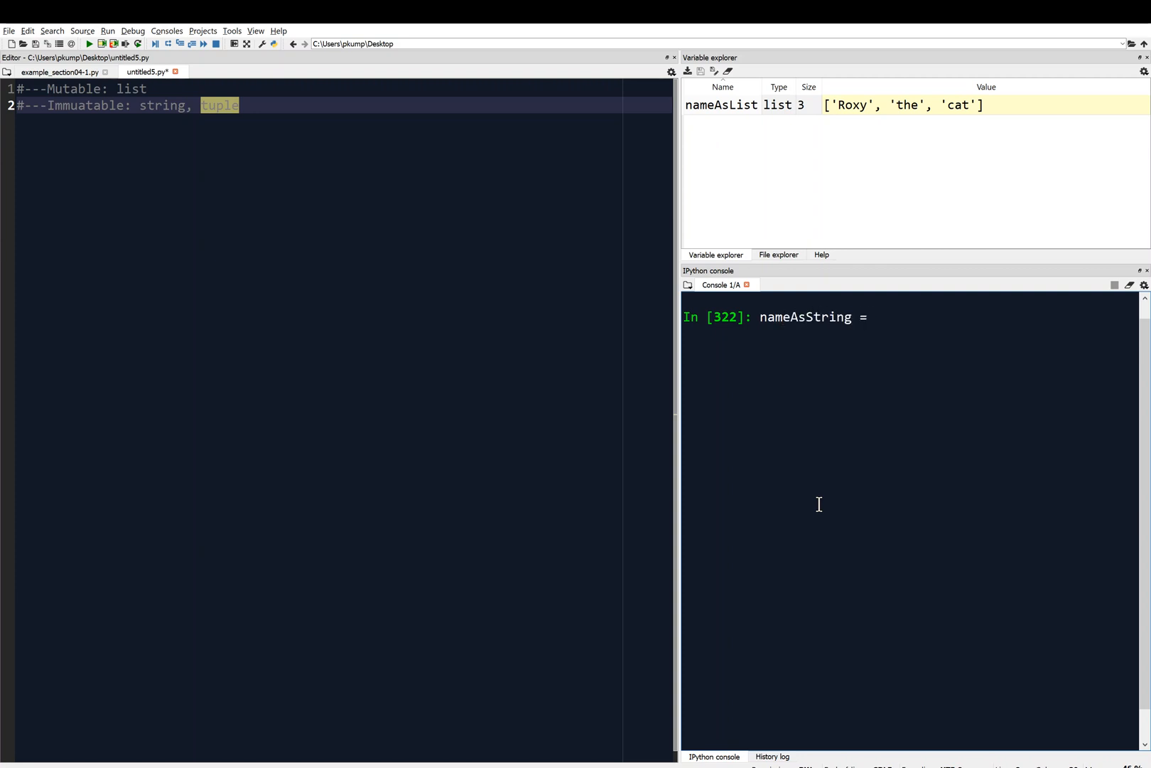
type("'Roxy a cat")
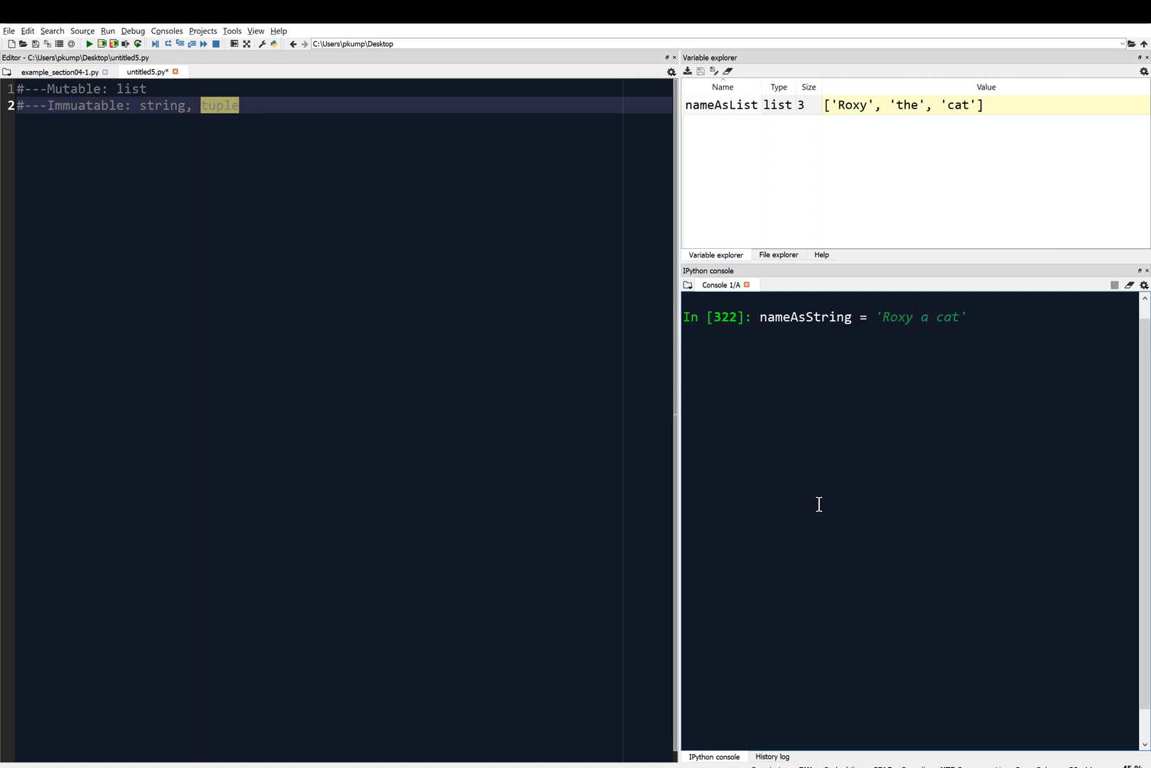
key("Return")
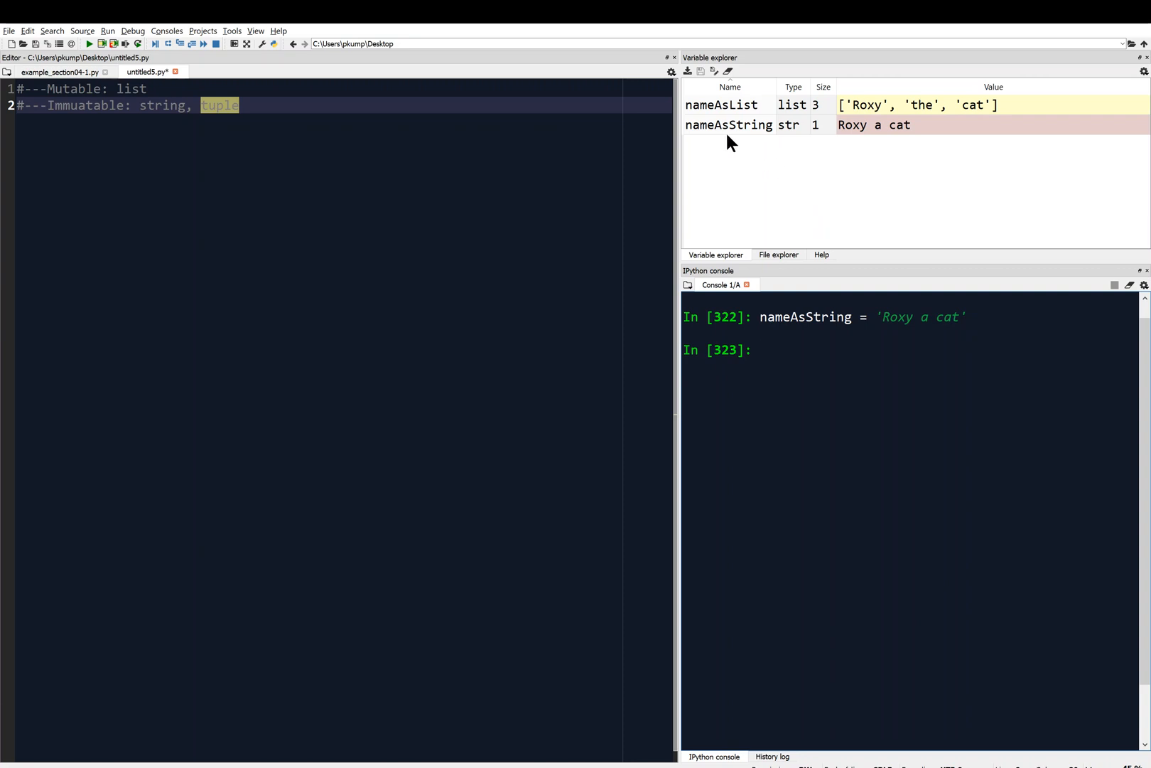
mouse_move(905, 298)
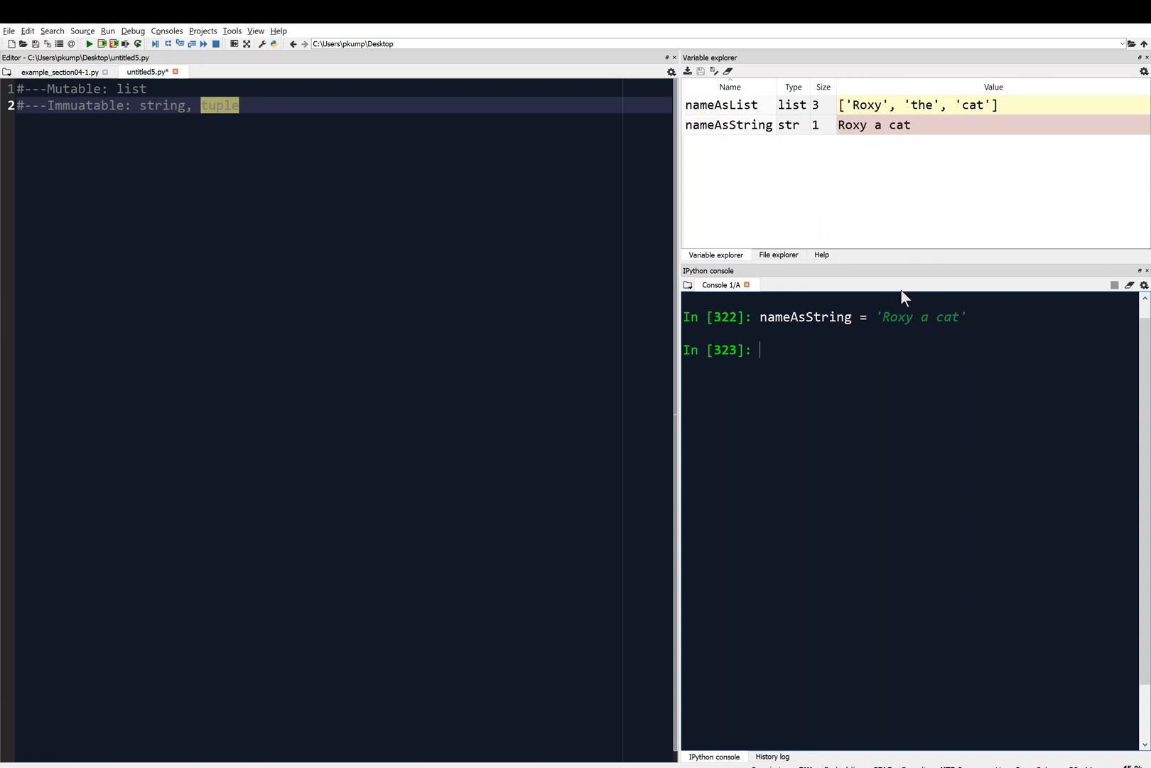
mouse_move(926, 321)
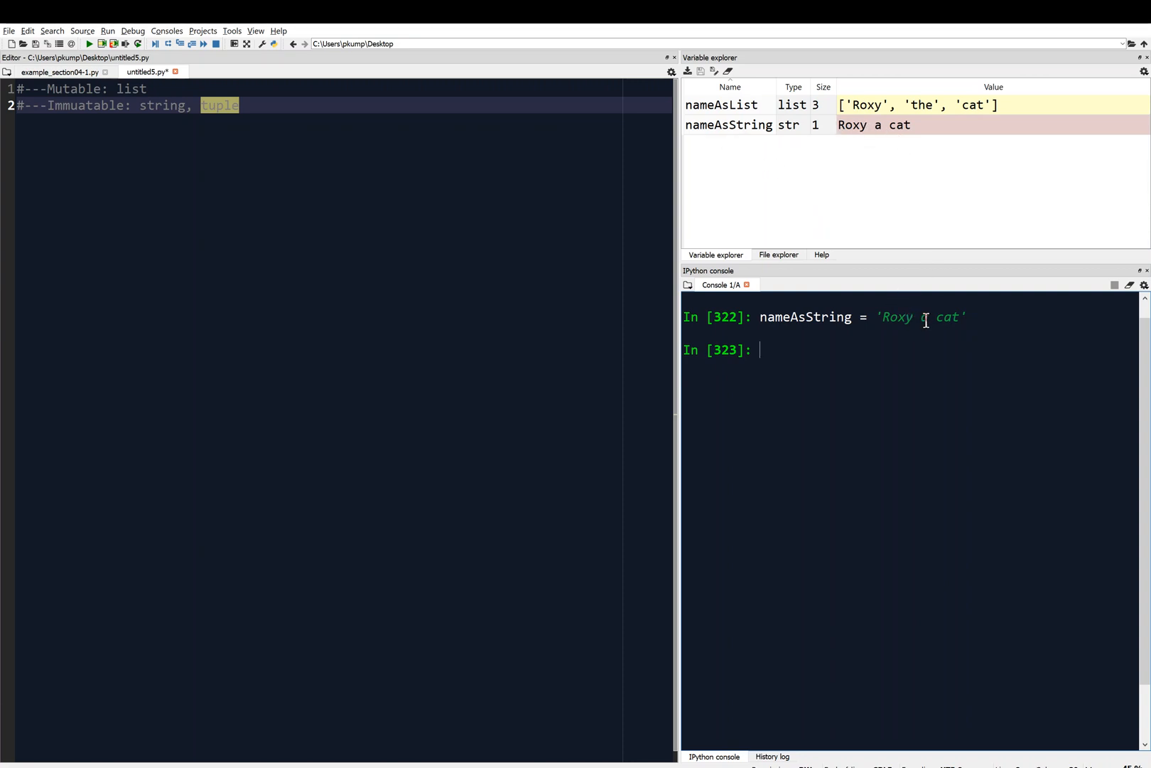
mouse_move(894, 338)
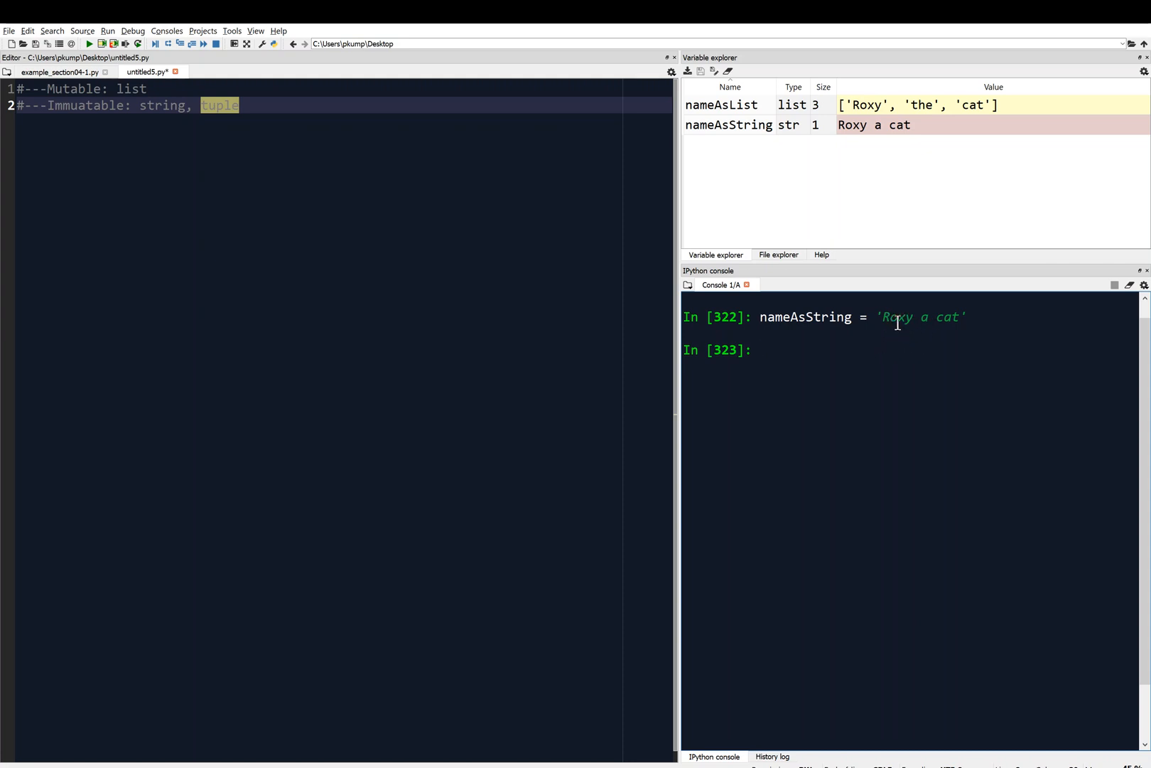
mouse_move(831, 346)
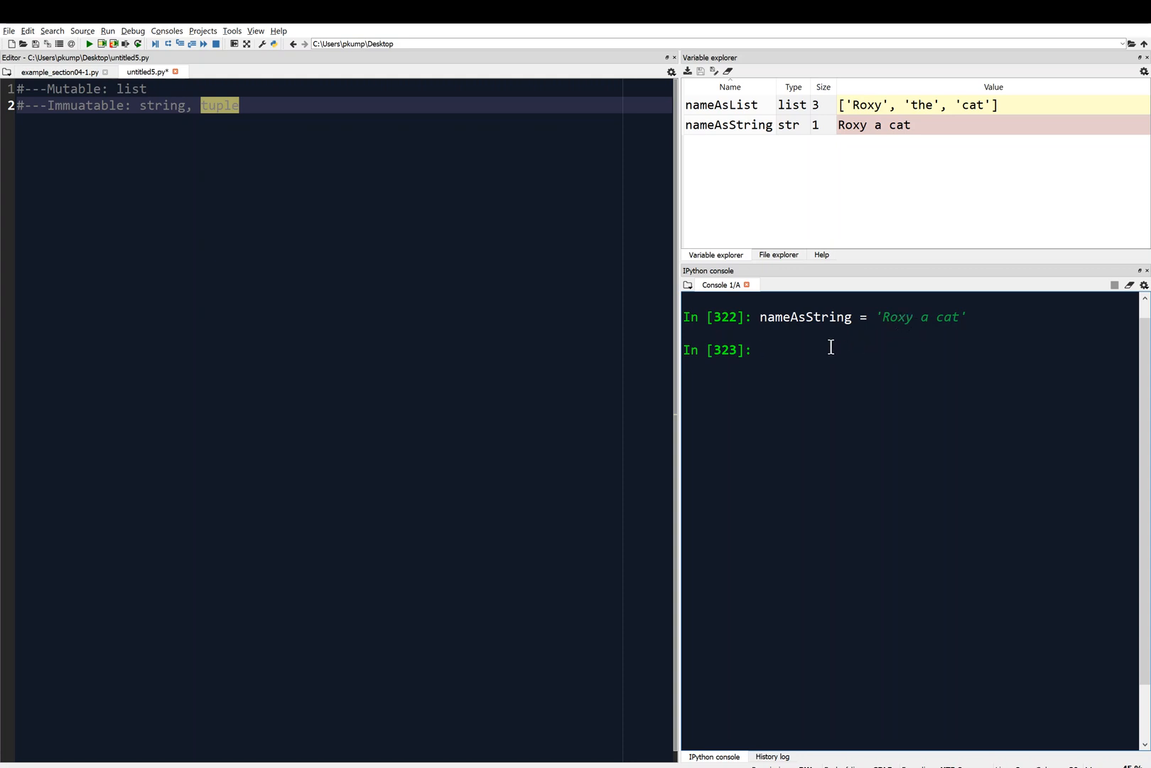
Step: Show nameAsString[5] is 'a', then try assigning 'the' to raise TypeError
type("nameAsString[5")
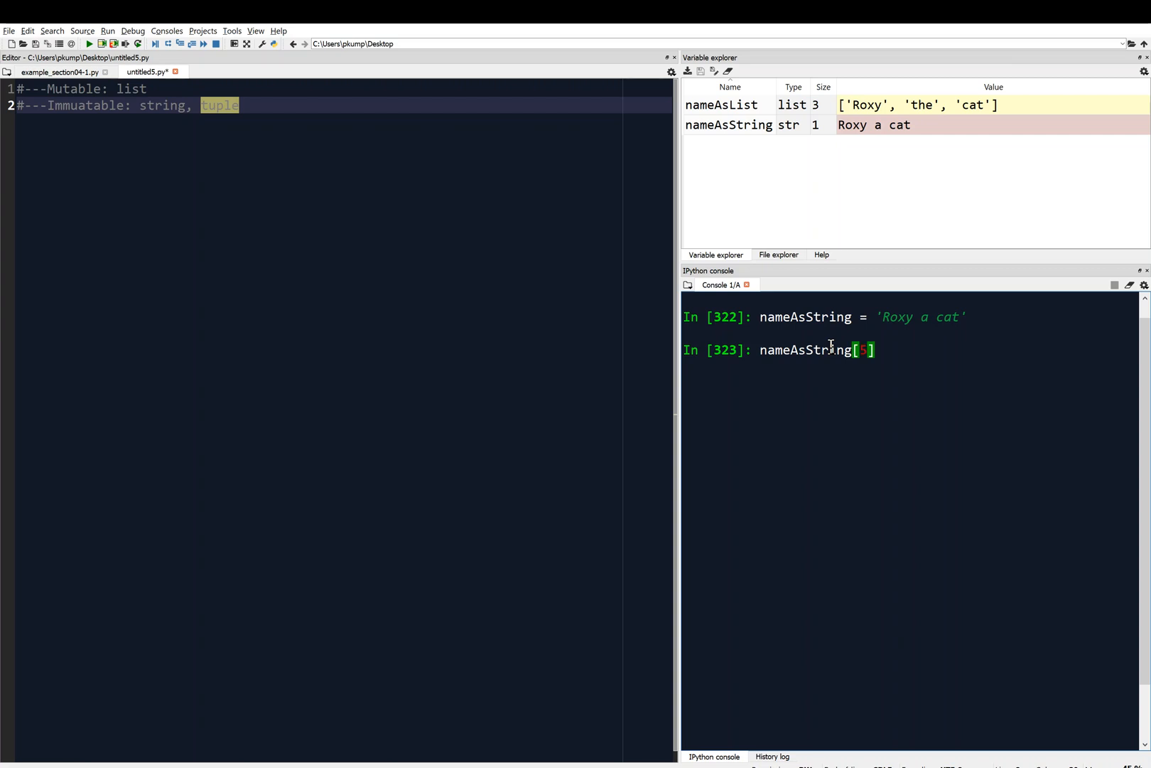
key("Return")
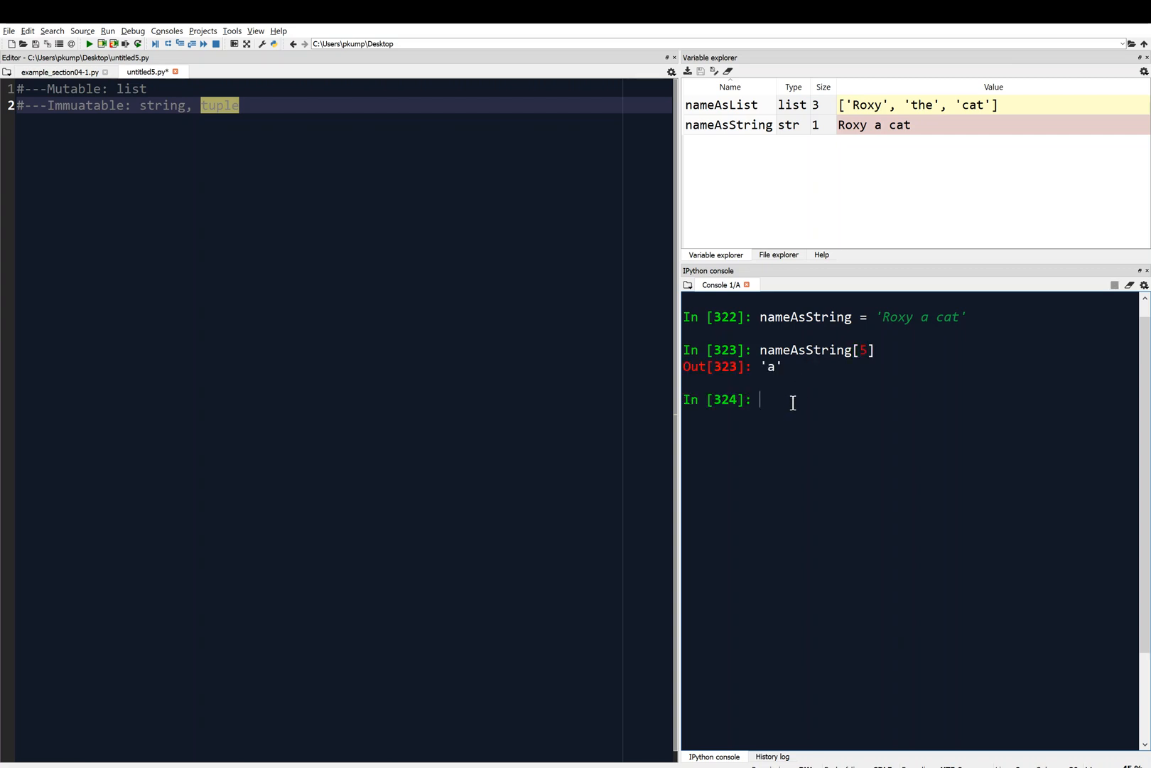
type("name")
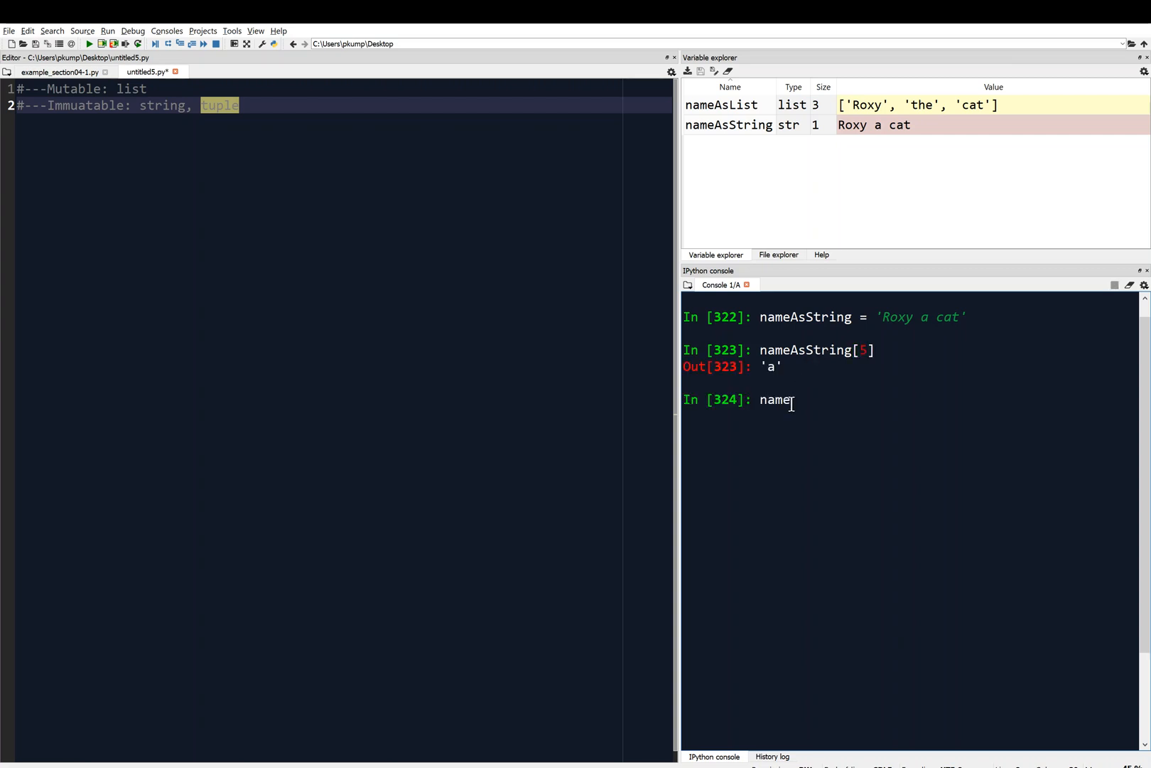
type("AsString")
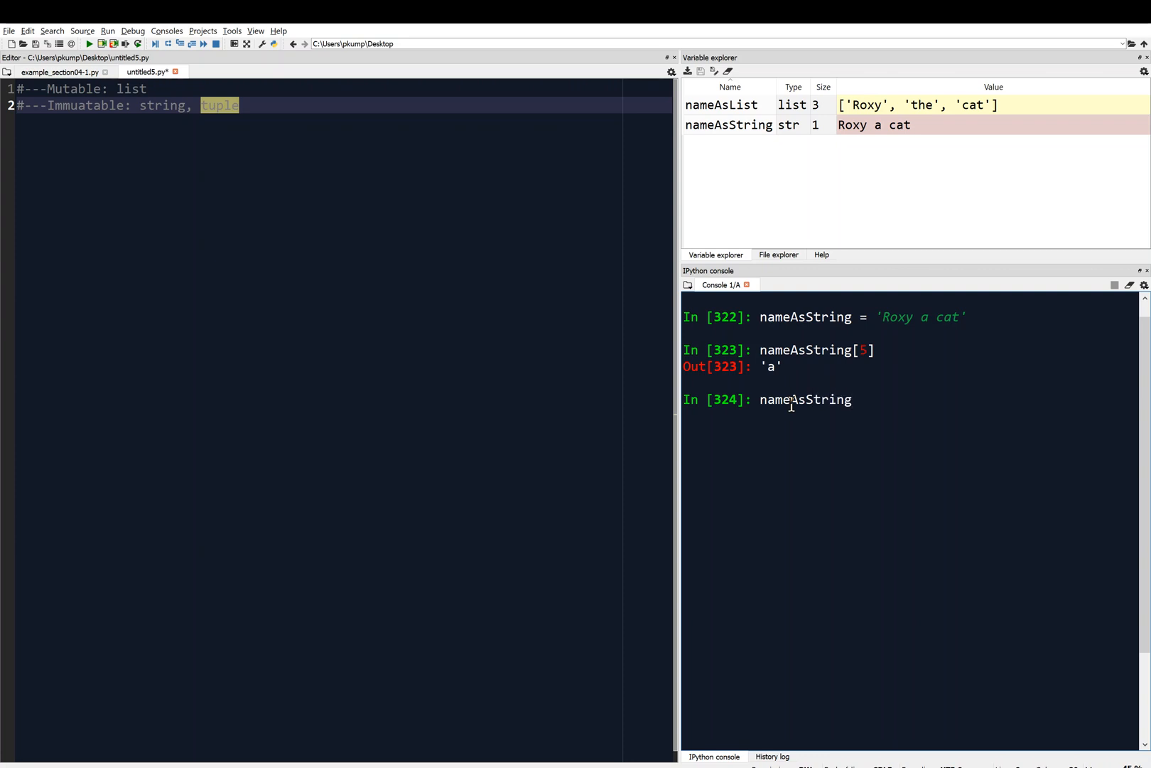
type("[5] =")
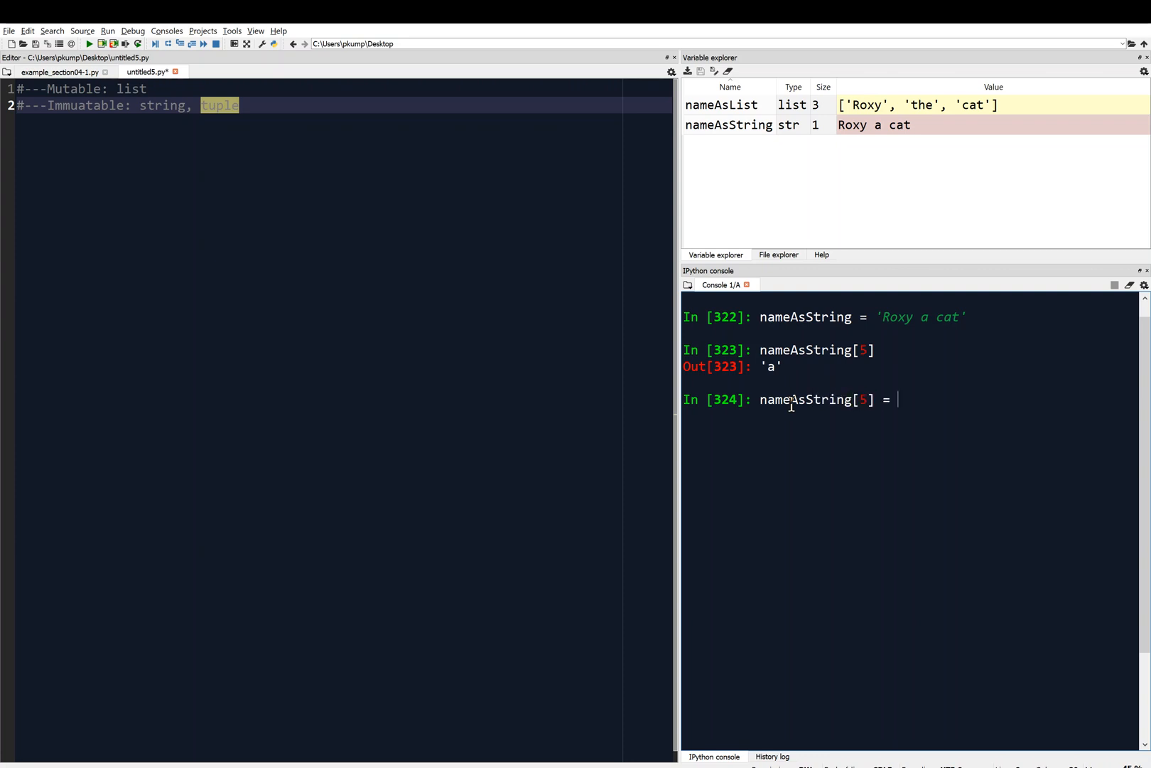
type("'the'")
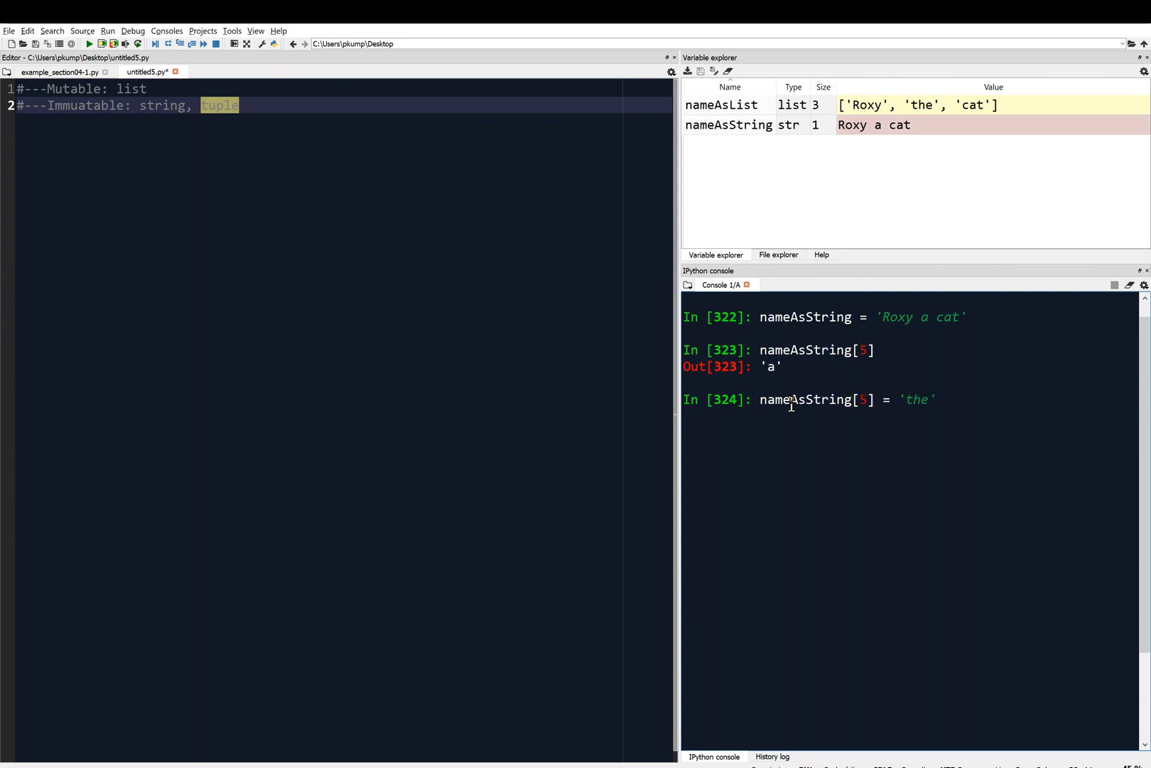
key("Return")
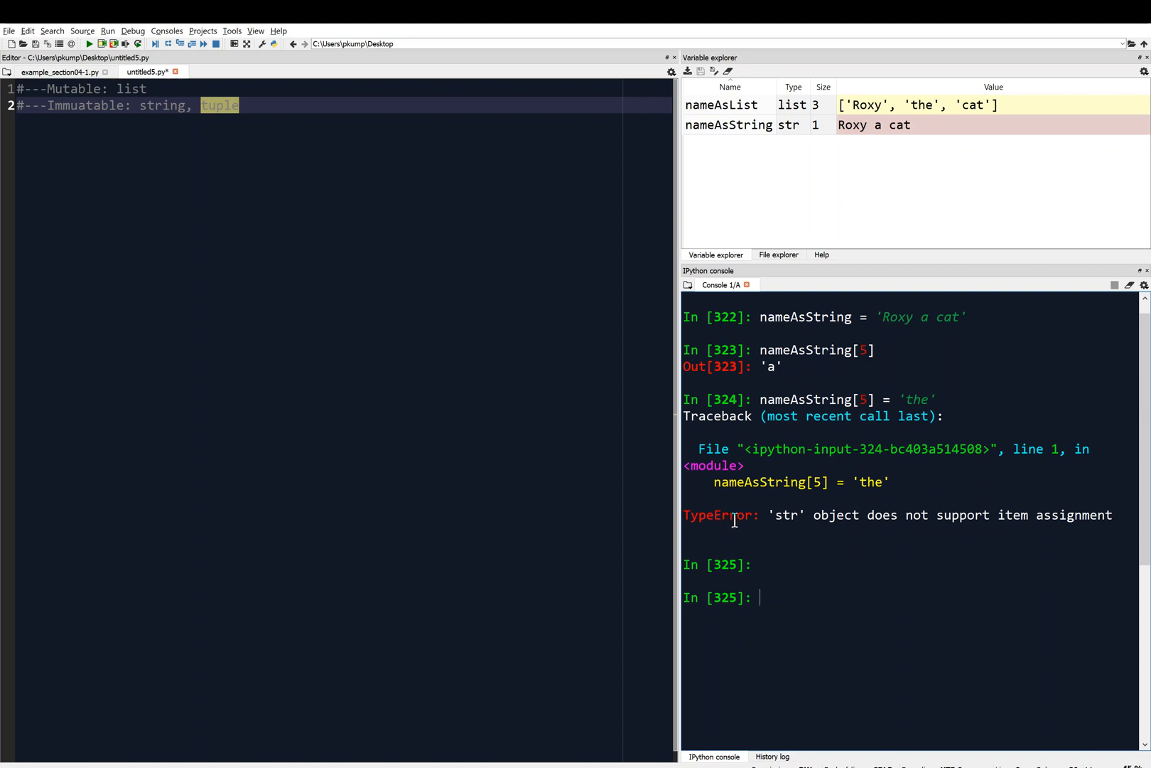
mouse_move(971, 520)
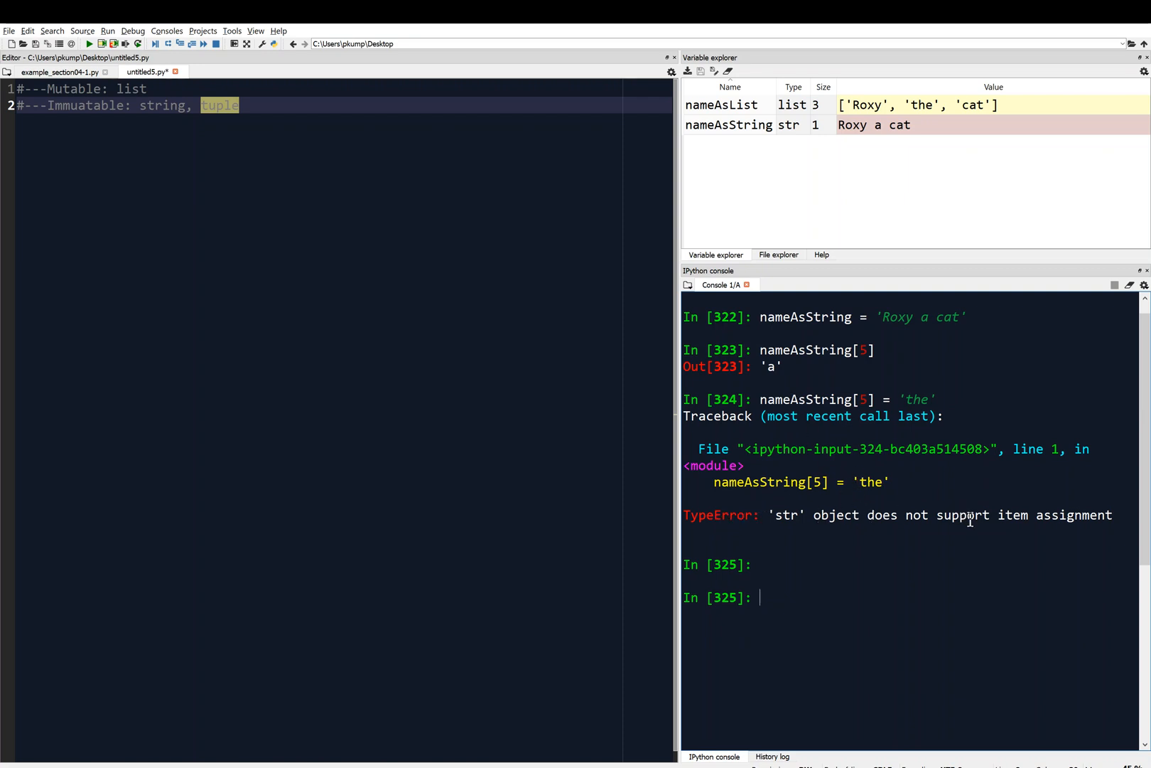
mouse_move(854, 226)
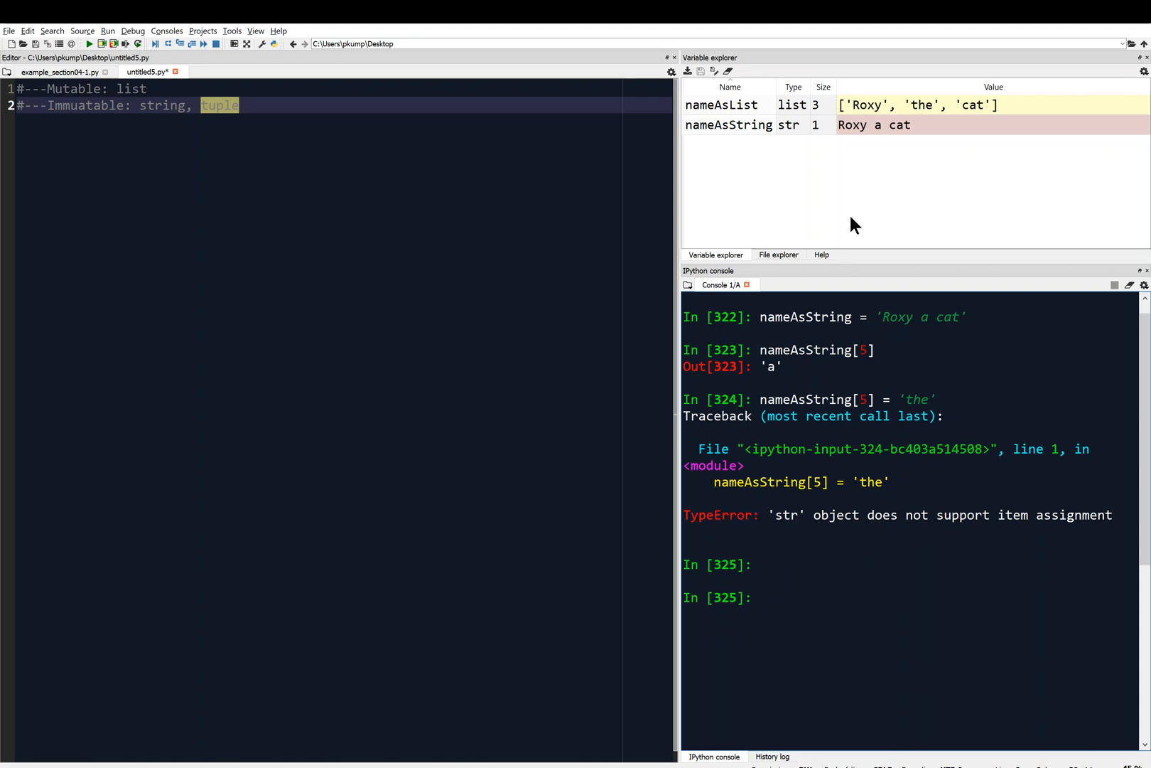
mouse_move(473, 194)
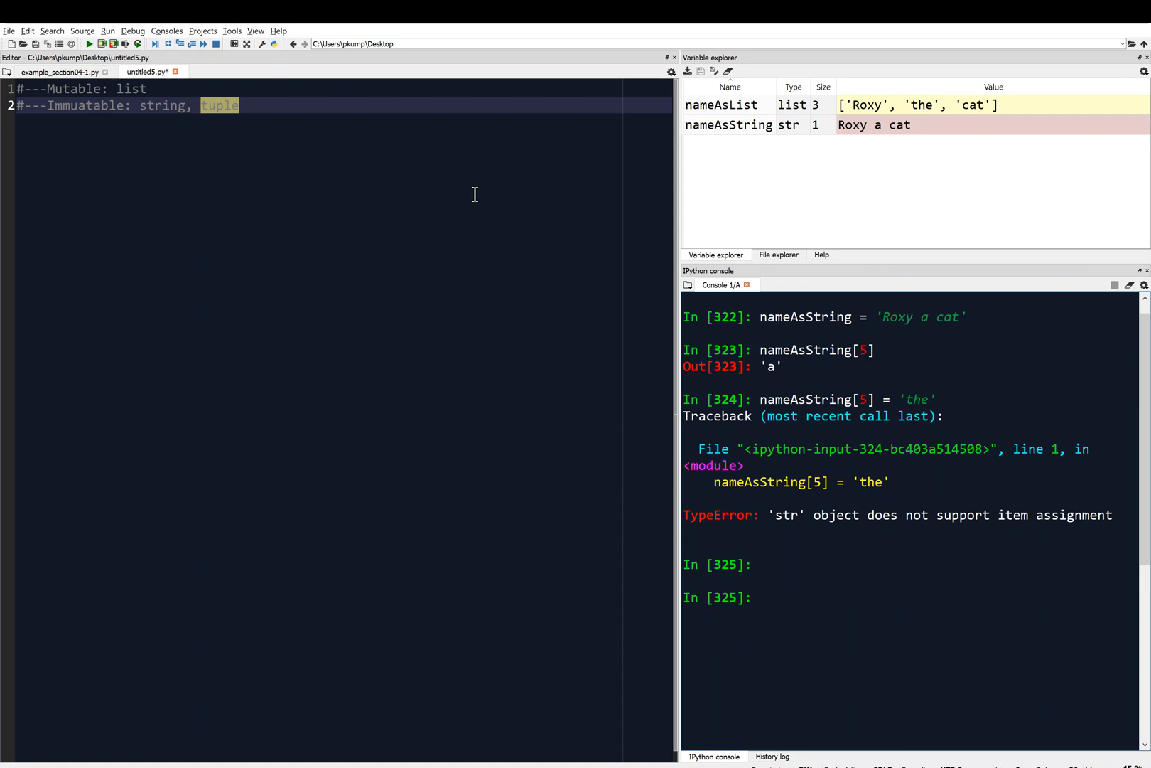
mouse_move(186, 121)
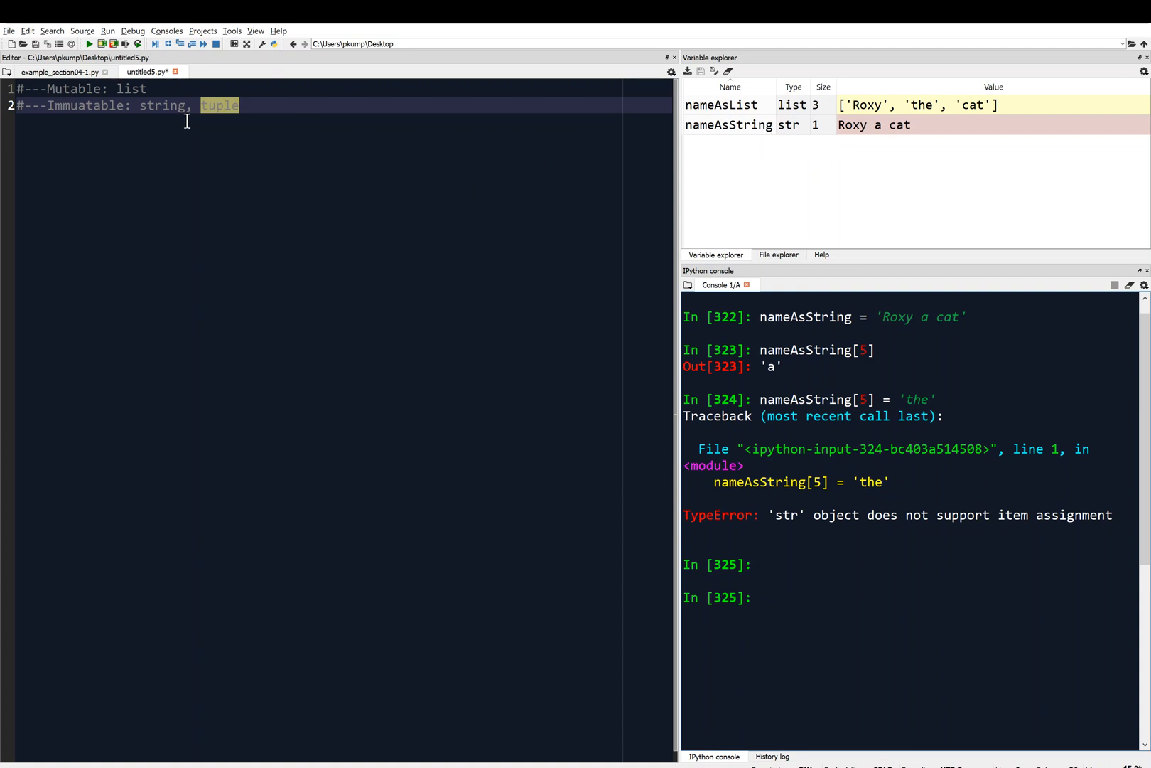
mouse_move(793, 179)
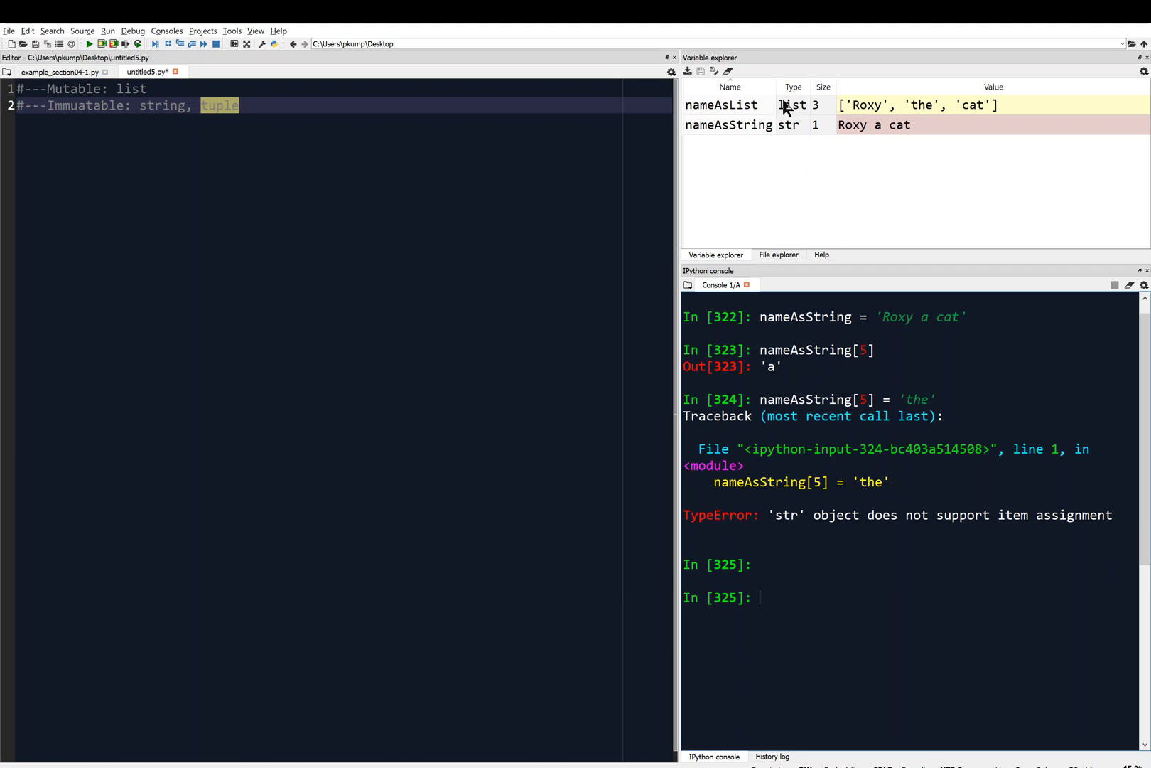
mouse_move(793, 98)
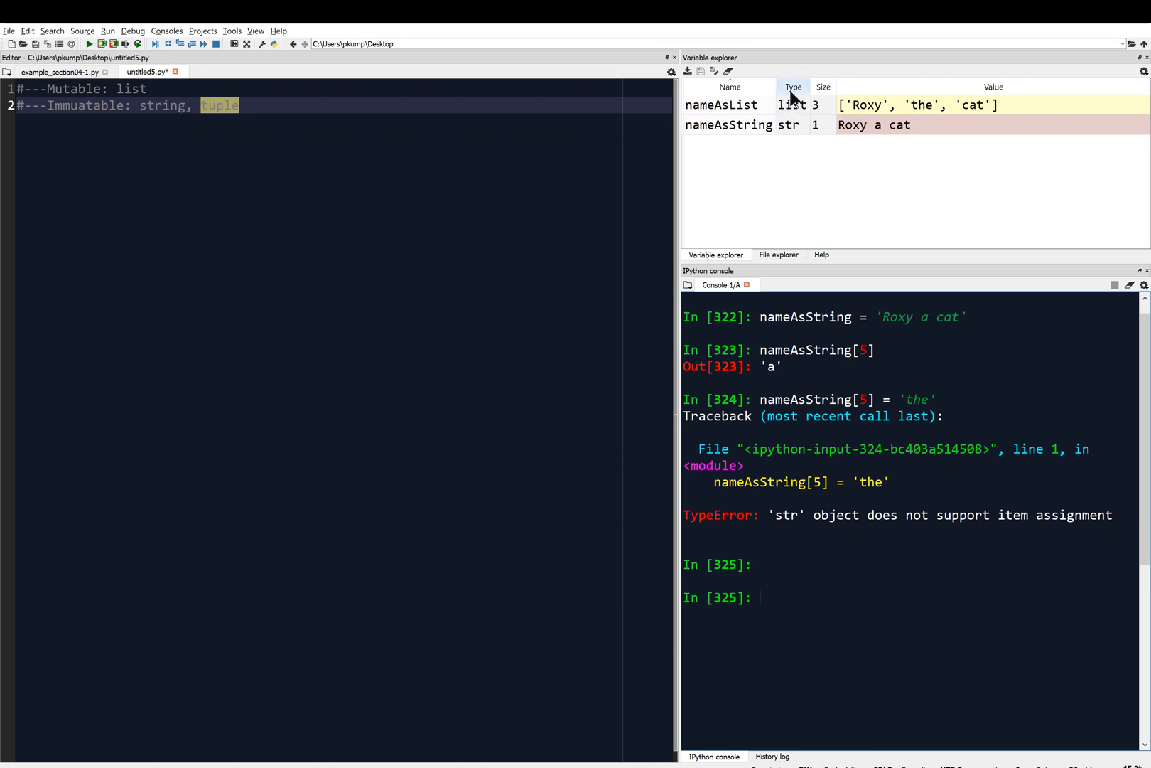
mouse_move(806, 597)
type("clear")
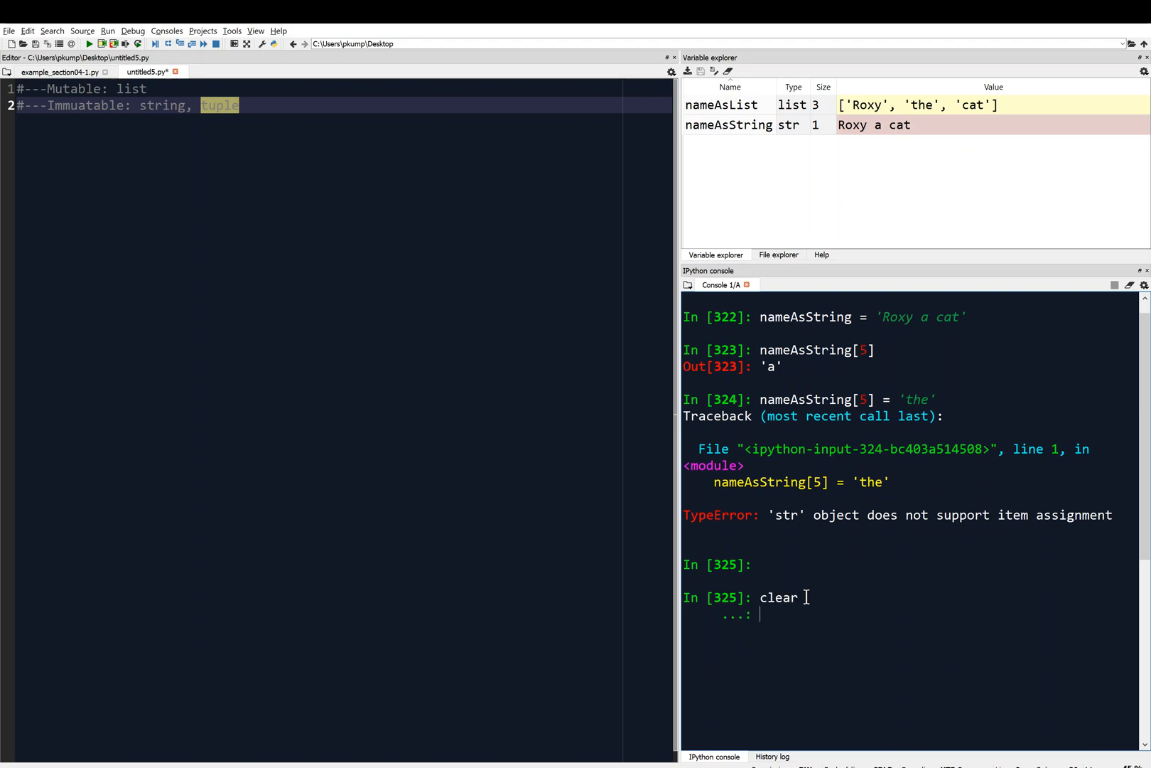
Step: Run clear to wipe the console output after the TypeError
key("Return")
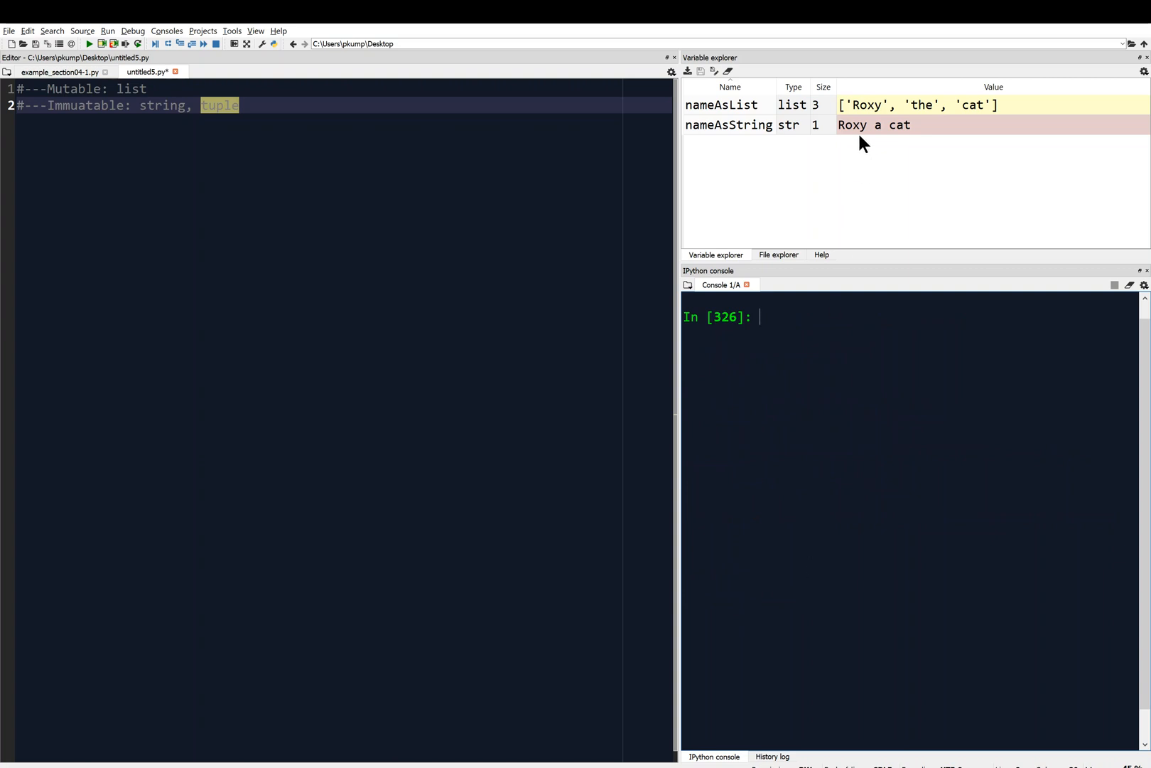
mouse_move(903, 136)
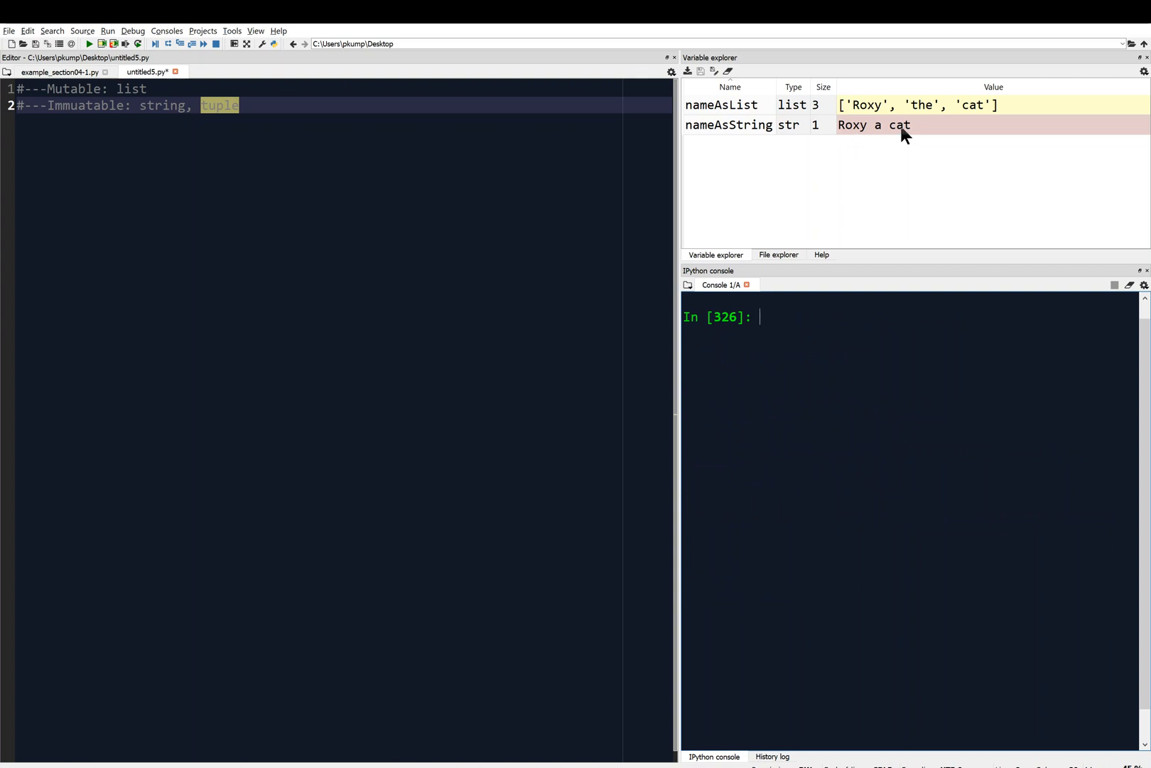
mouse_move(803, 159)
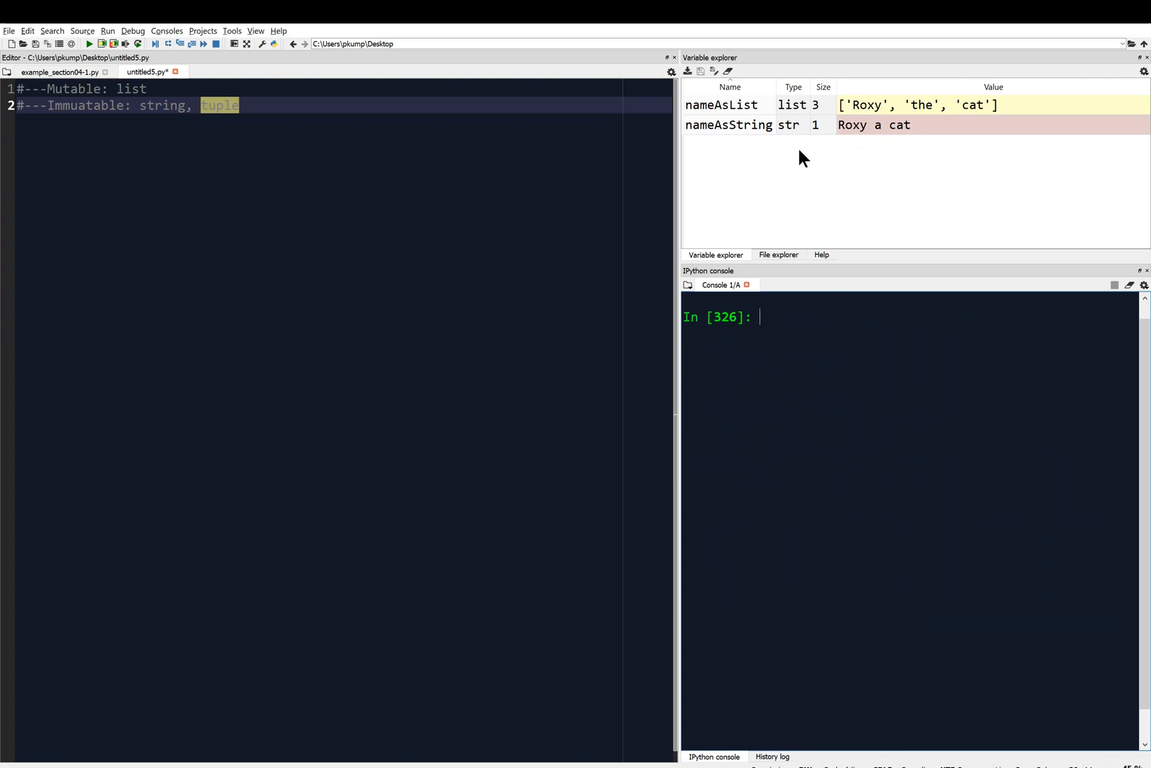
mouse_move(881, 138)
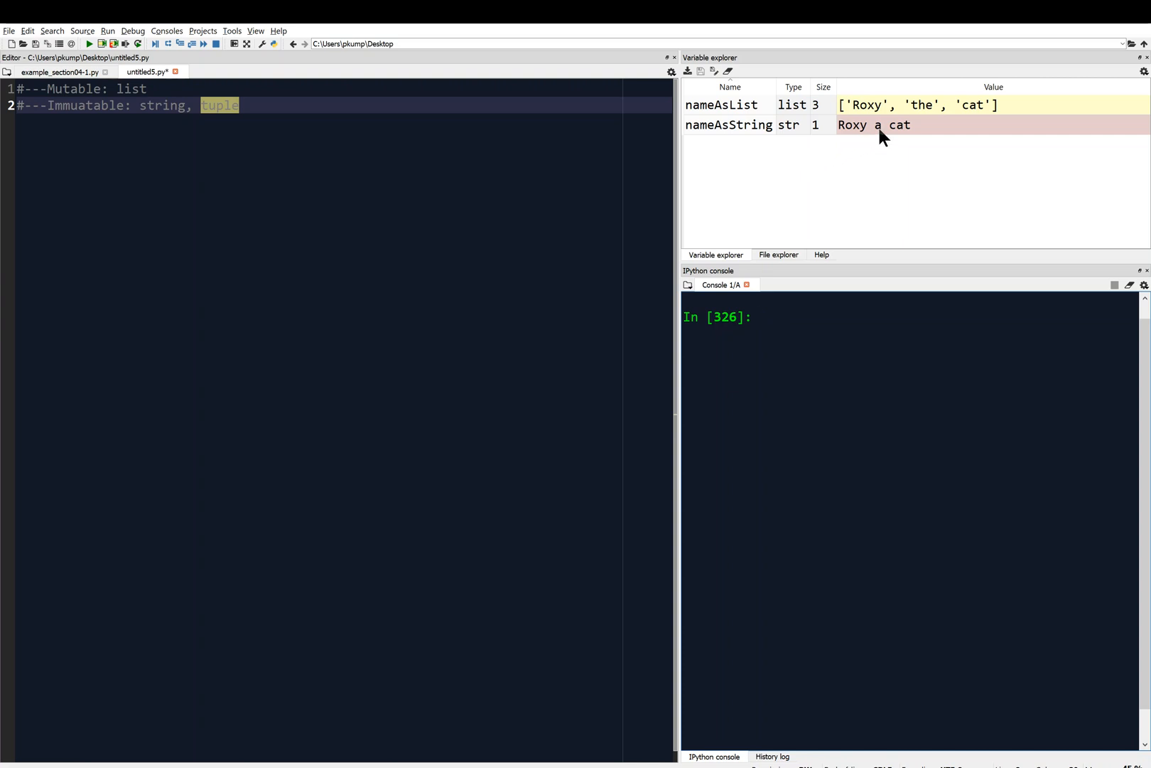
mouse_move(806, 332)
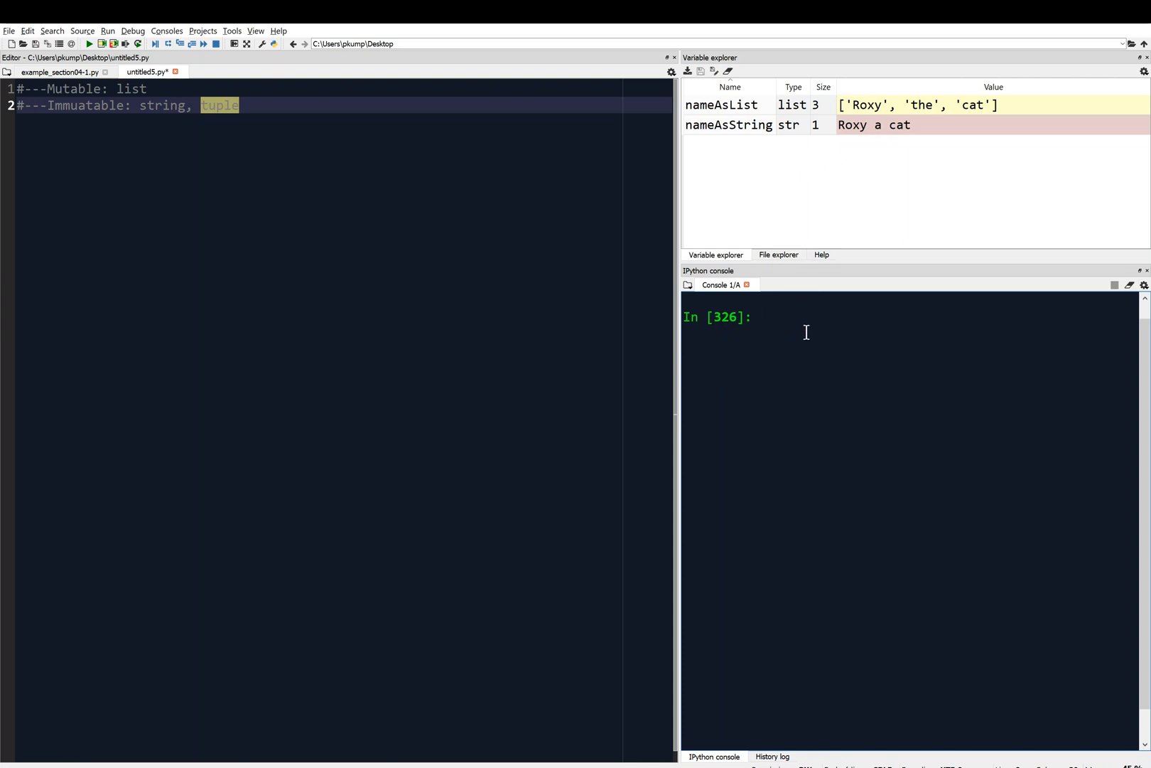
Step: Begin the console line 'newName = nameAsString[]', replacing the mistyped 'cat'
type("new")
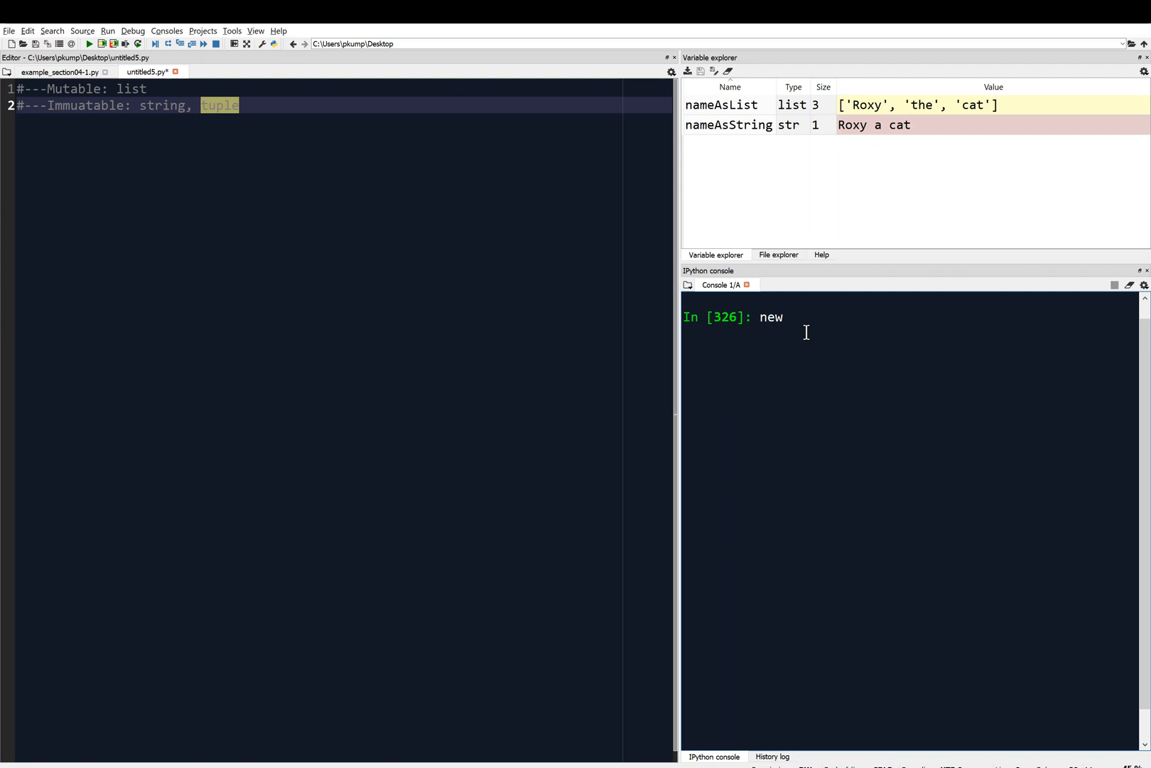
type("Name")
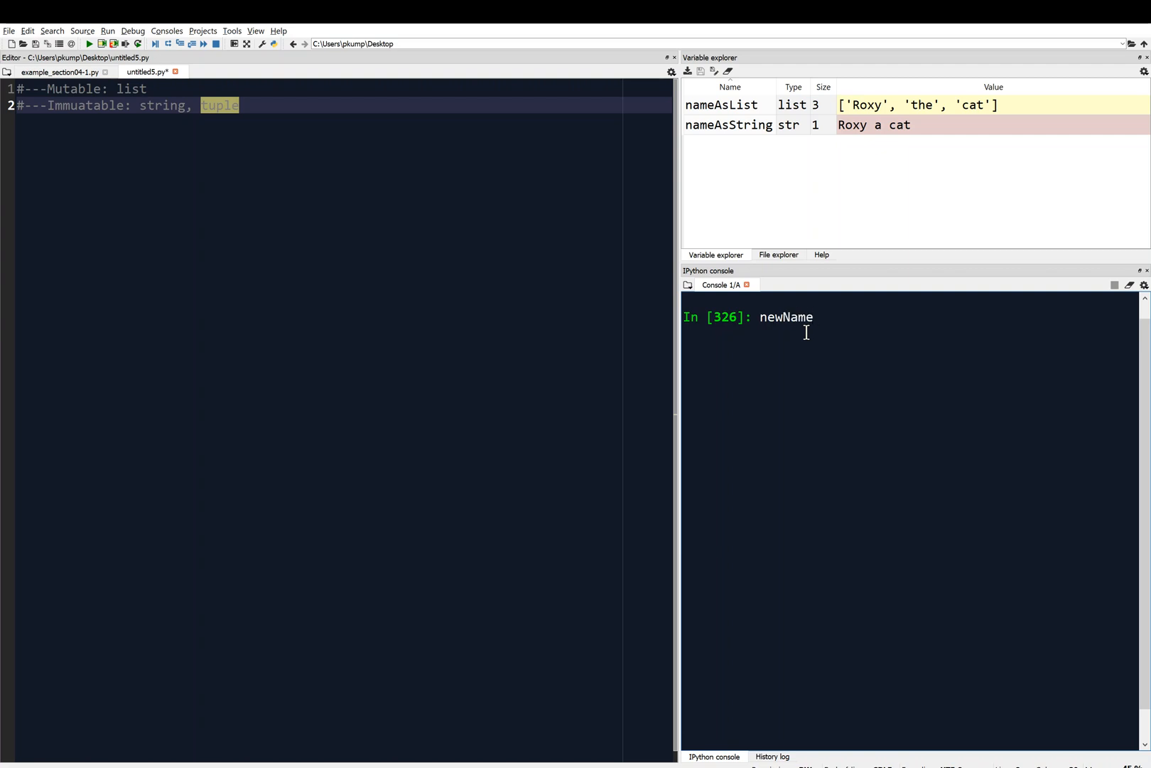
type("= cat")
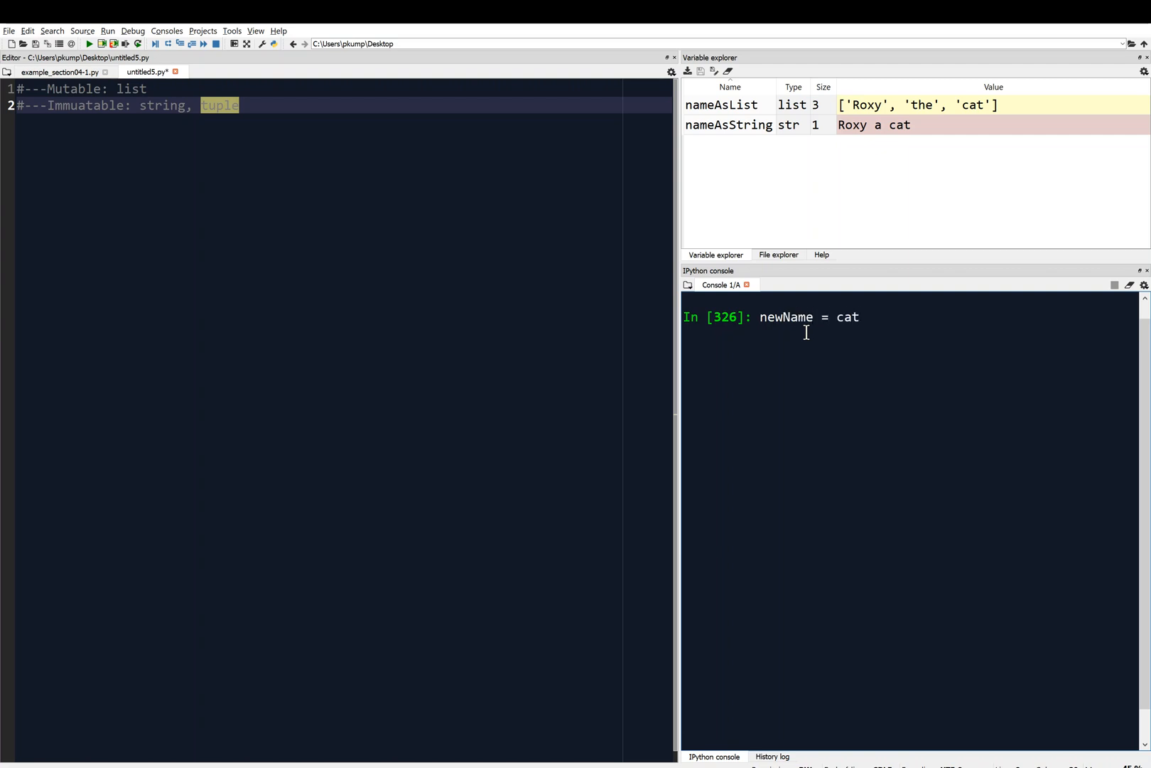
key("Backspace")
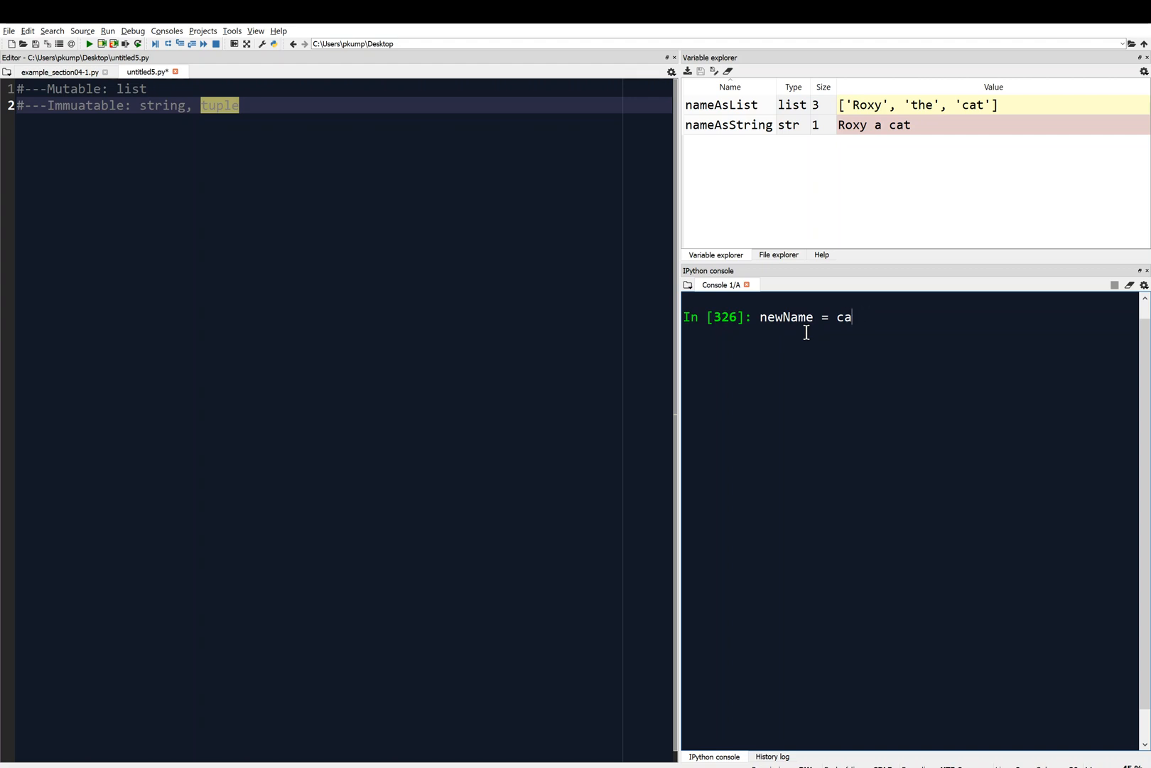
type("nameAsSt")
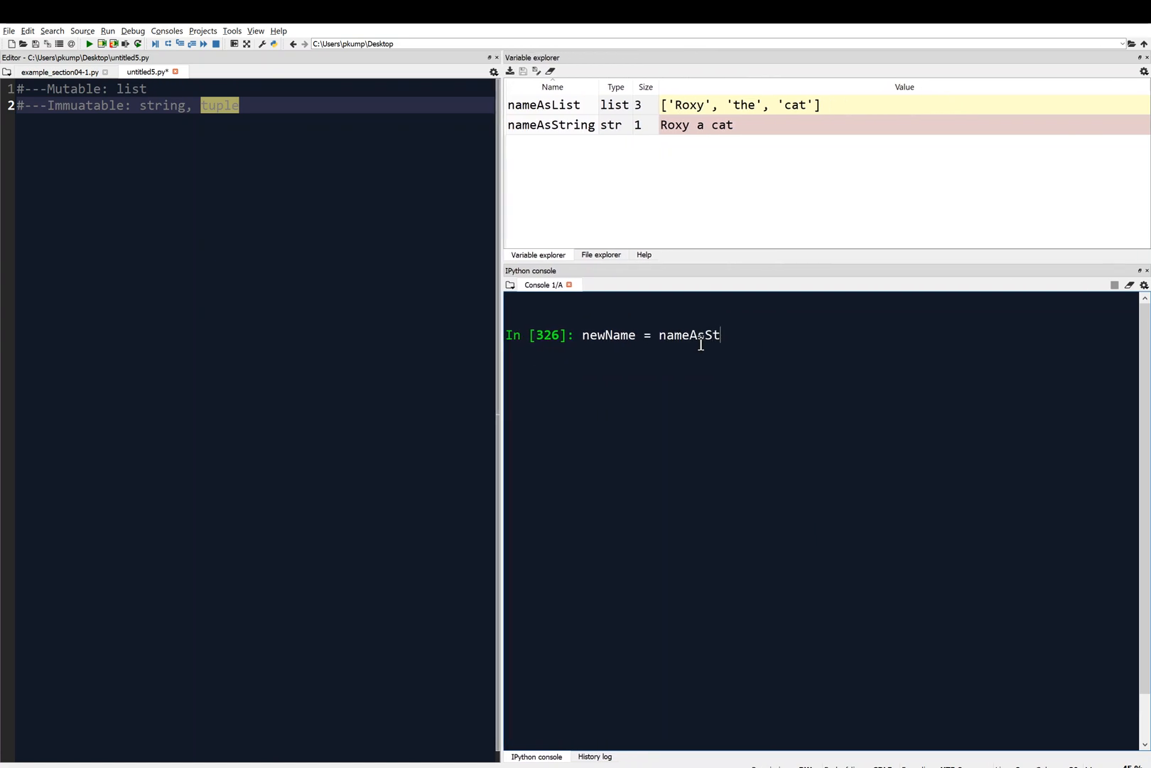
type("ring[]")
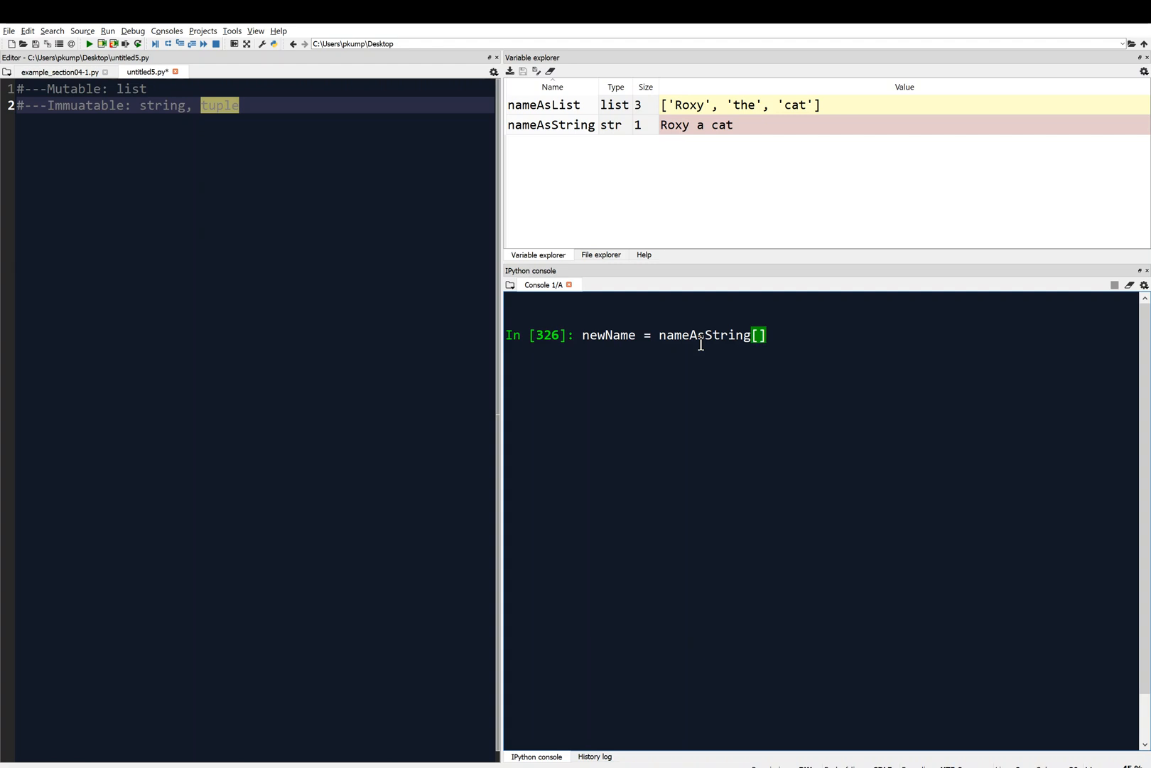
mouse_move(673, 138)
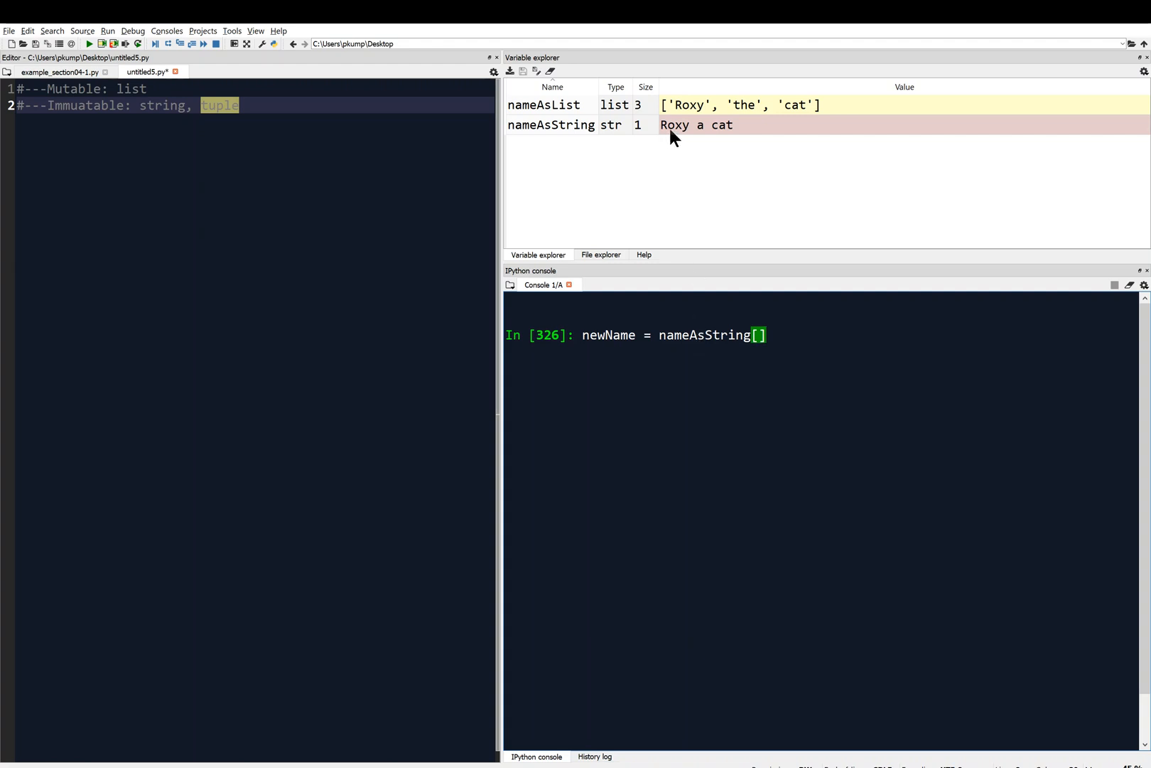
mouse_move(688, 137)
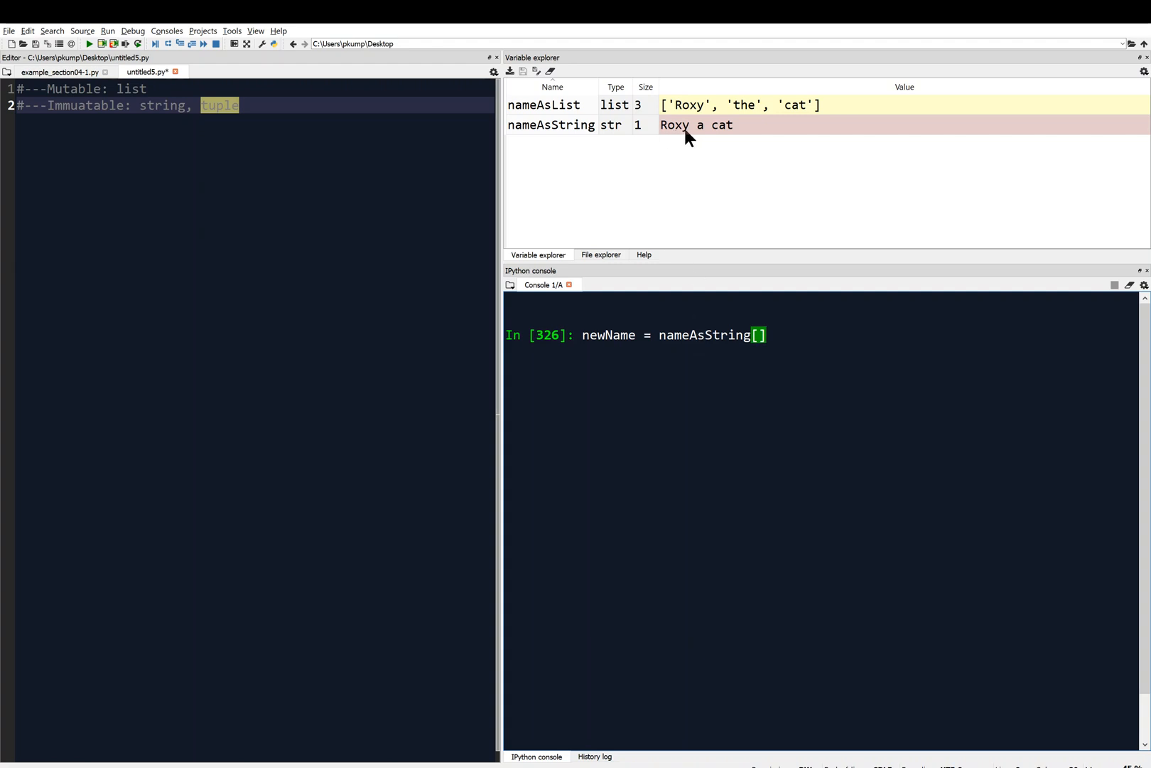
mouse_move(802, 357)
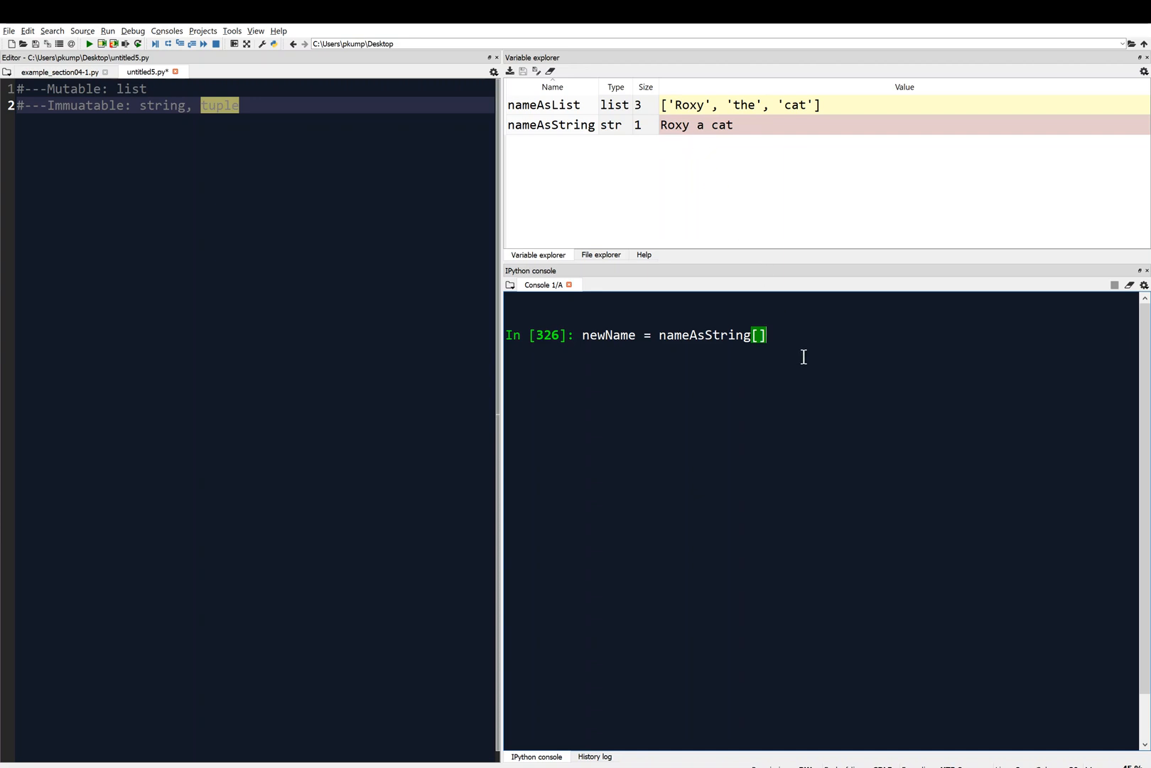
Step: Complete and run newName = nameAsString[0:5] + 'the' + nameAsString[6:10] in the console
type("0:5")
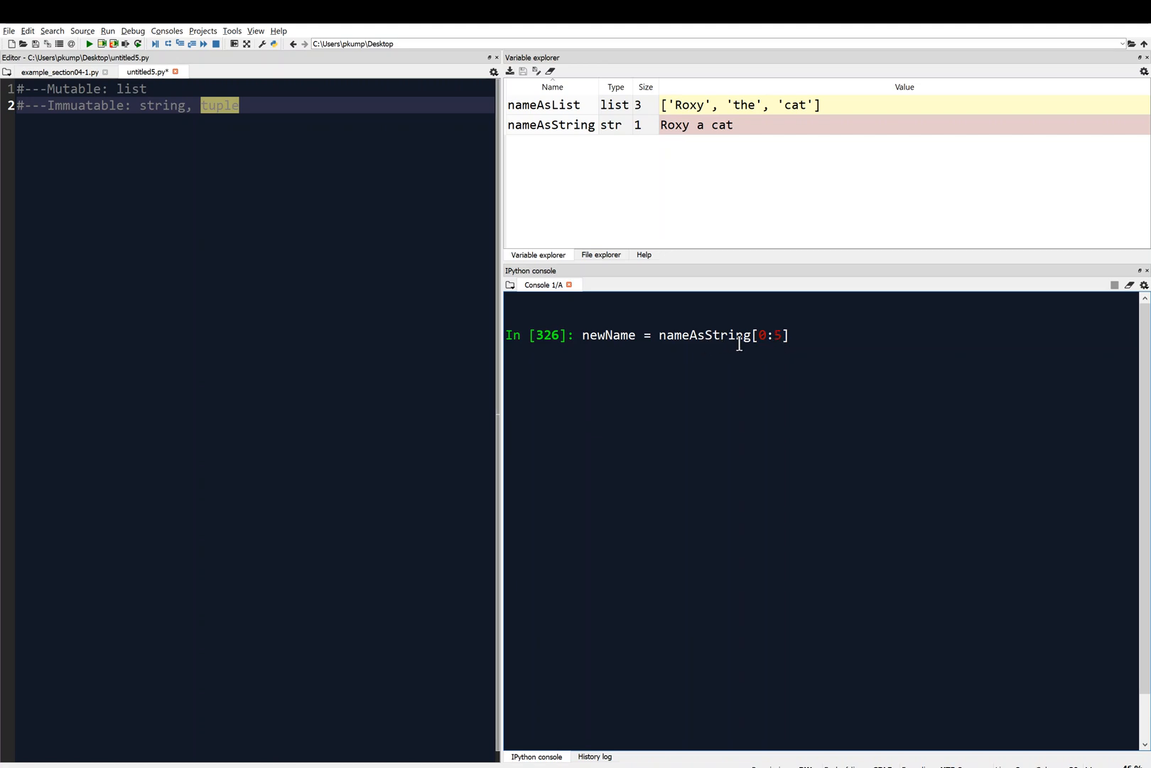
mouse_move(695, 137)
type(" +")
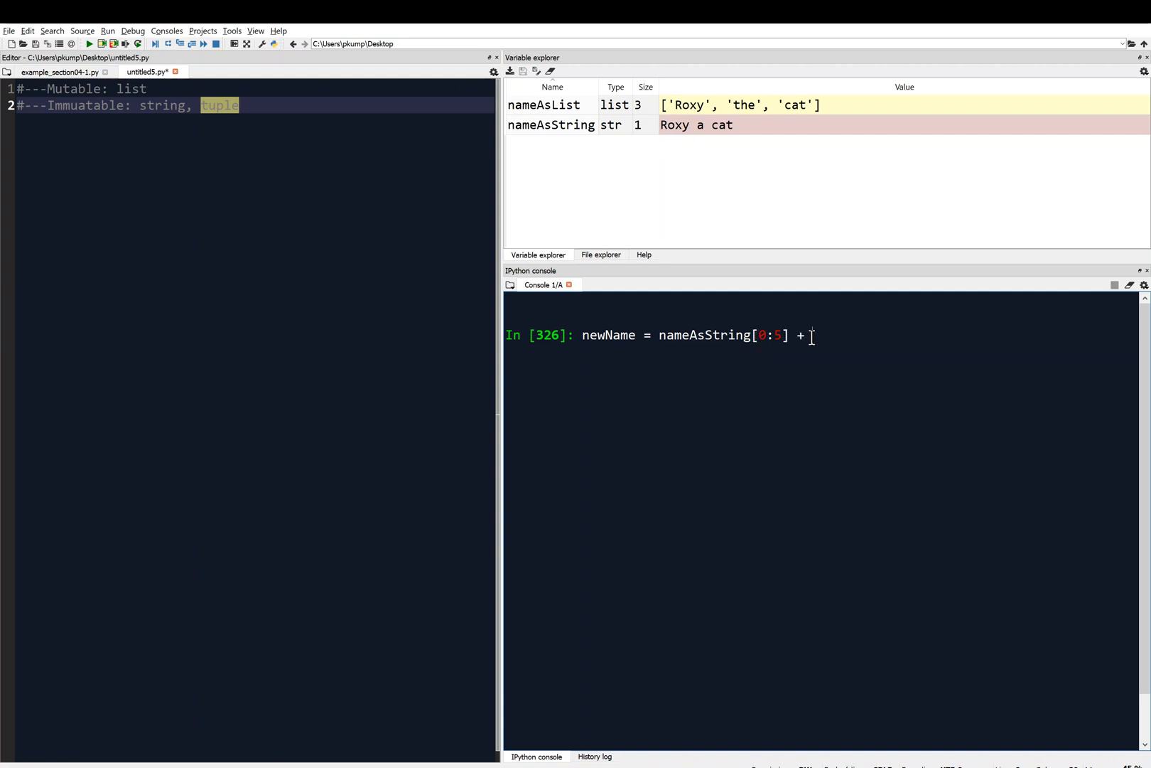
type("'t'")
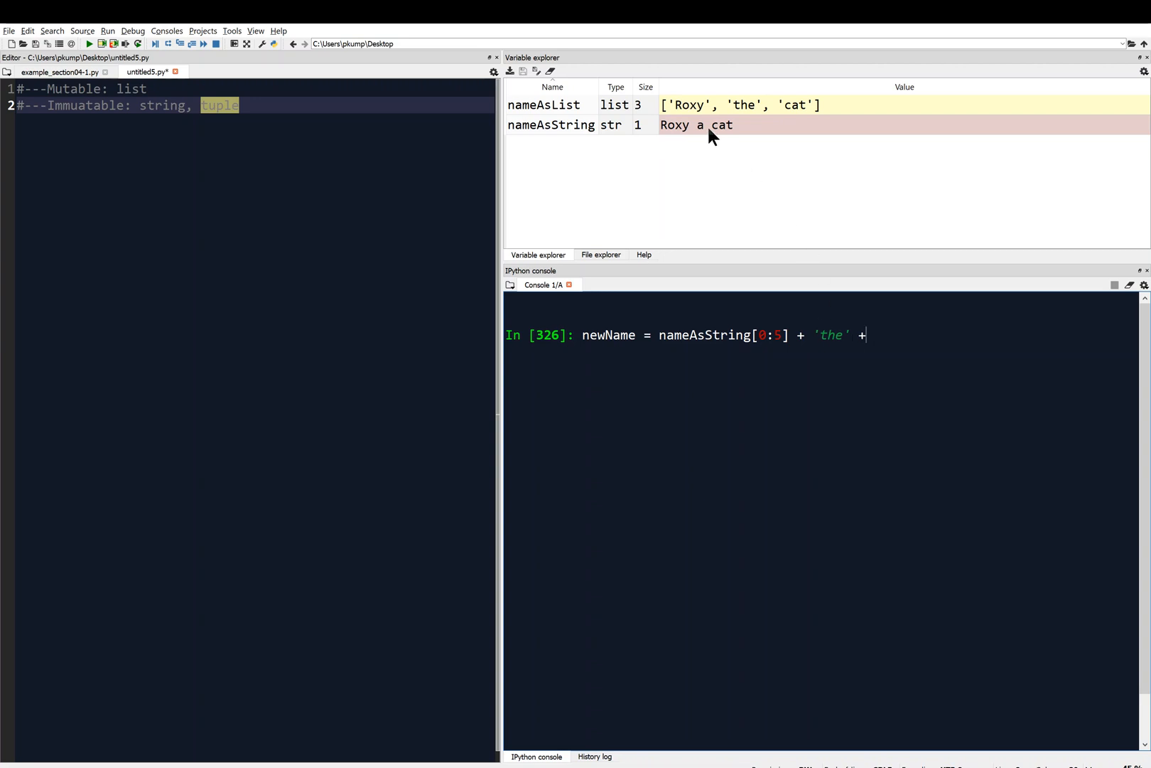
mouse_move(696, 138)
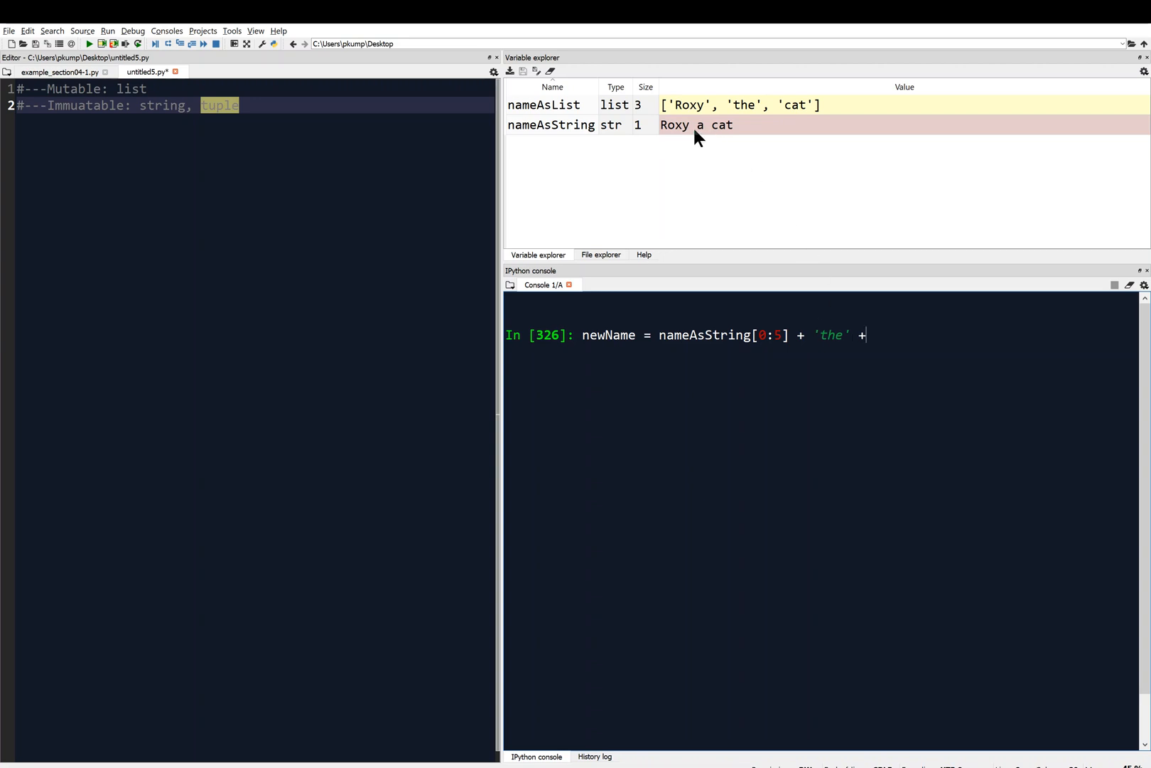
mouse_move(670, 131)
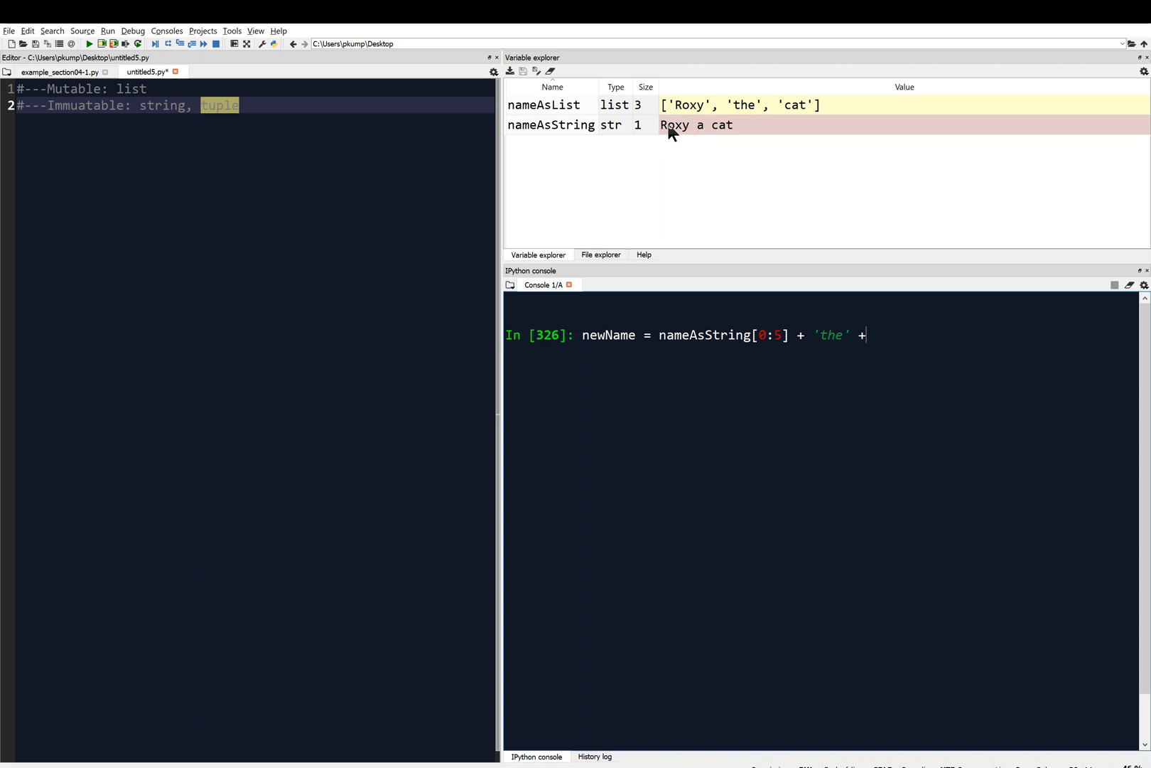
mouse_move(707, 135)
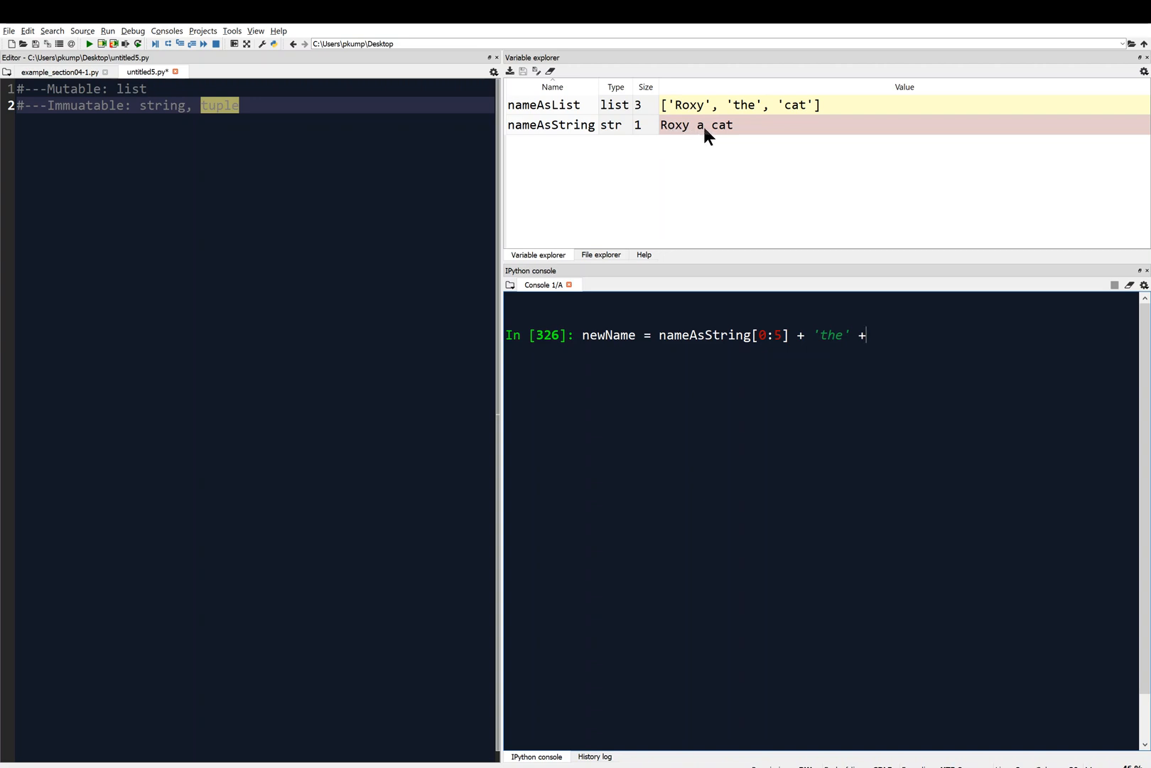
mouse_move(788, 210)
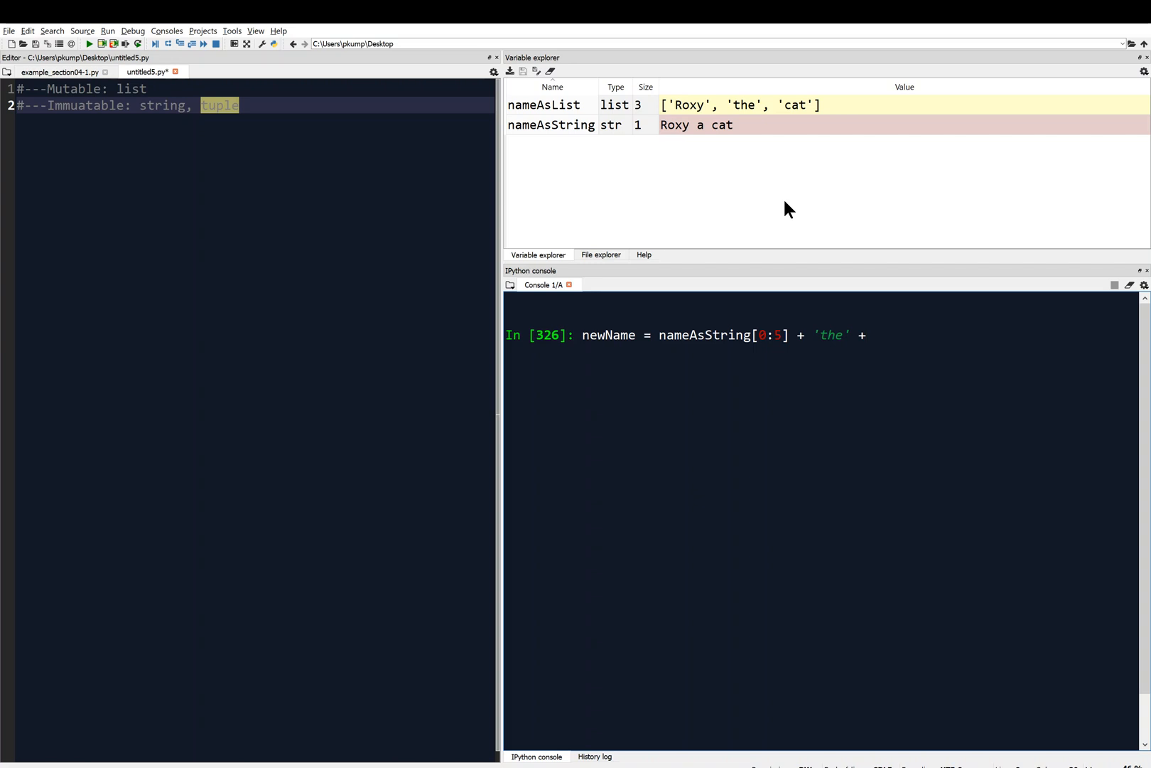
type("nameAsString[")
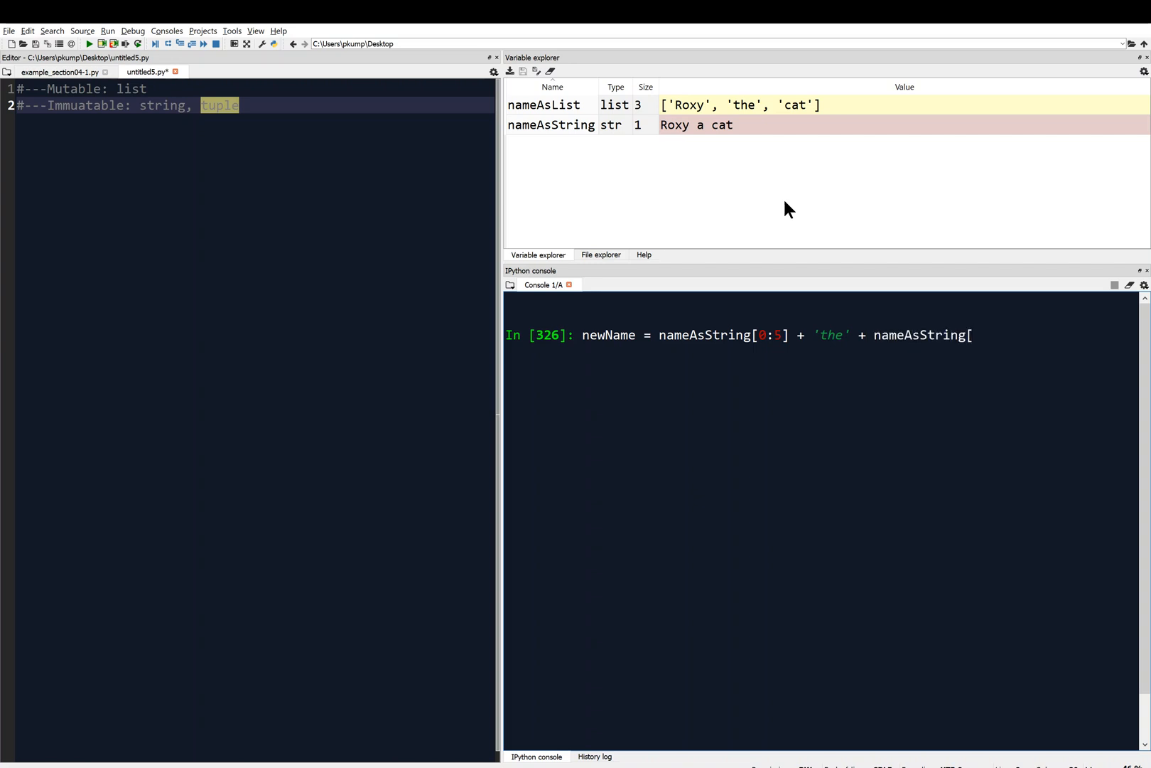
type("6:")
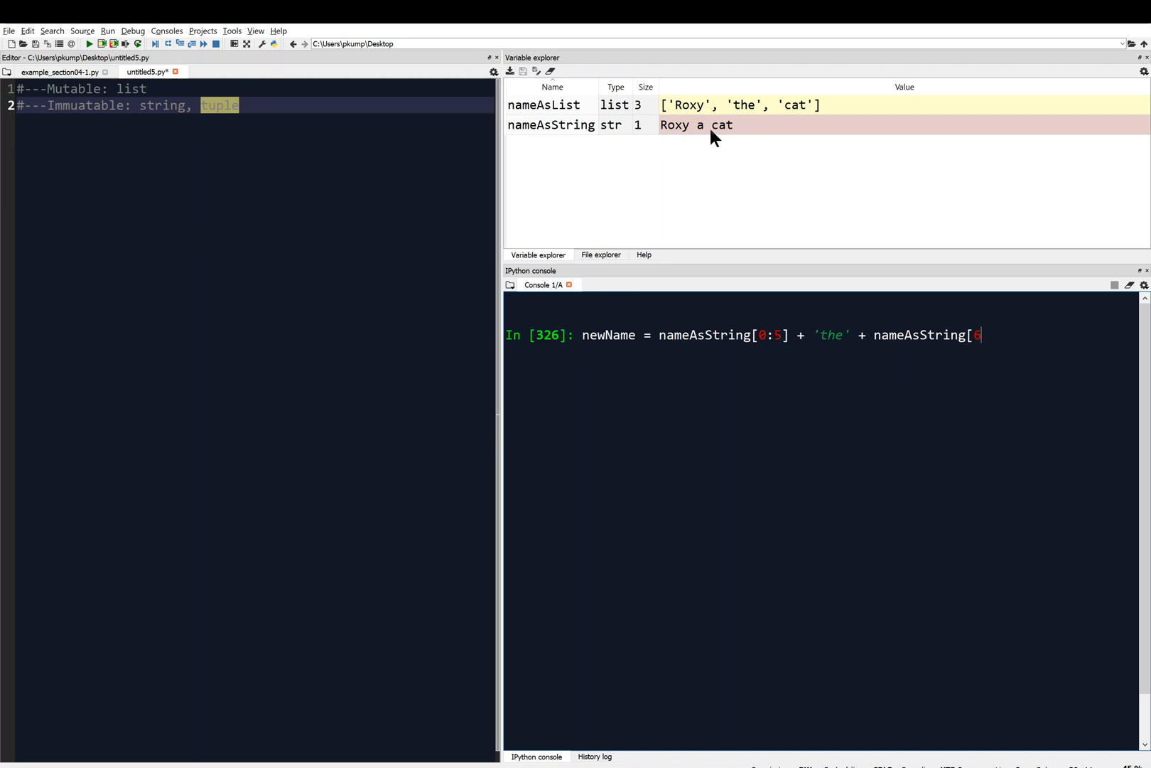
mouse_move(731, 135)
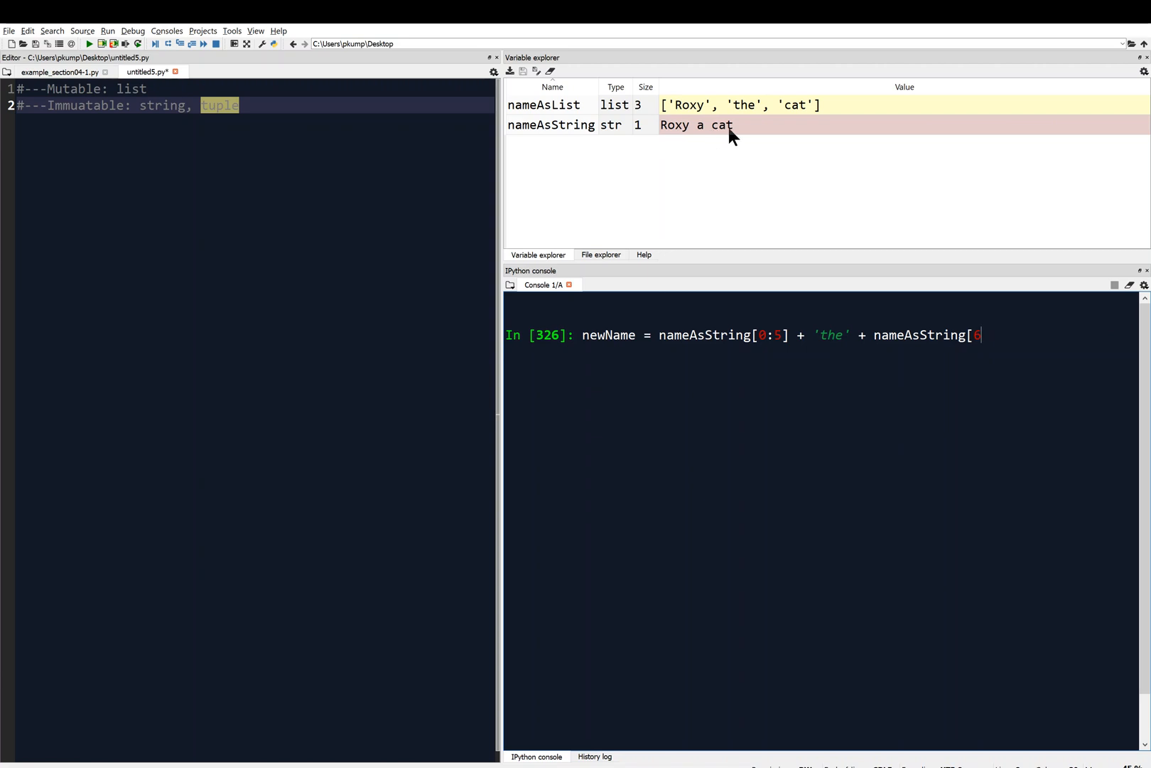
type(":10")
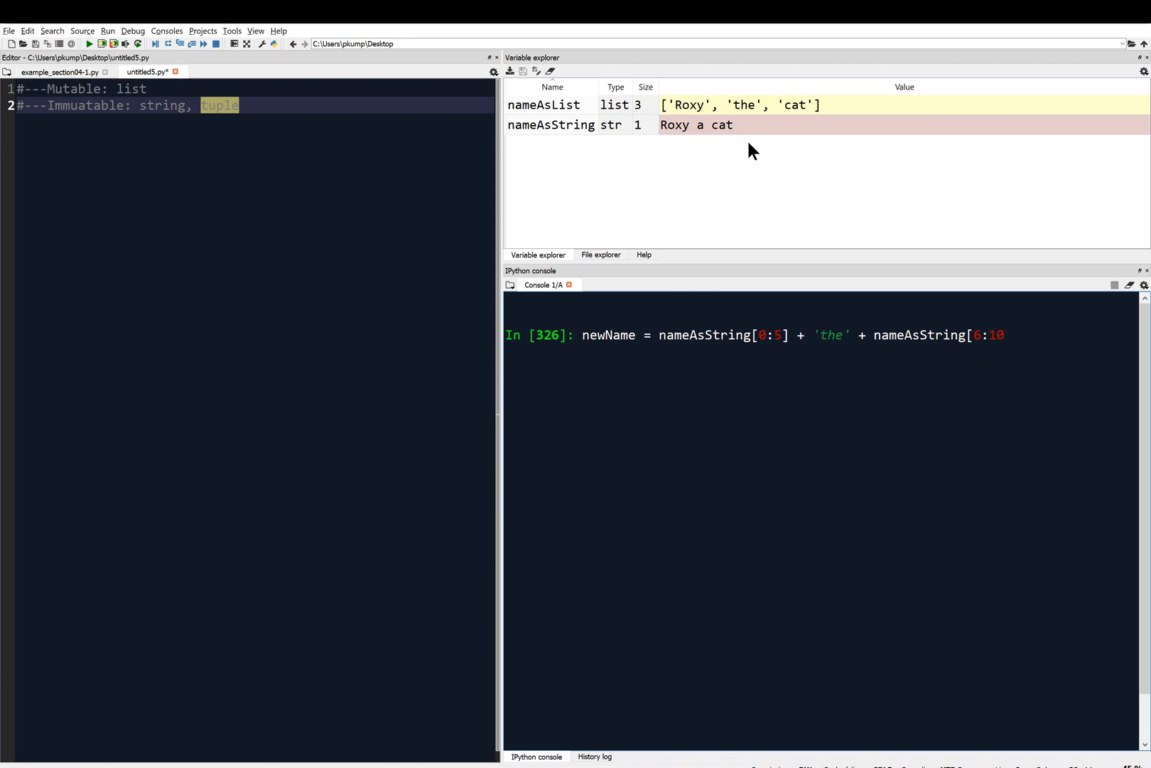
type("]")
type("ne")
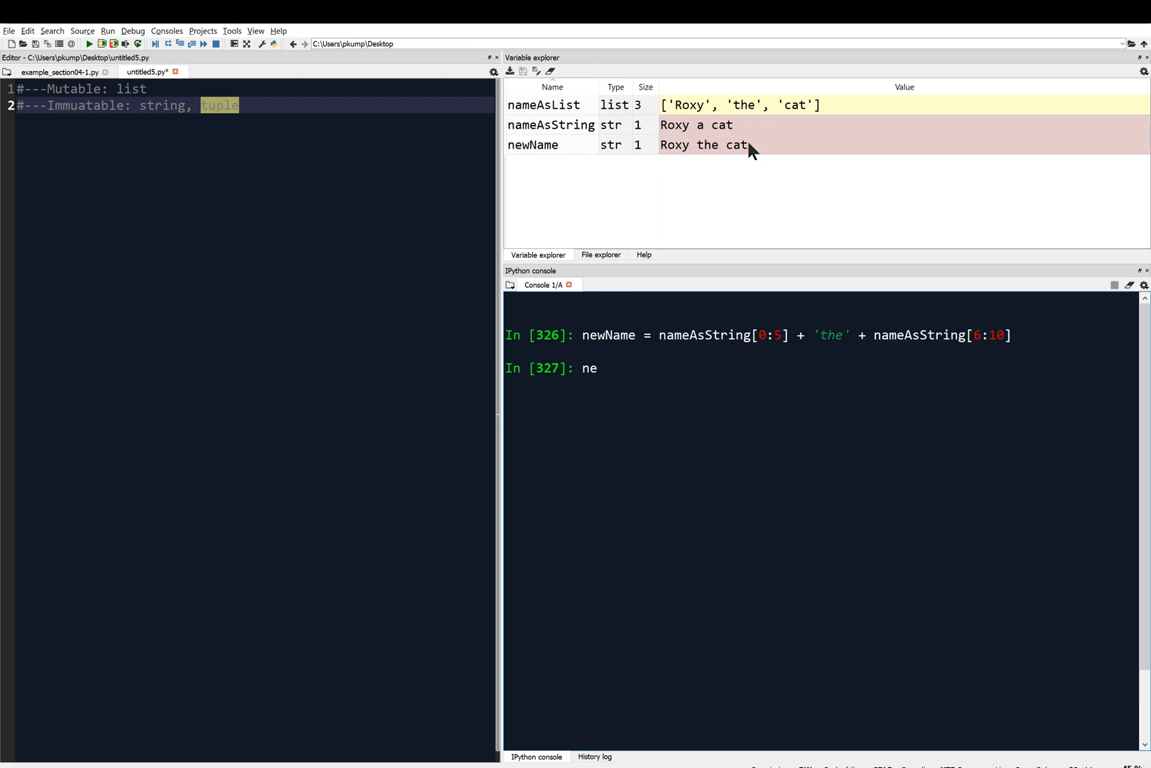
Step: Evaluate newName in the console to display 'Roxy the cat'
key("Return")
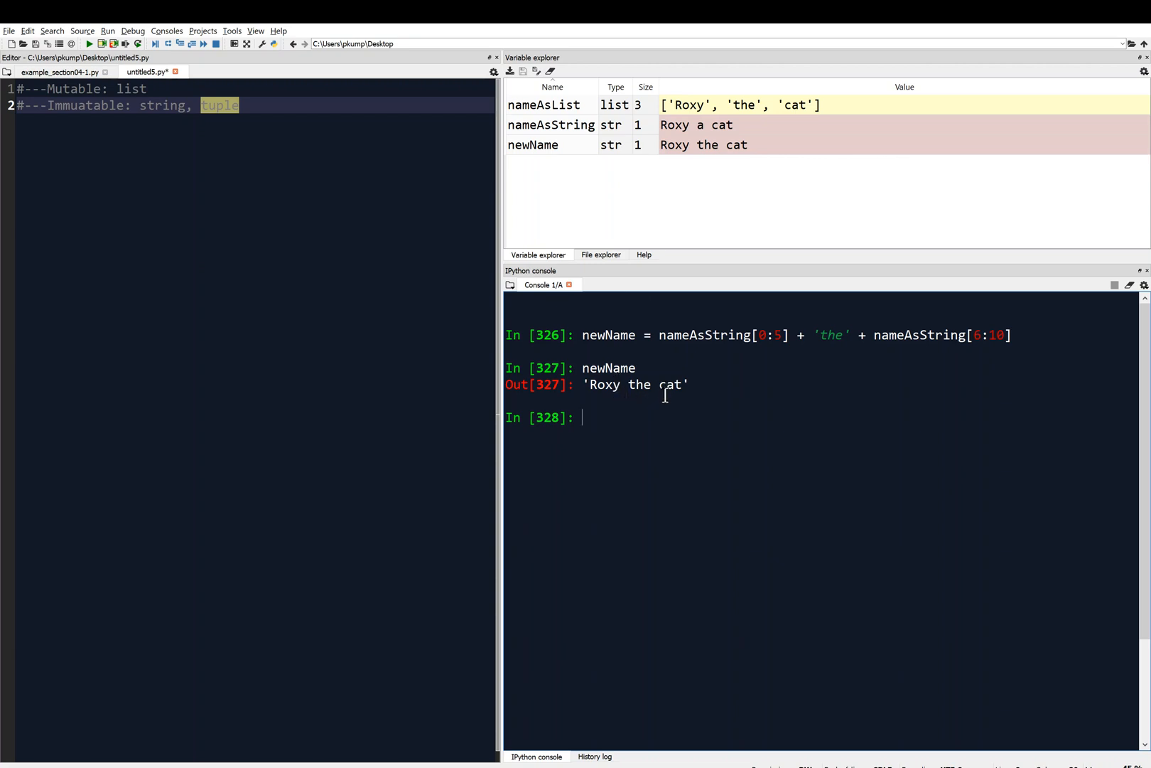
mouse_move(727, 345)
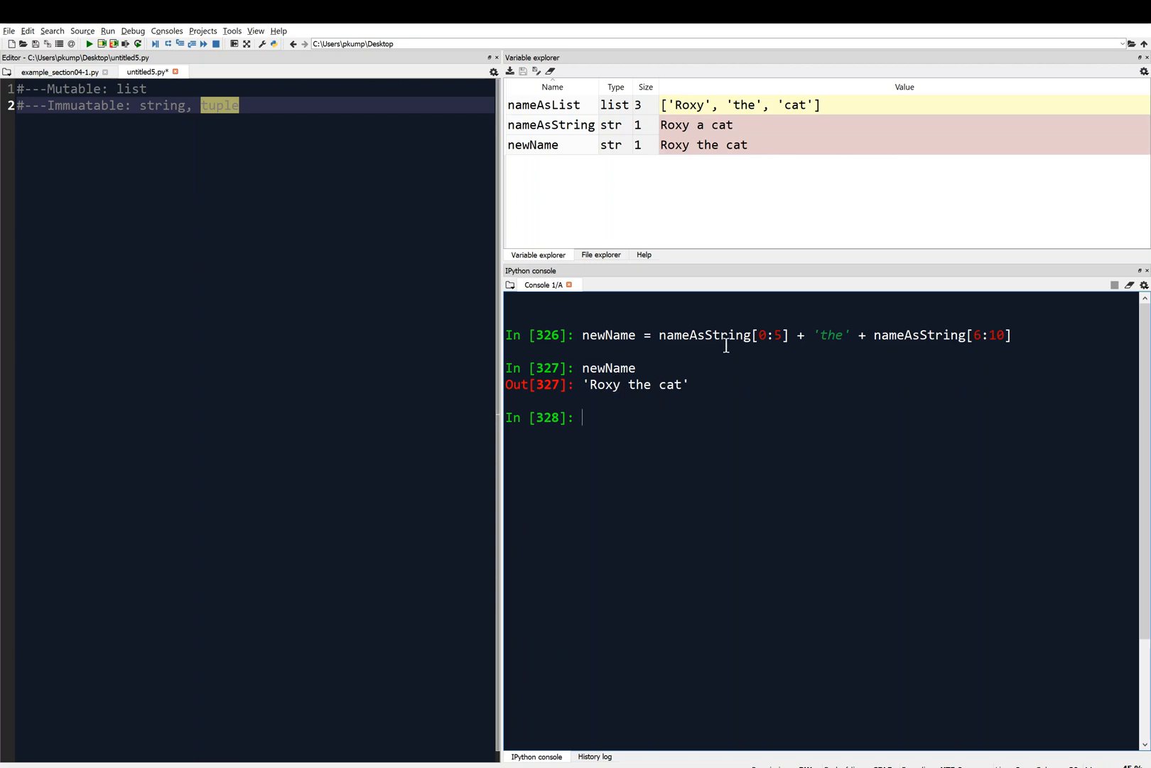
mouse_move(693, 391)
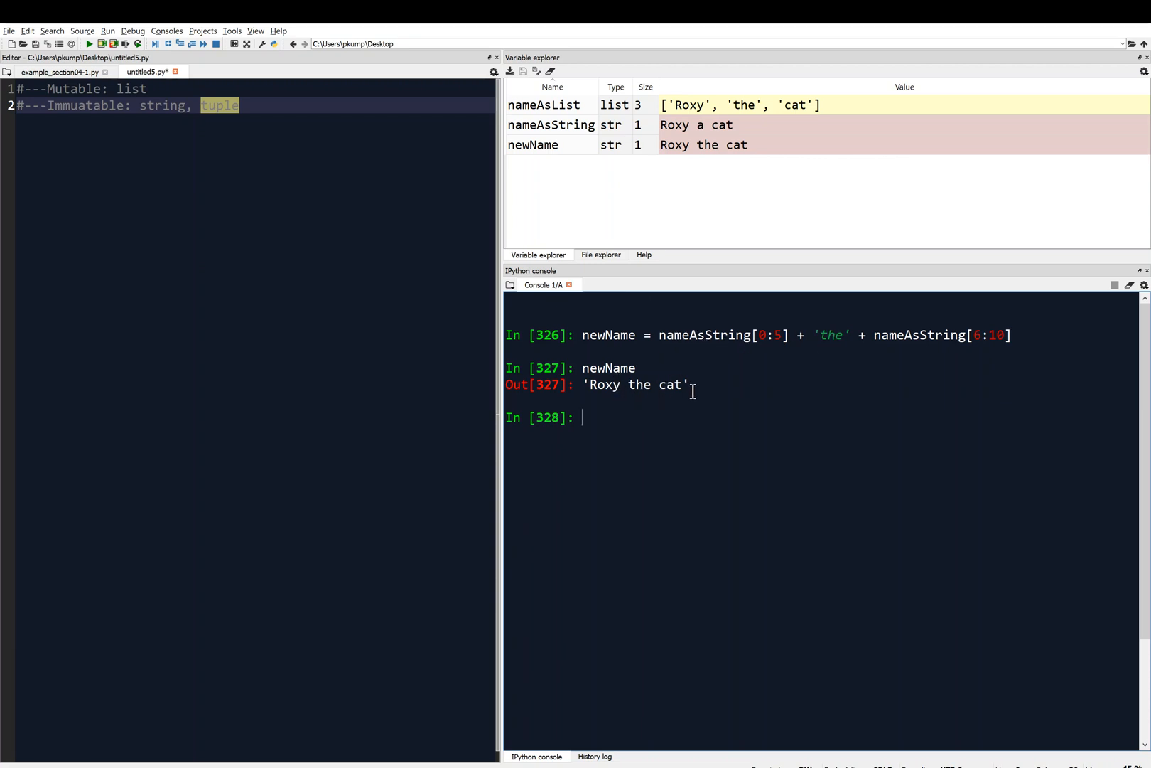
mouse_move(714, 303)
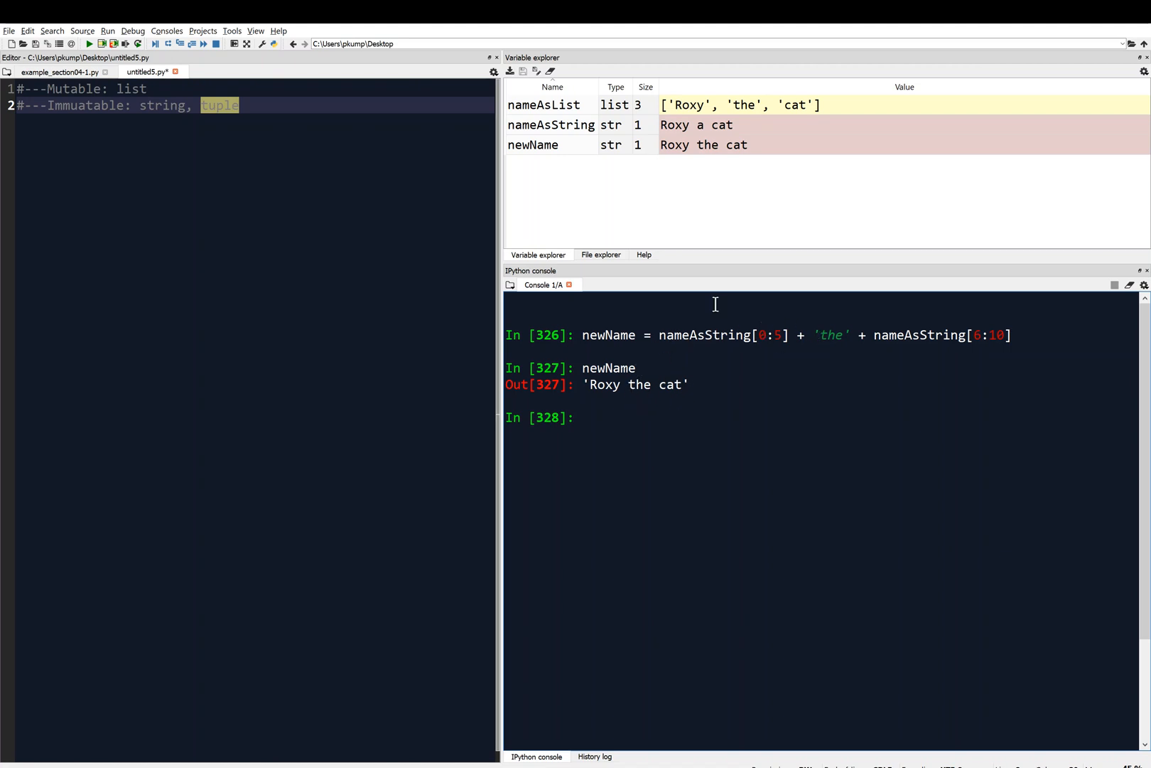
mouse_move(653, 211)
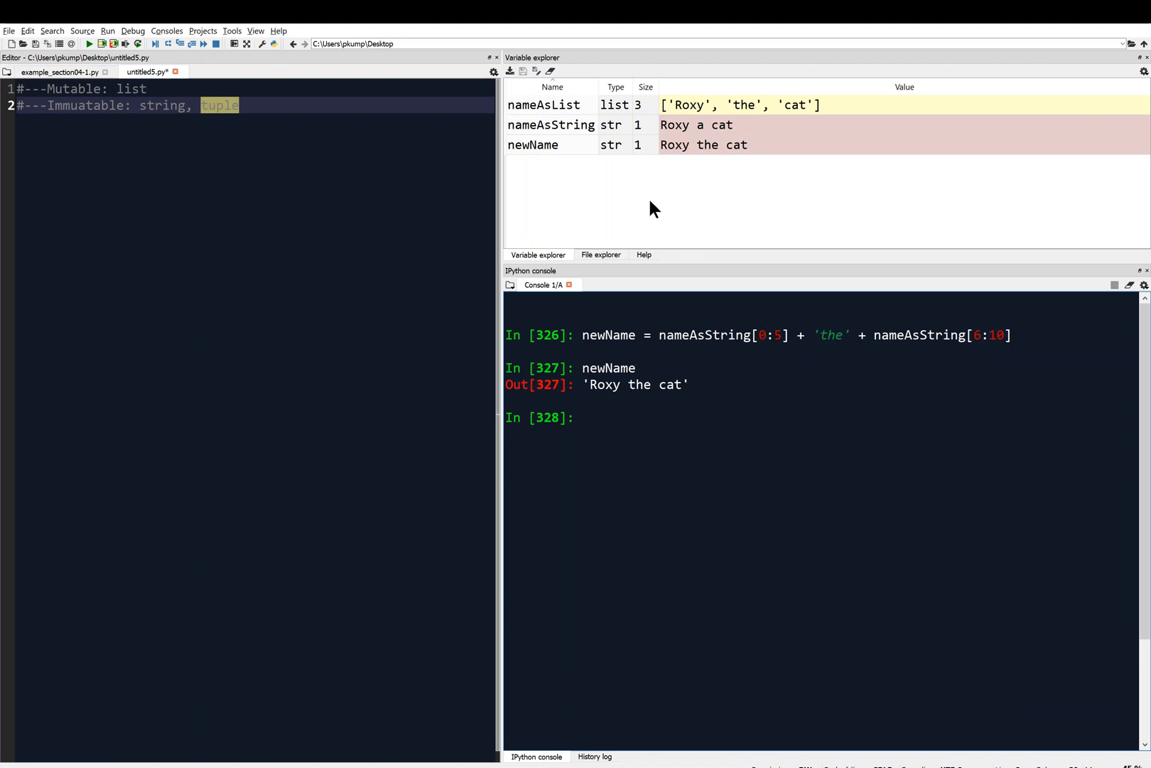
mouse_move(701, 132)
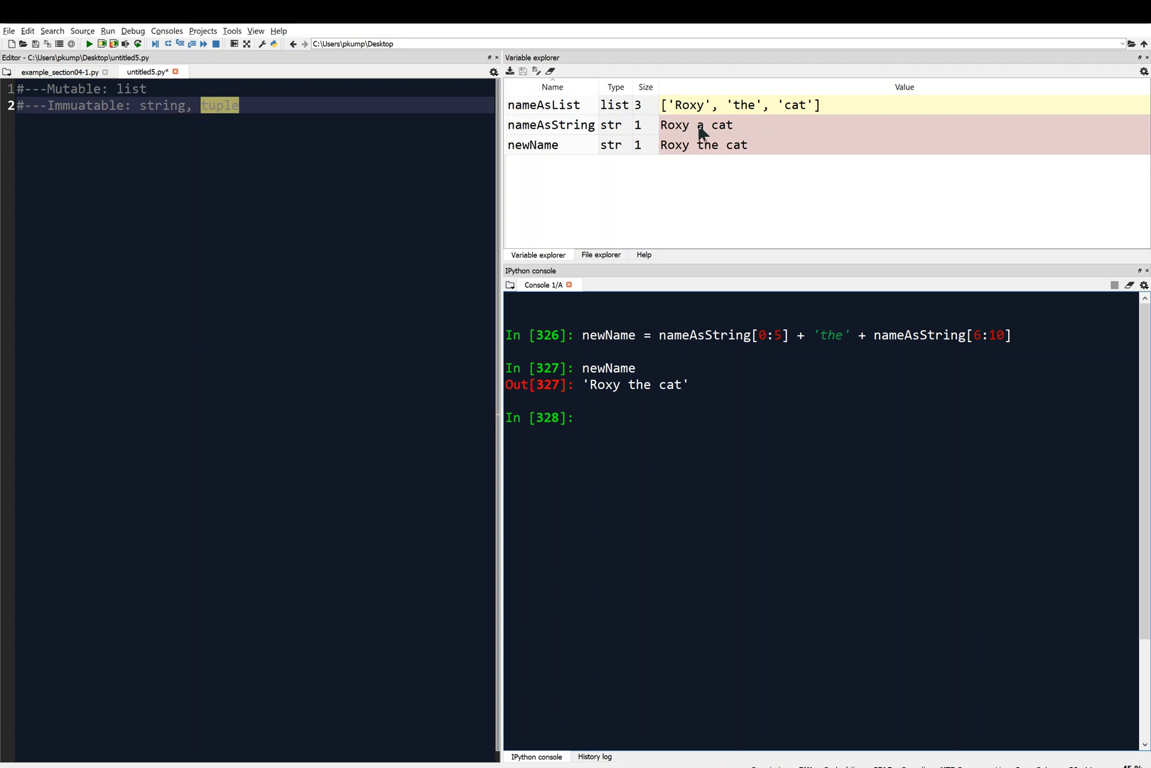
mouse_move(548, 153)
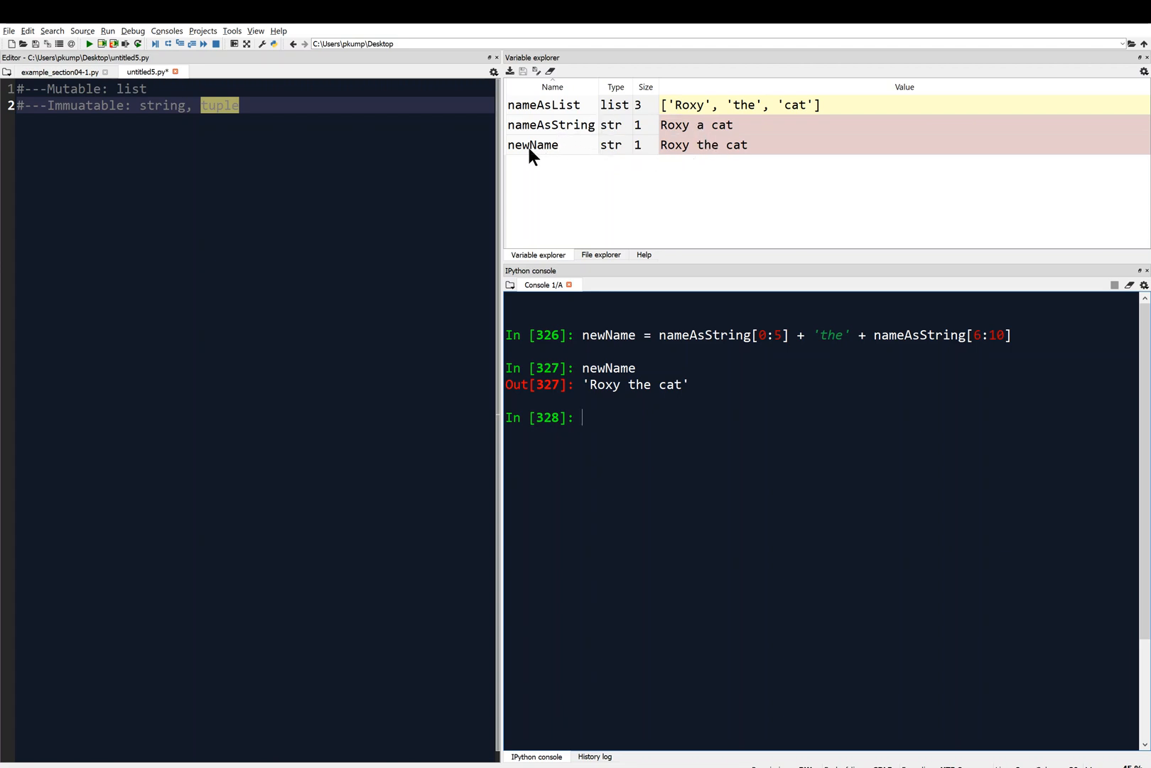
mouse_move(700, 152)
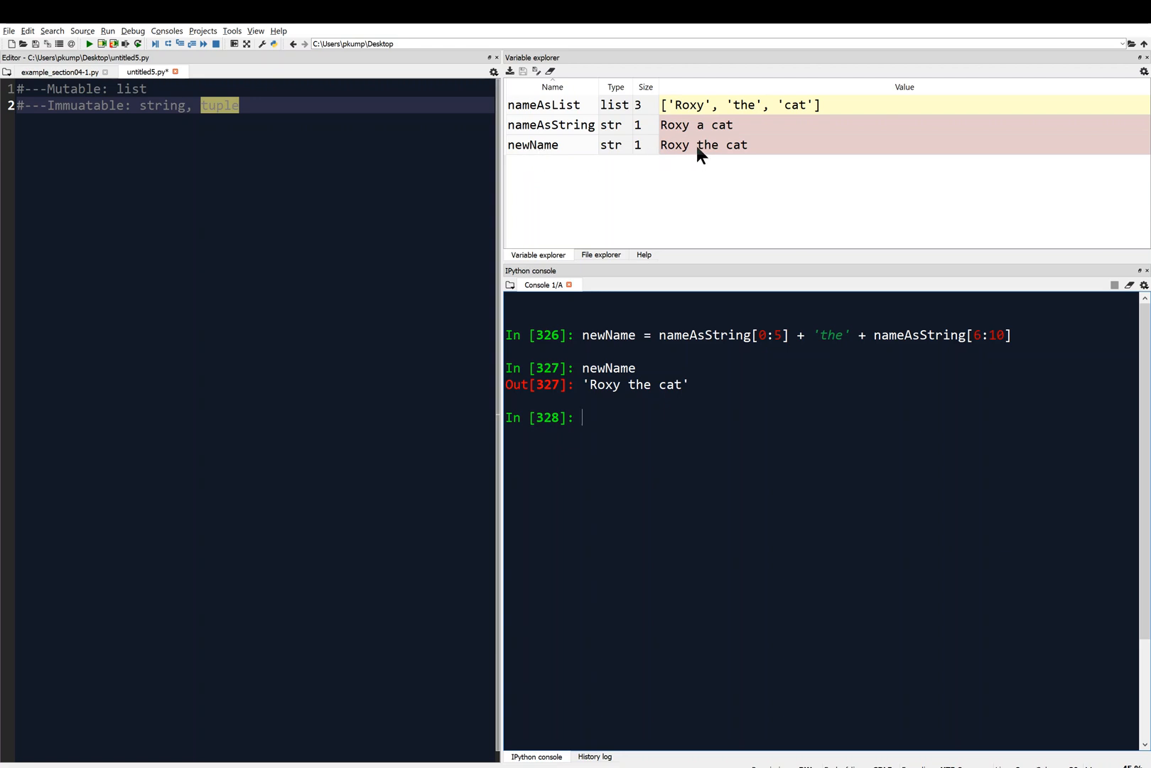
mouse_move(676, 130)
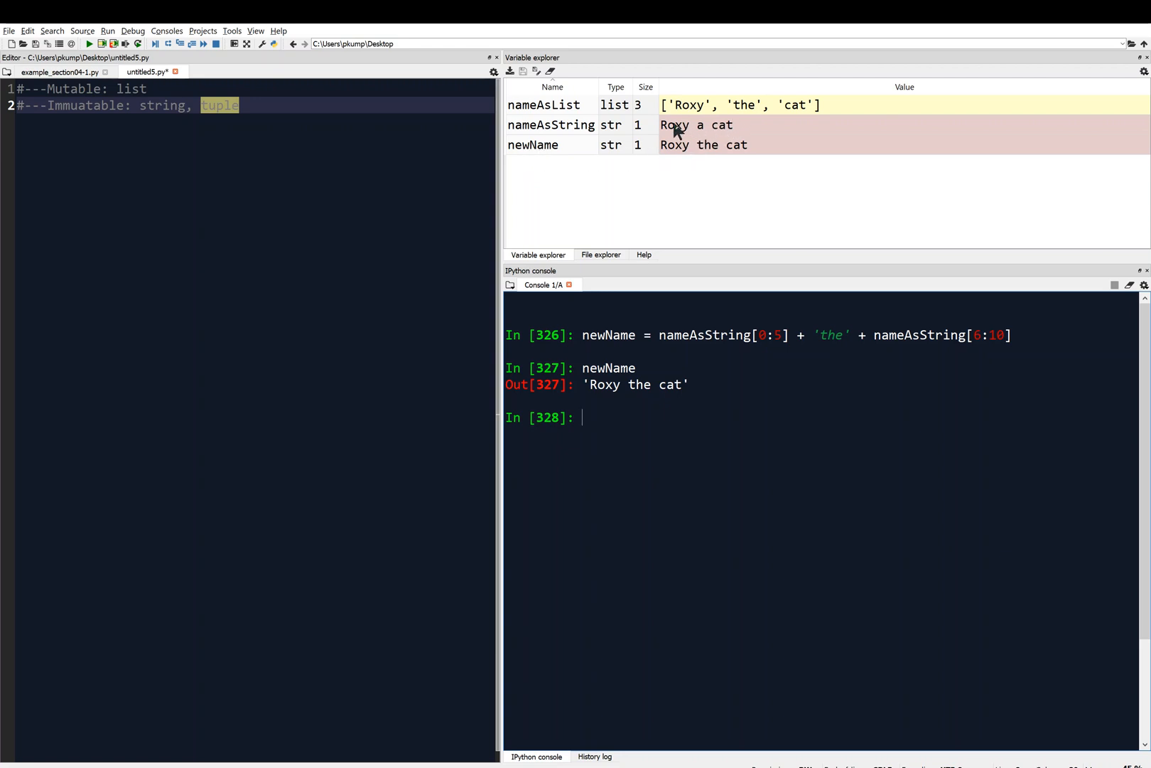
mouse_move(749, 258)
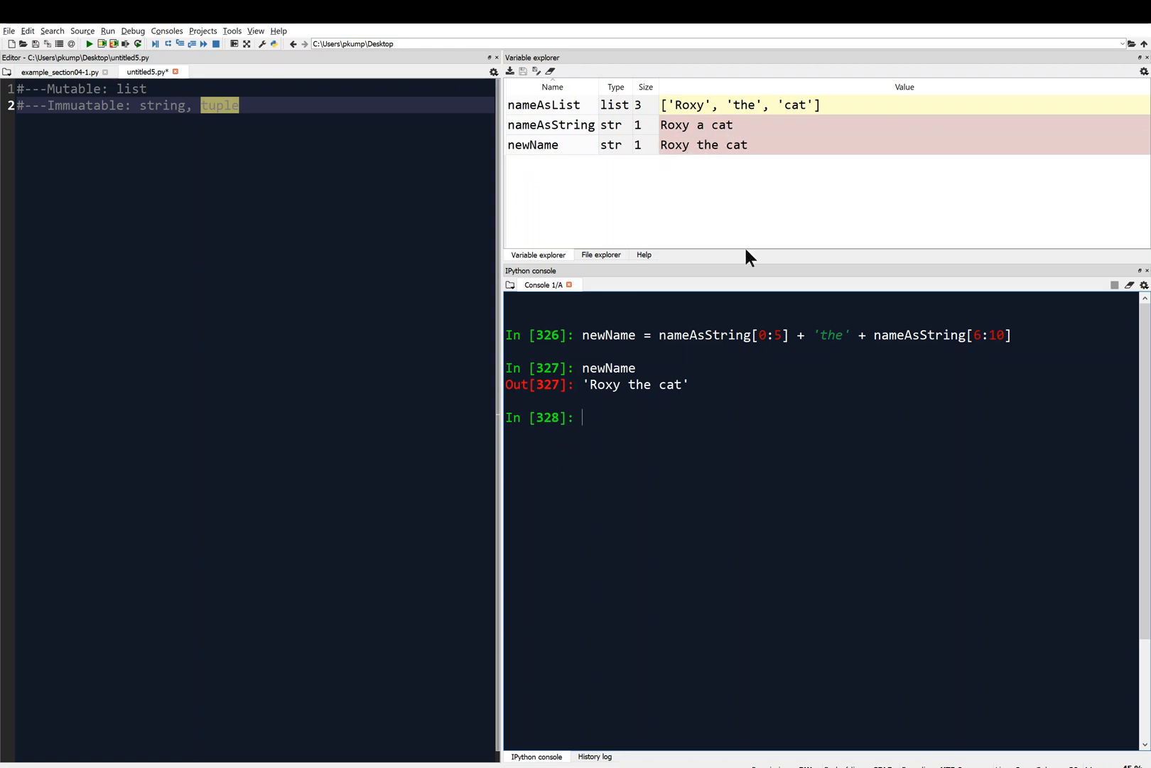
mouse_move(775, 427)
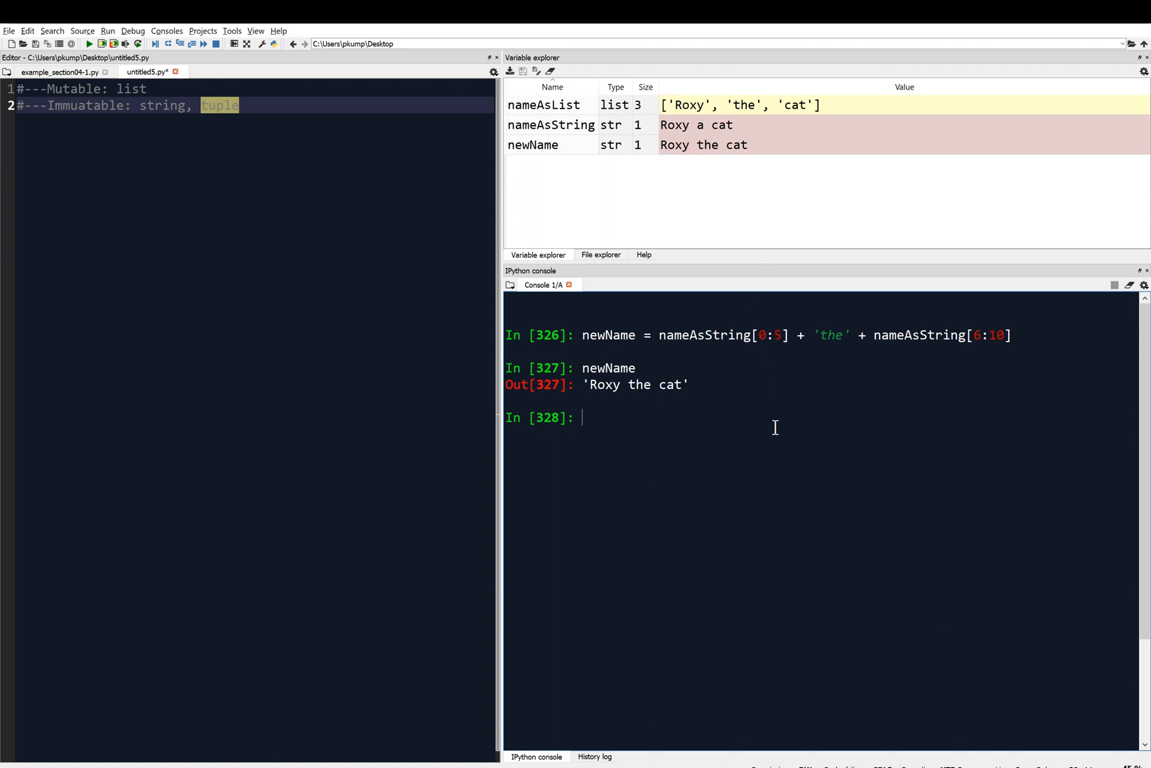